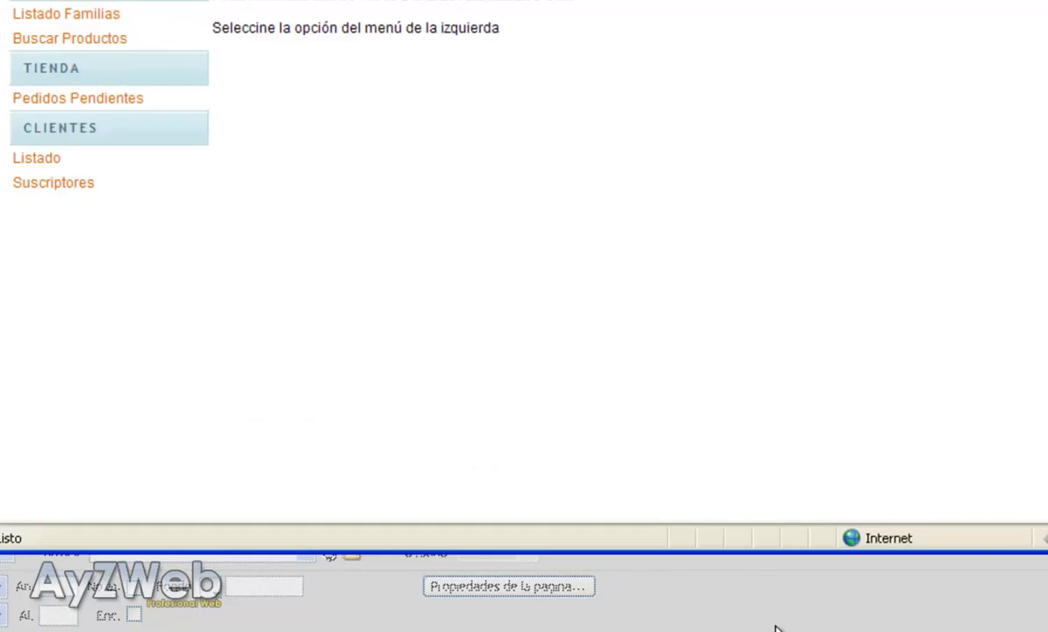
pyautogui.moveTo(179, 331)
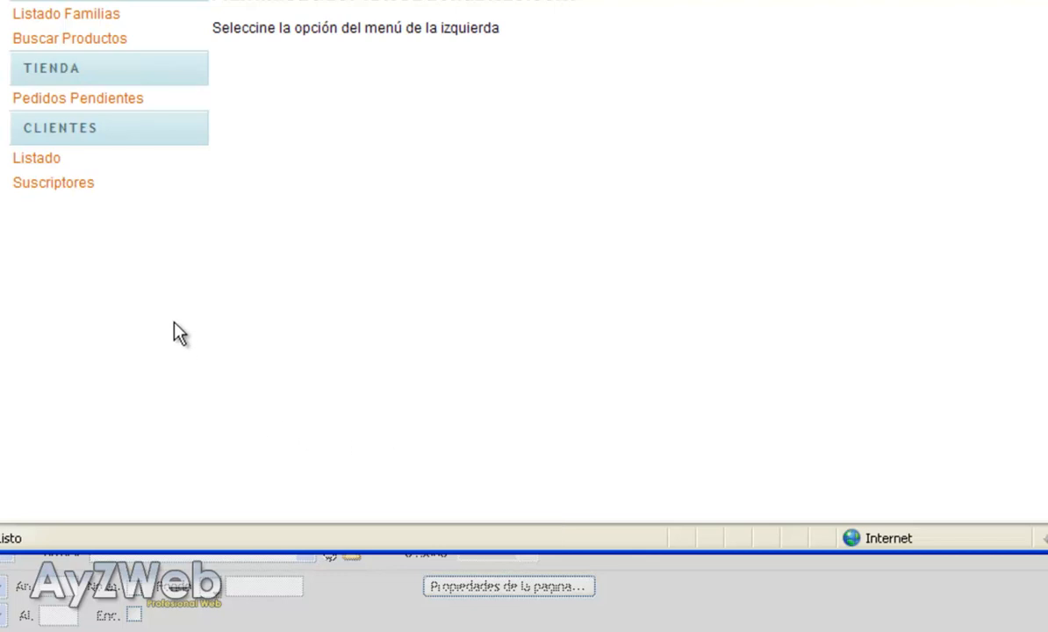
pyautogui.moveTo(183, 226)
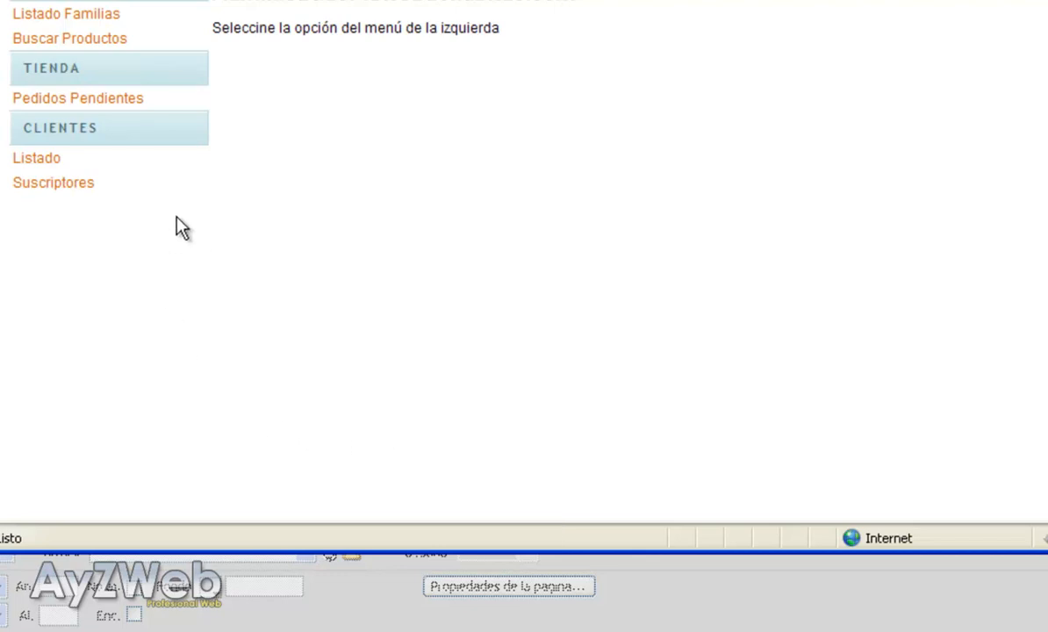
pyautogui.moveTo(172, 214)
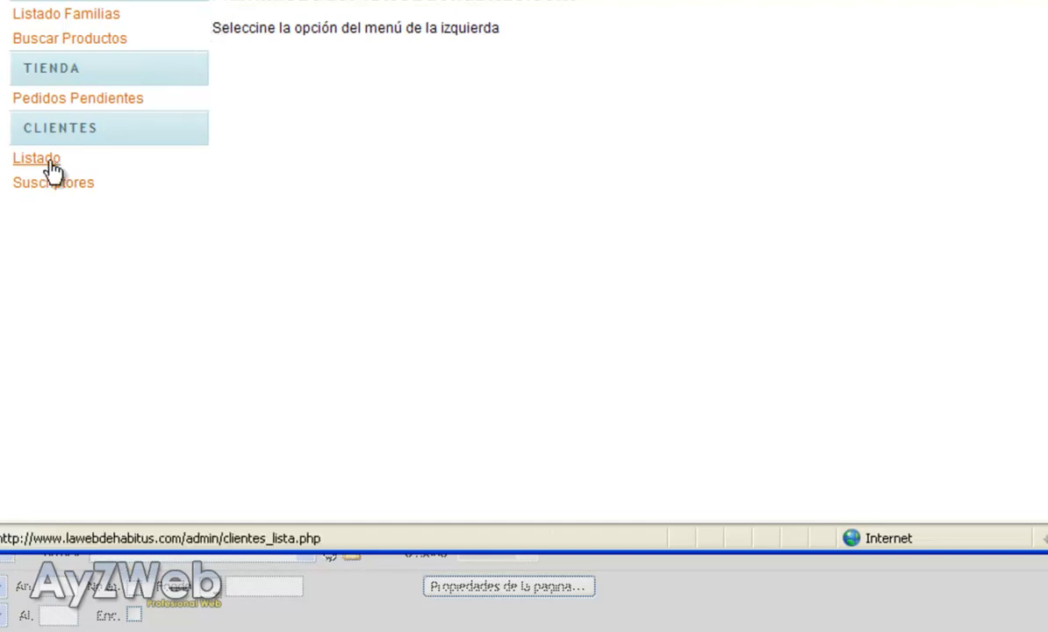
pyautogui.click(37, 158)
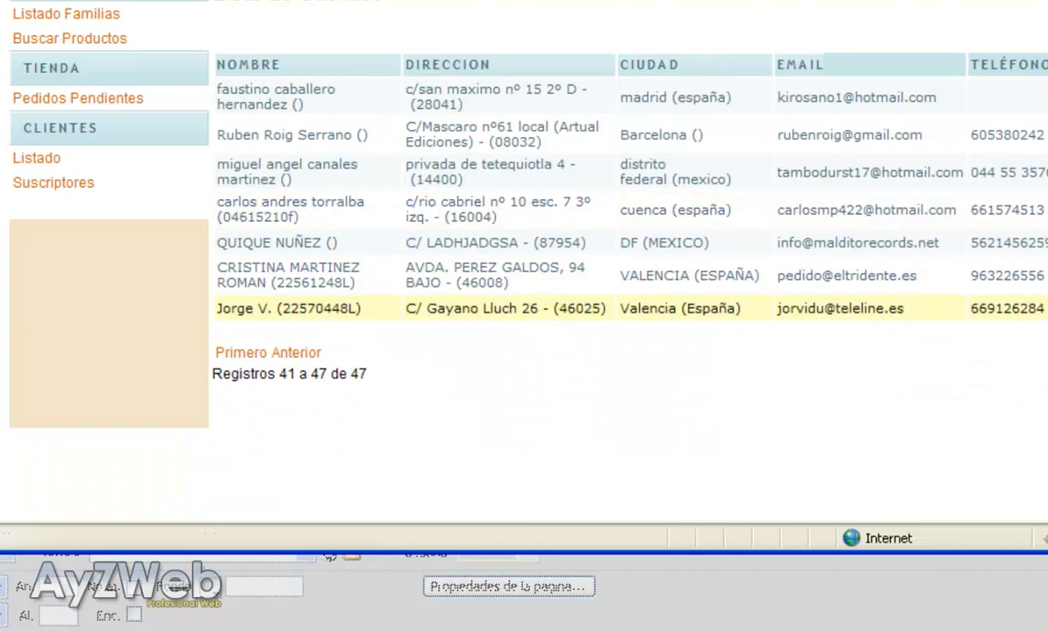
pyautogui.click(284, 309)
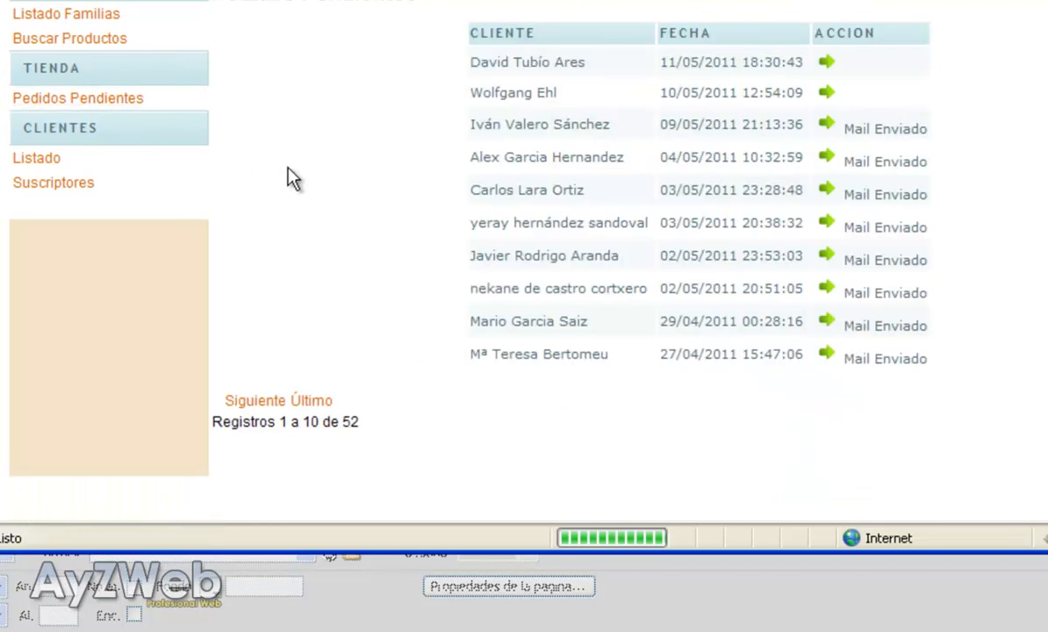
pyautogui.click(313, 400)
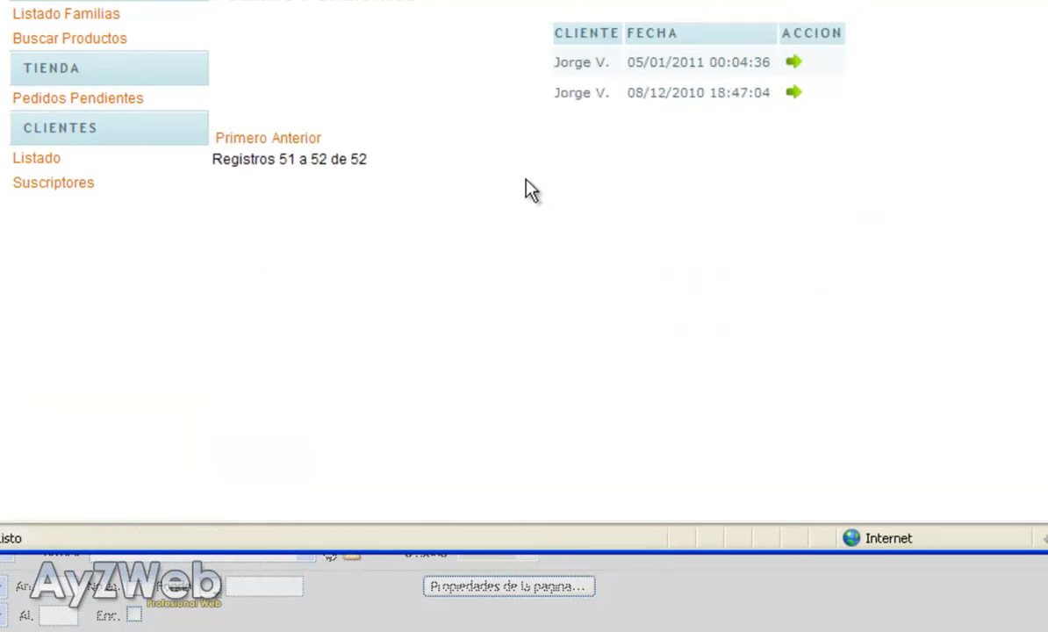
pyautogui.moveTo(604, 84)
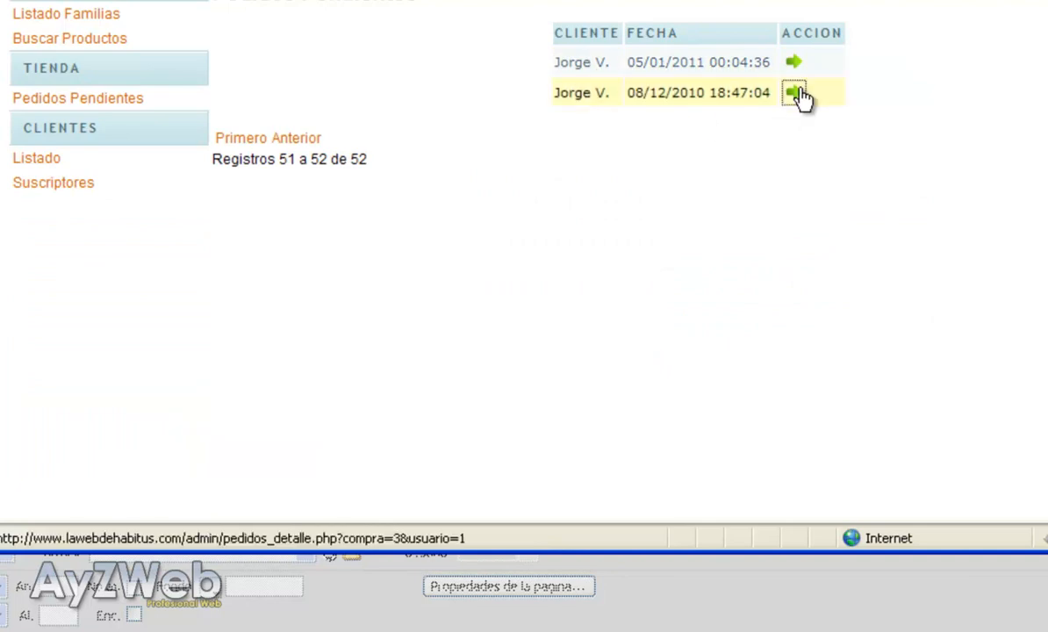
pyautogui.click(793, 91)
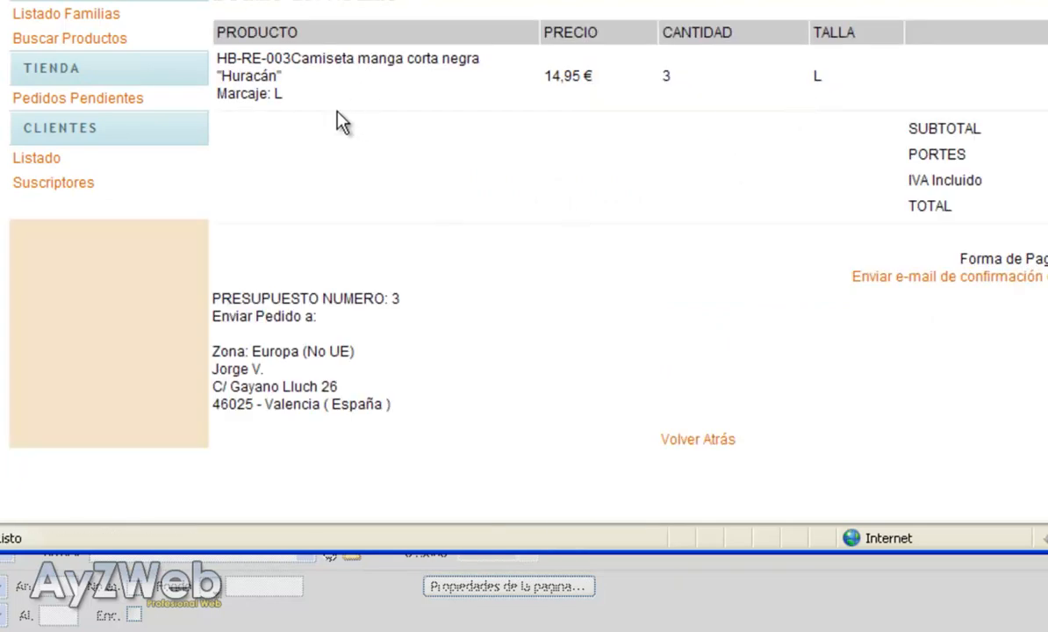
pyautogui.moveTo(951, 67)
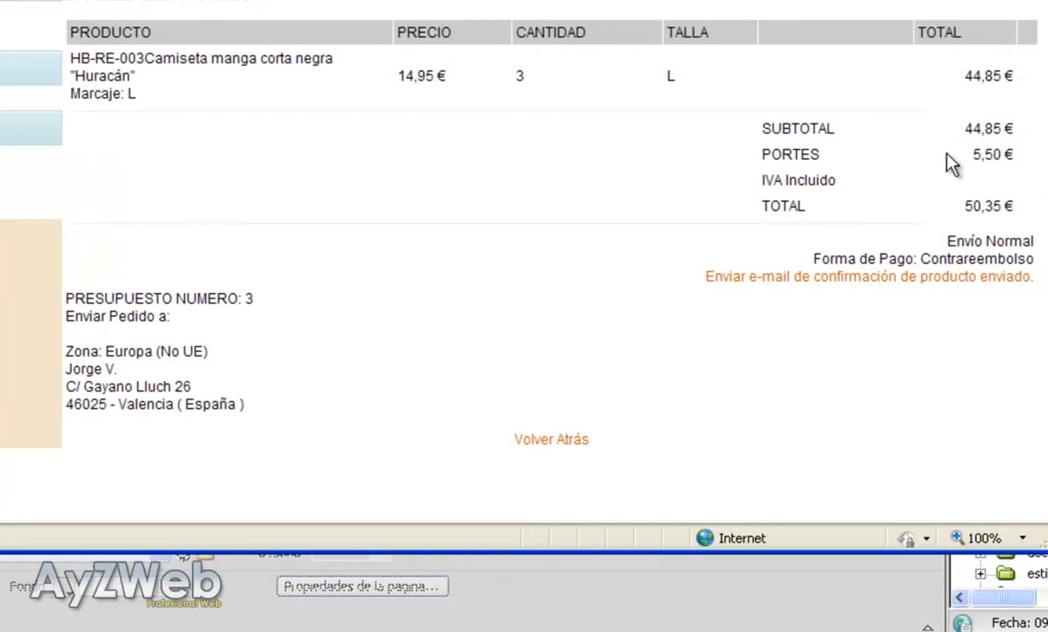
pyautogui.doubleClick(990, 240)
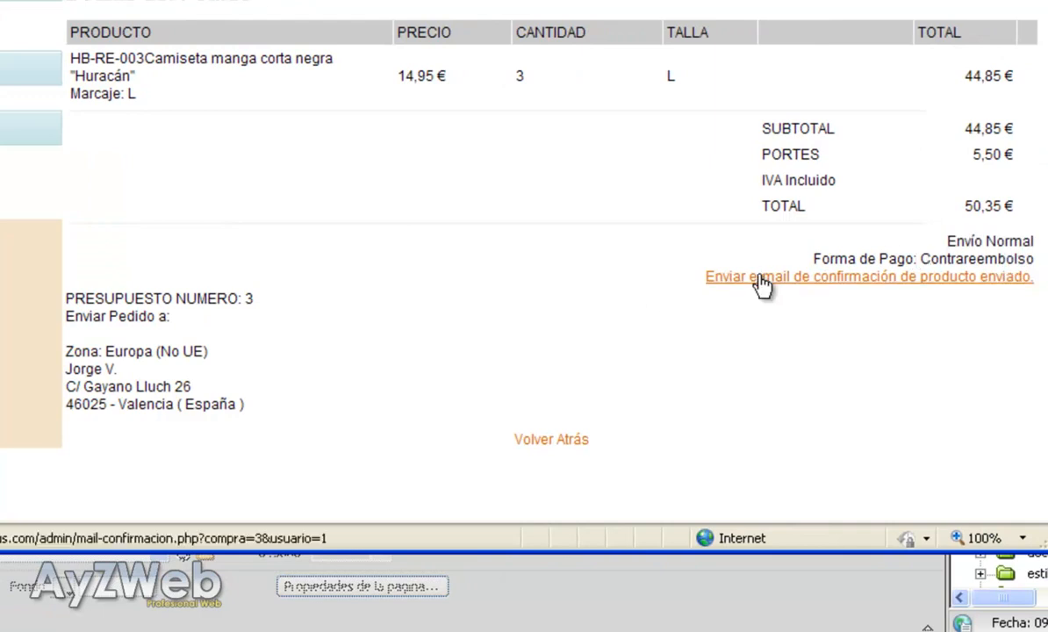
pyautogui.moveTo(733, 280)
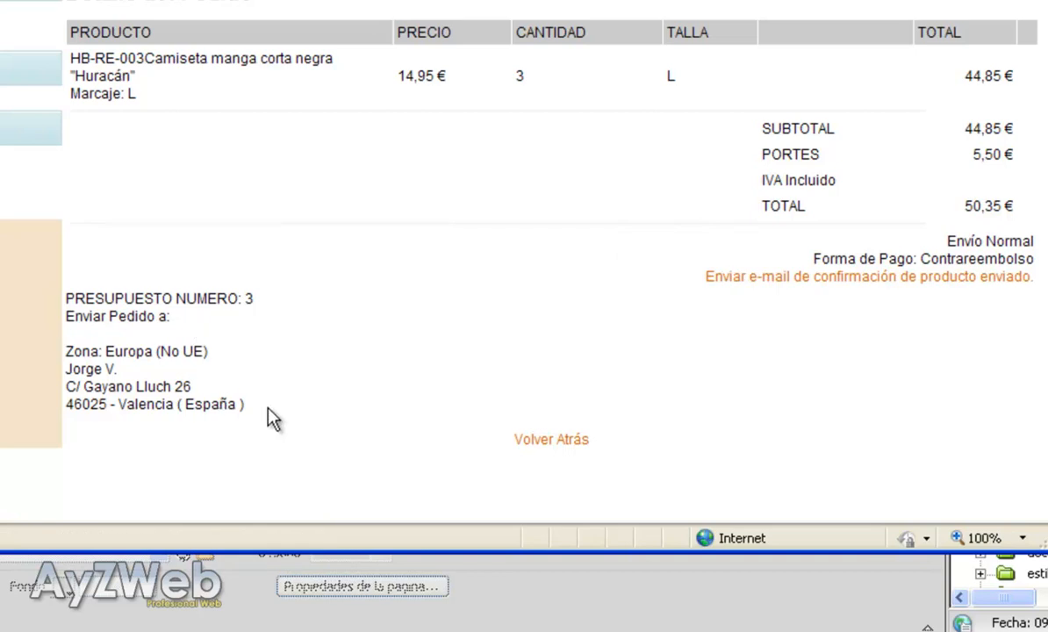
pyautogui.moveTo(277, 414)
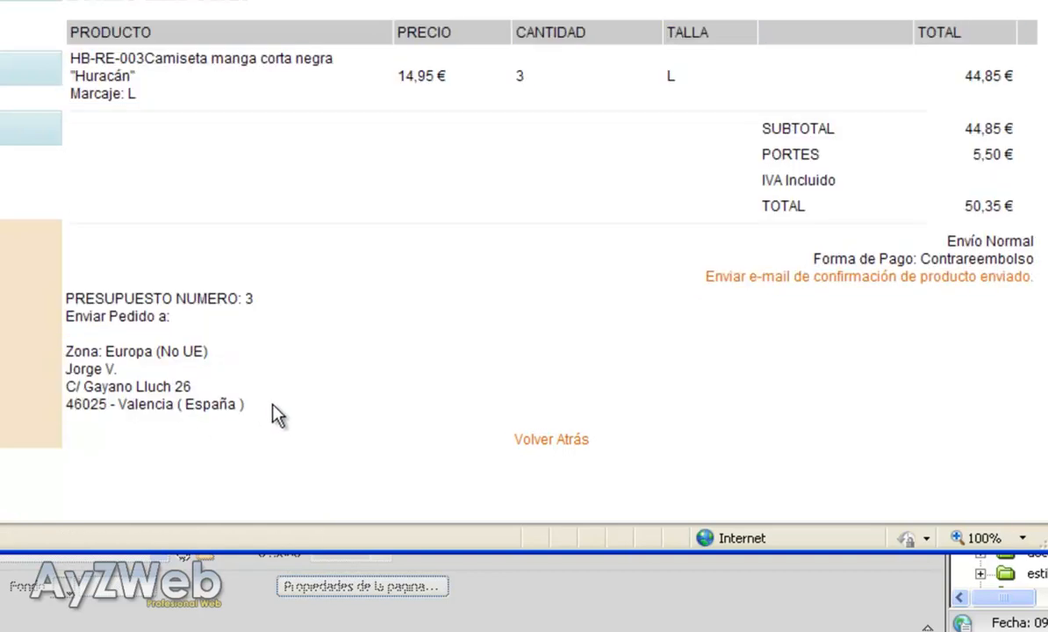
pyautogui.moveTo(270, 260)
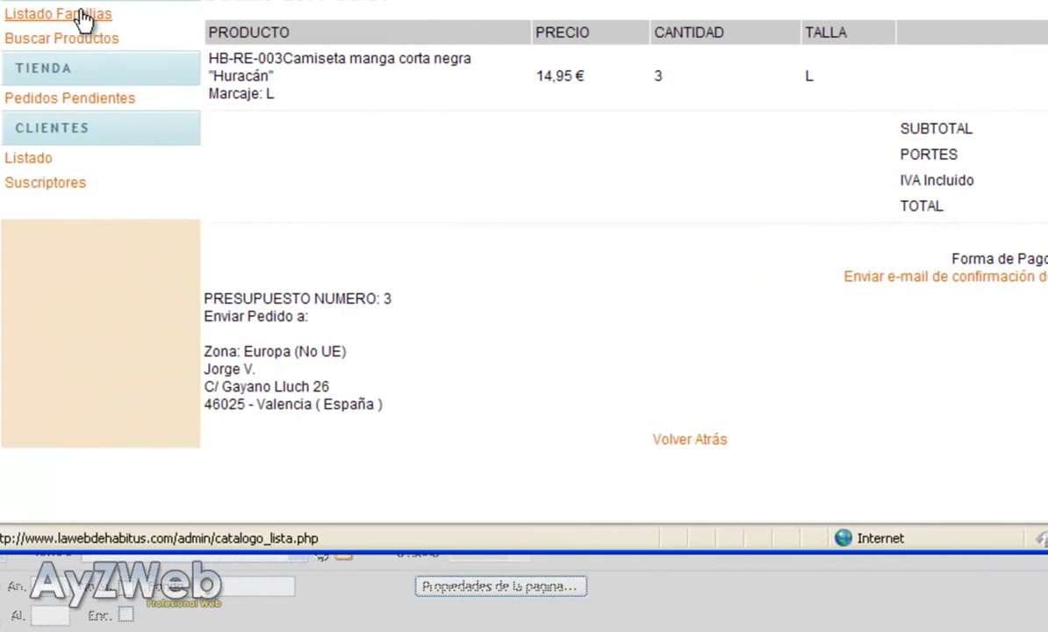
# Via Listado Familias show REINCIDENTES products and the Tiempos De Ira shirt's sizes, then switch to Dreamweaver
pyautogui.click(58, 14)
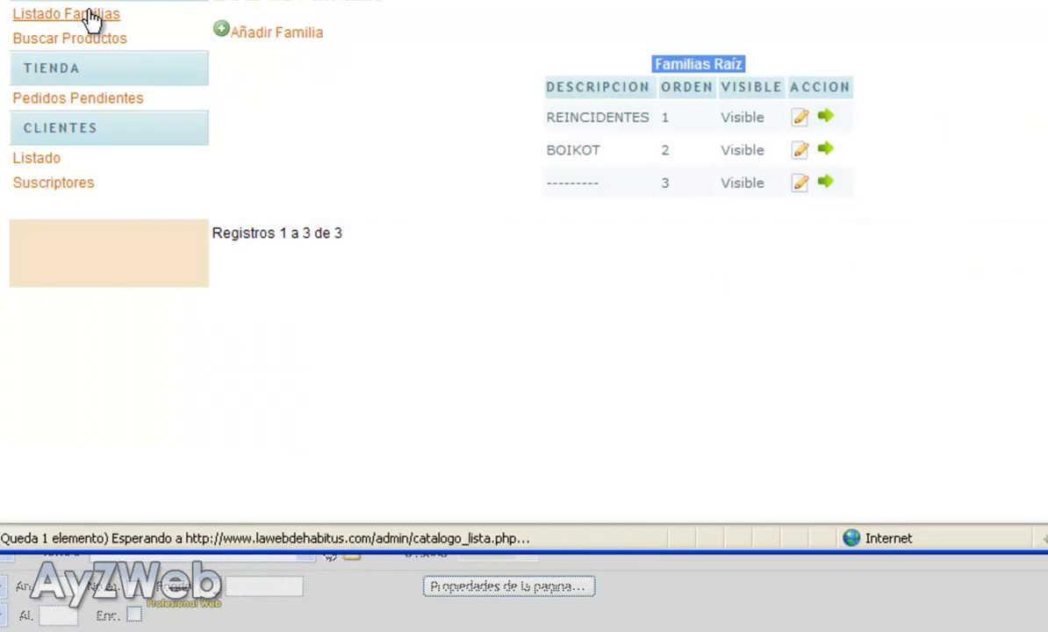
pyautogui.click(825, 116)
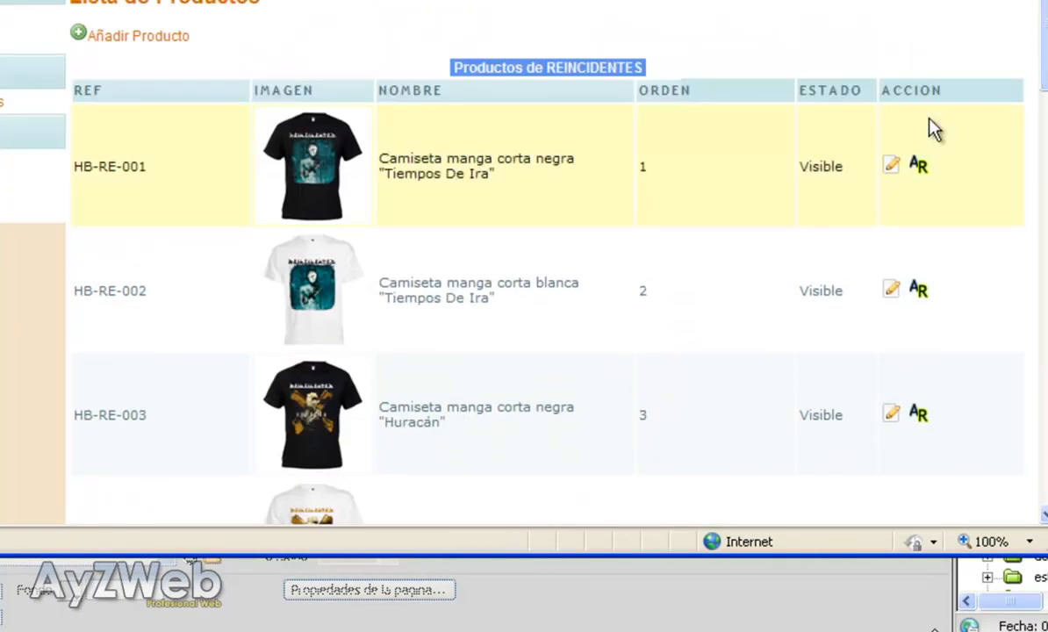
pyautogui.click(892, 165)
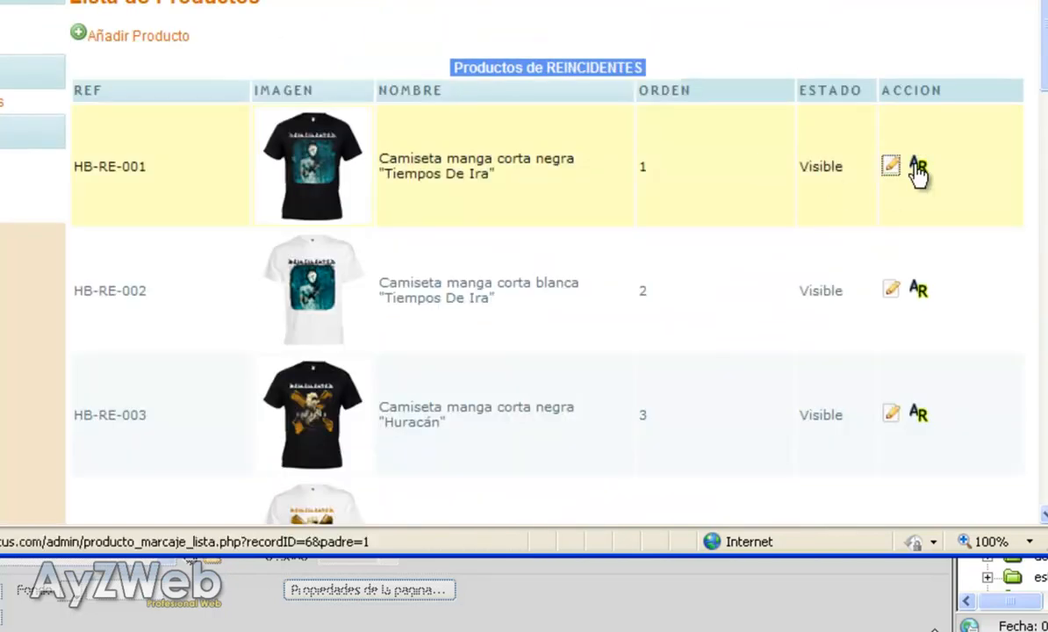
pyautogui.click(918, 165)
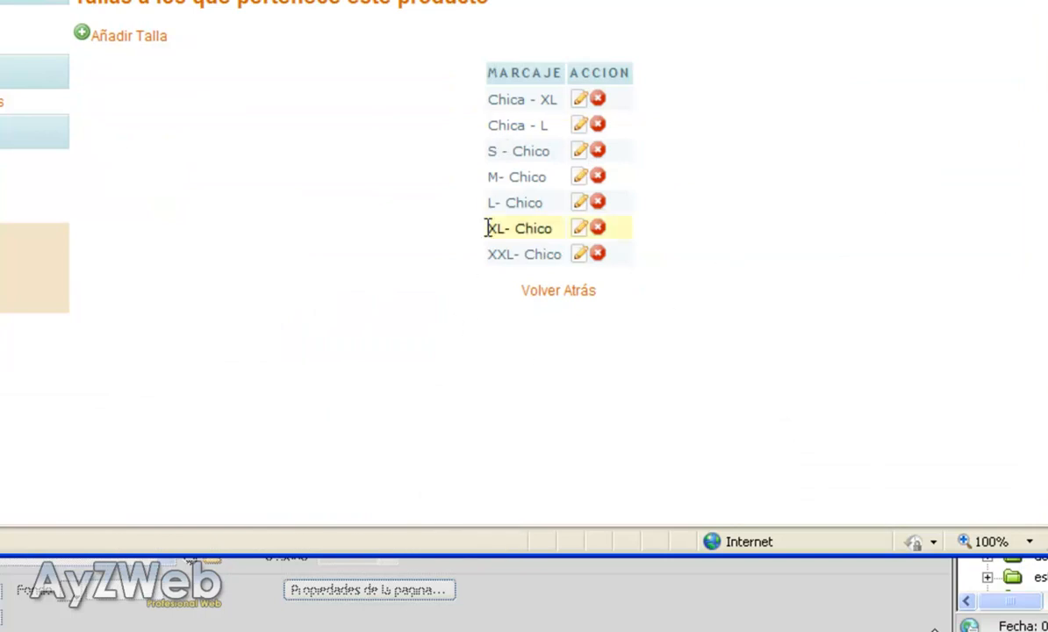
pyautogui.moveTo(522, 252)
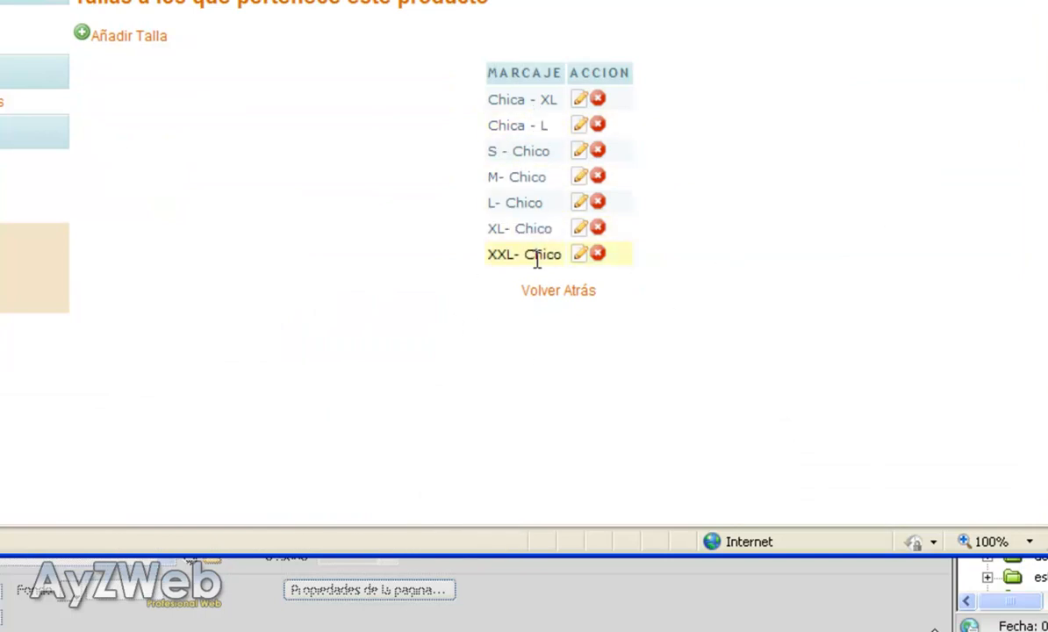
pyautogui.click(558, 291)
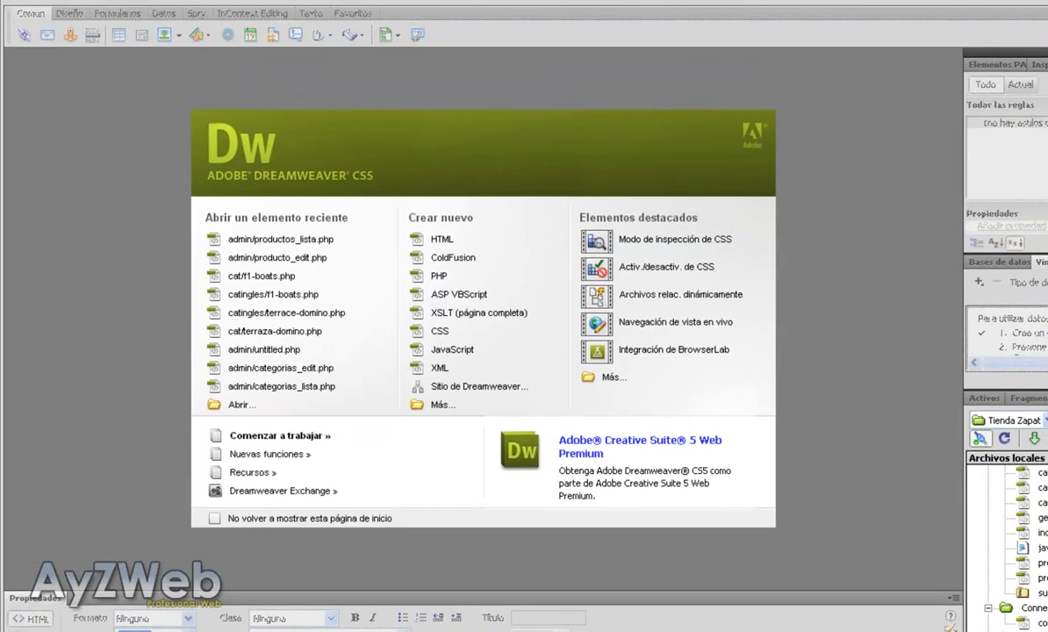
pyautogui.moveTo(905, 332)
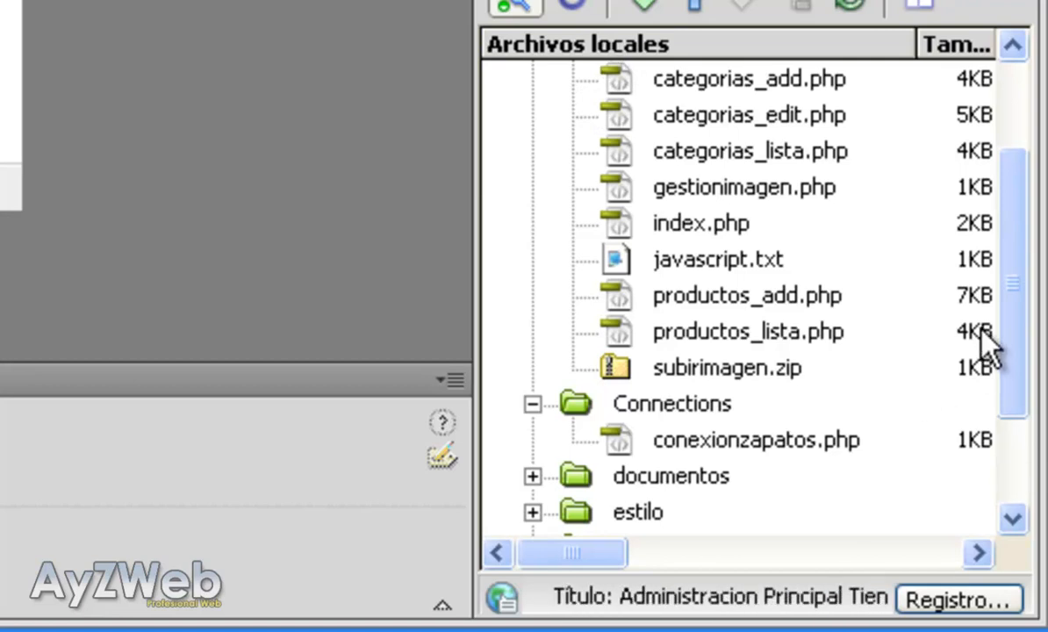
# Open productos_lista.php from the Files panel and select the Editar text in the Acciones cell
pyautogui.click(748, 330)
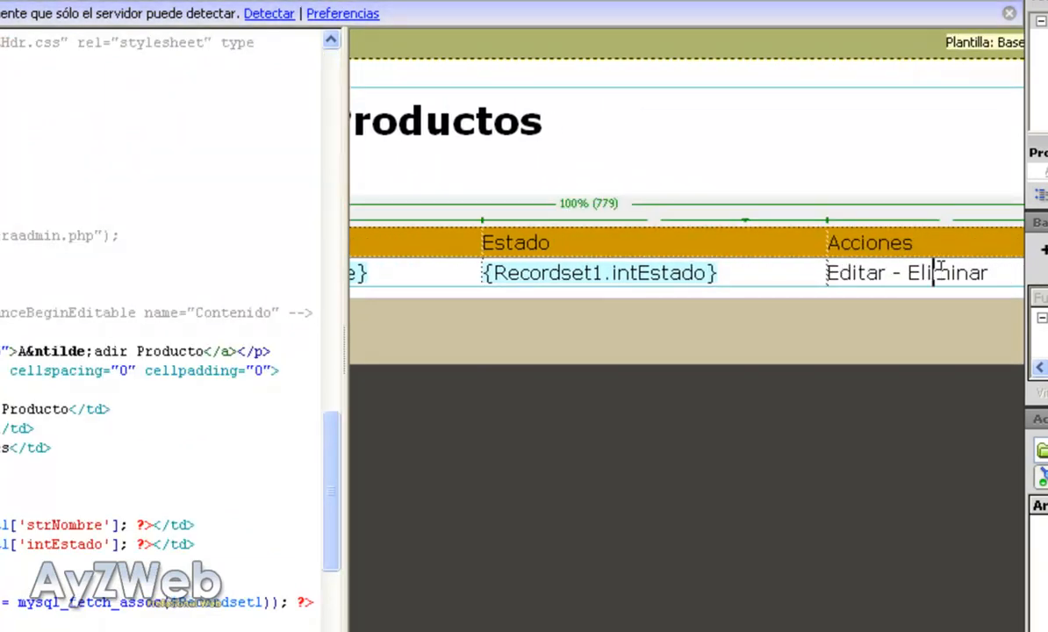
pyautogui.doubleClick(948, 271)
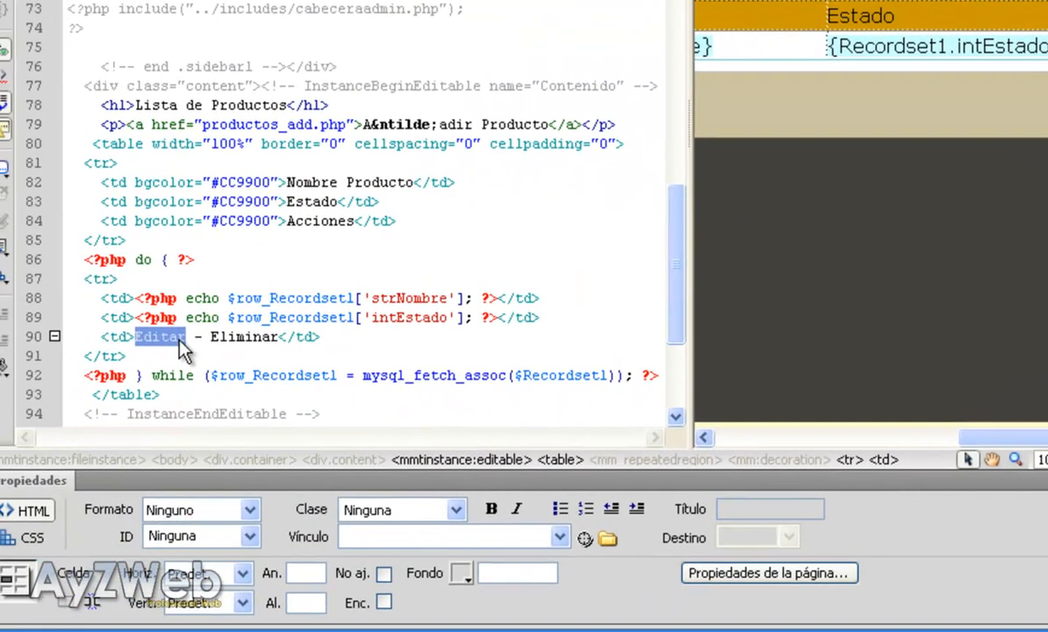
pyautogui.moveTo(518, 570)
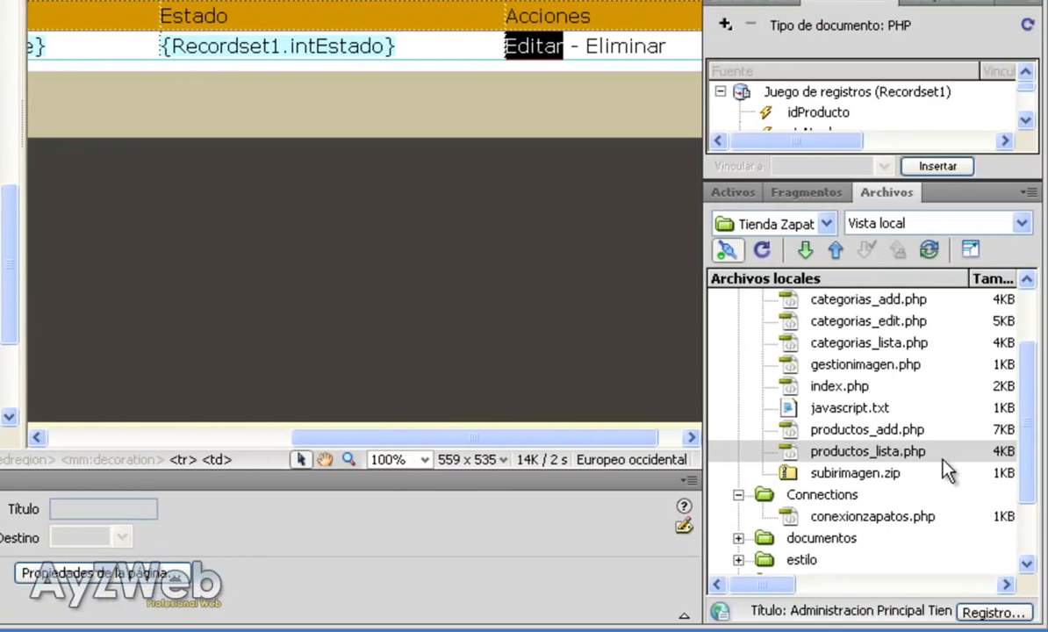
pyautogui.moveTo(846, 396)
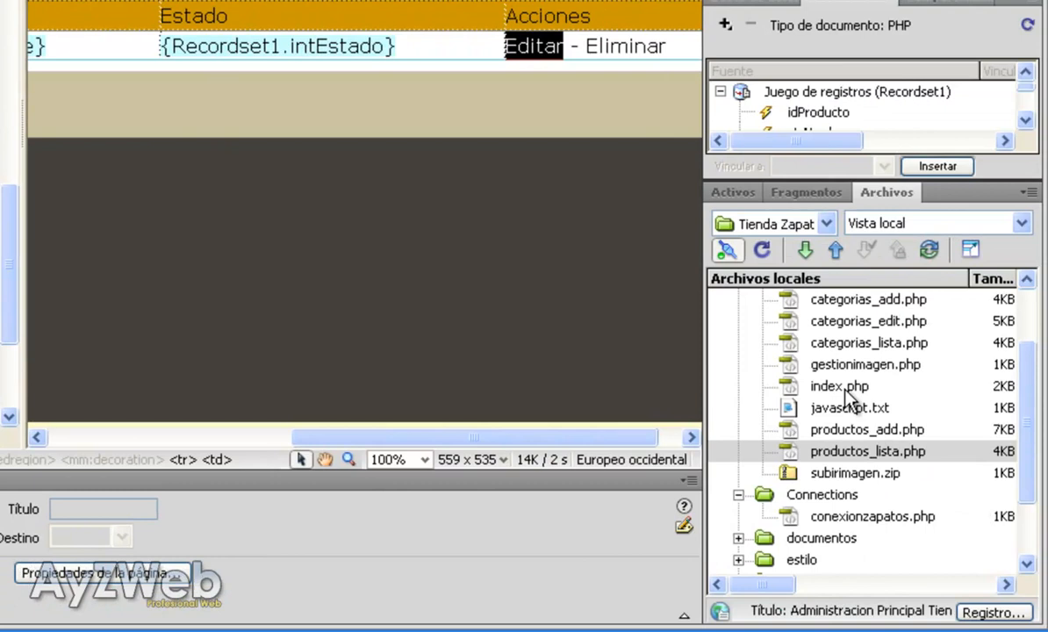
# Set the Editar href to productos_edit.php?recordID=<?php echo $row_Recordset1['idProducto']; ?>
pyautogui.click(838, 386)
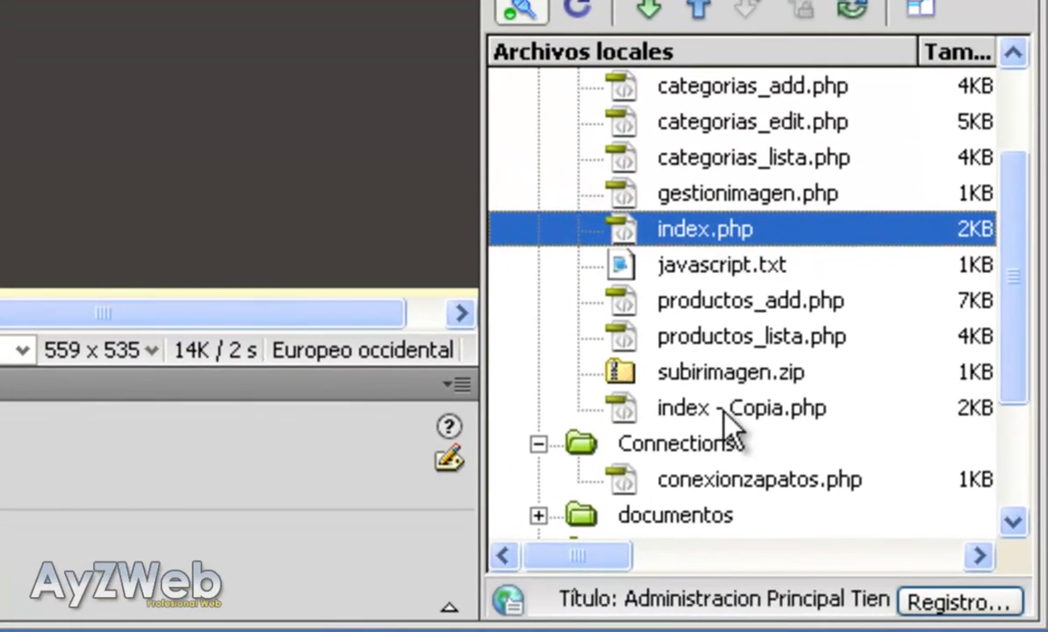
pyautogui.doubleClick(742, 407)
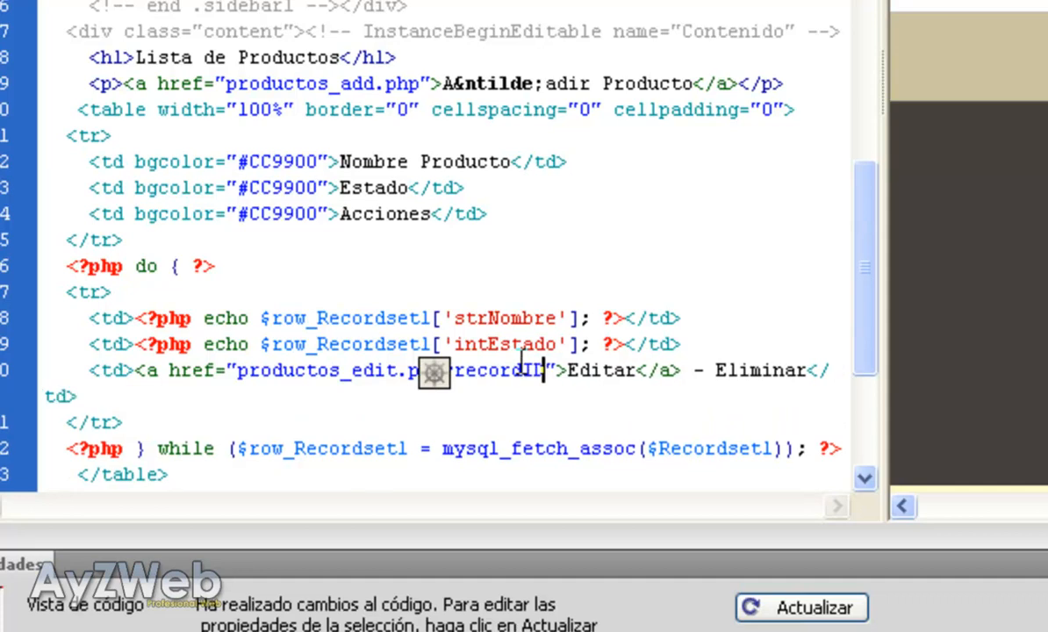
pyautogui.write('=')
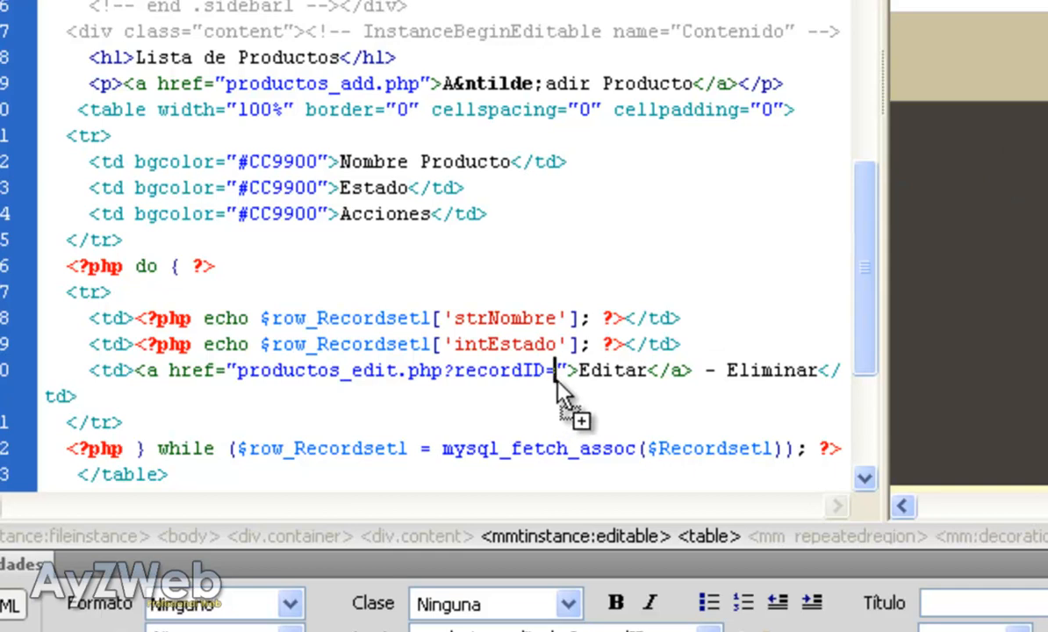
pyautogui.write("<?php echo $row_Recordsetl['idProducto']; ?>")
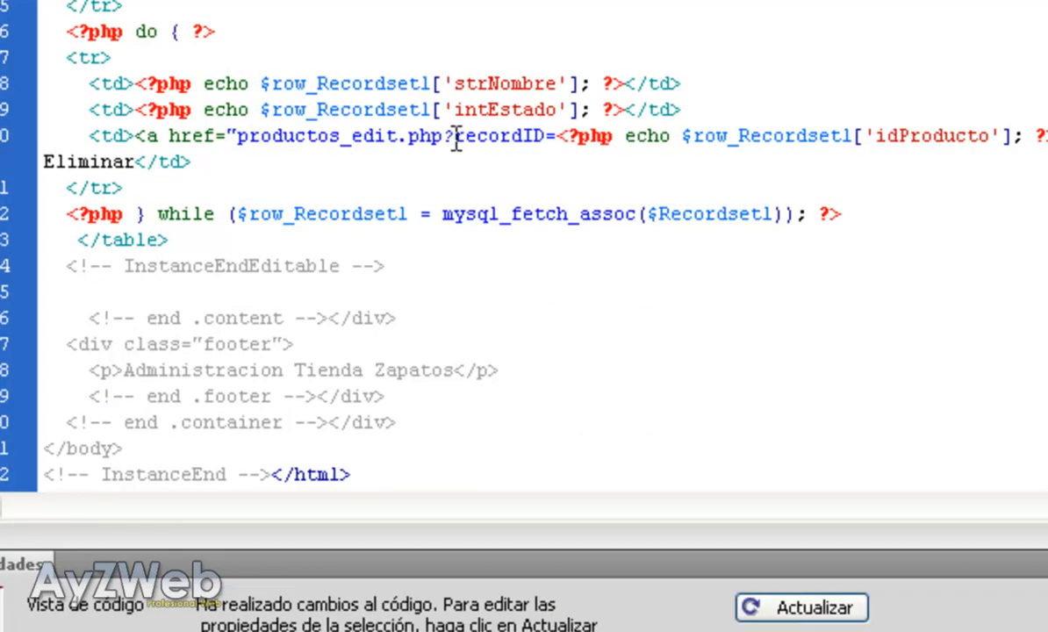
pyautogui.doubleClick(302, 137)
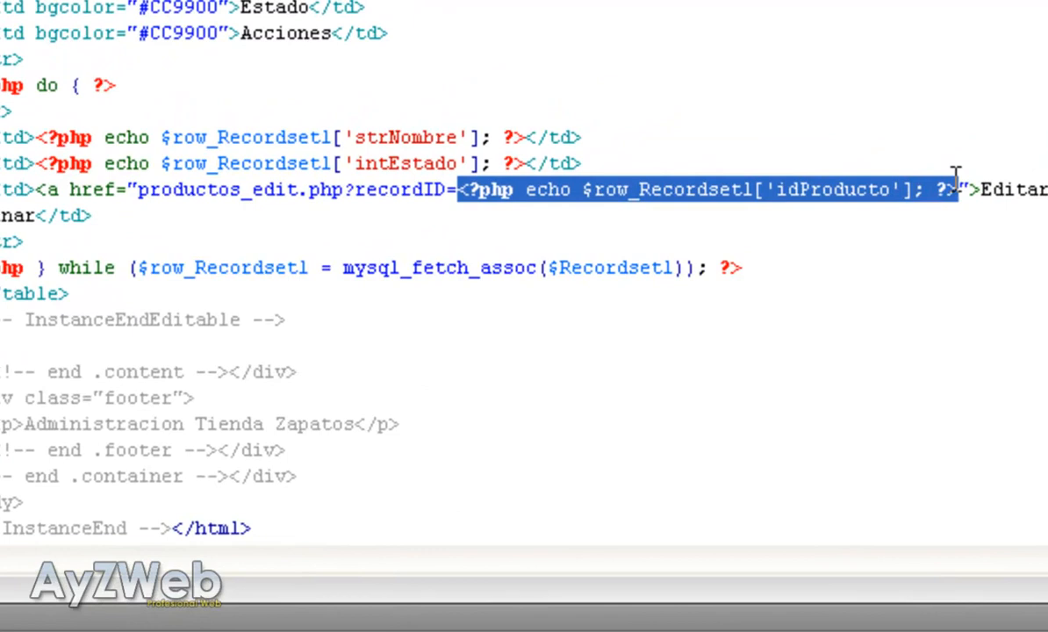
pyautogui.moveTo(922, 207)
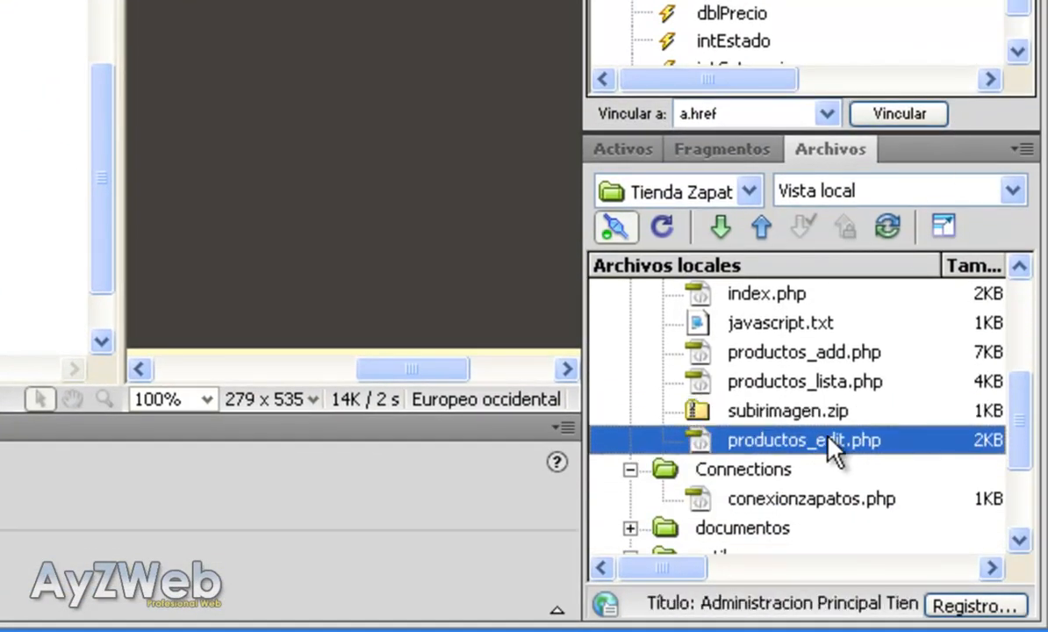
# Open productos_edit.php, retype its h1 as 'Editar Producto', and start adding a data binding
pyautogui.doubleClick(803, 438)
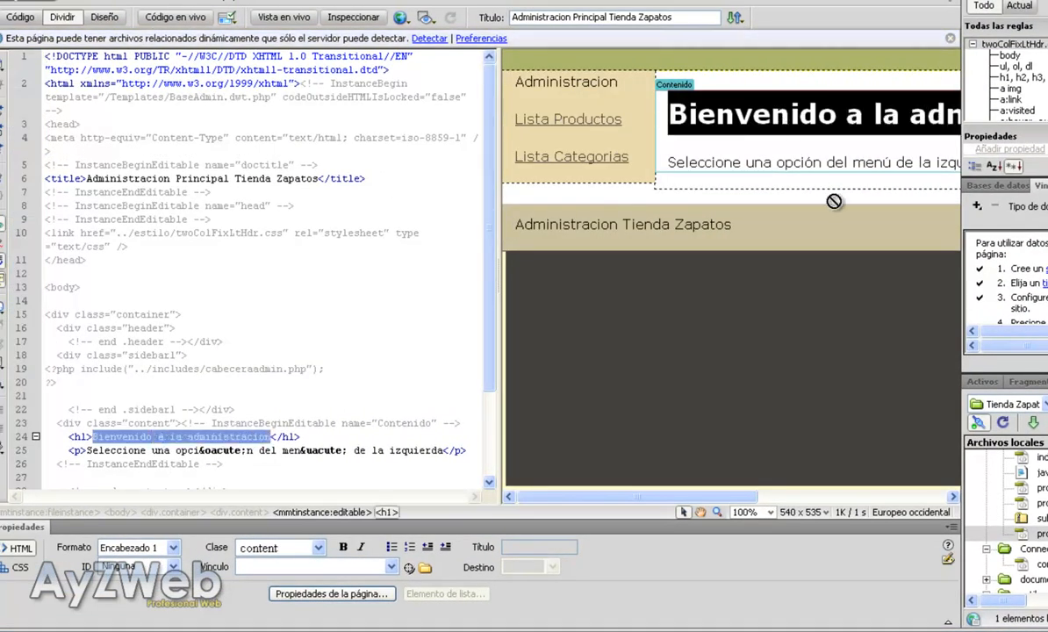
pyautogui.write('Editar Producto</h1>')
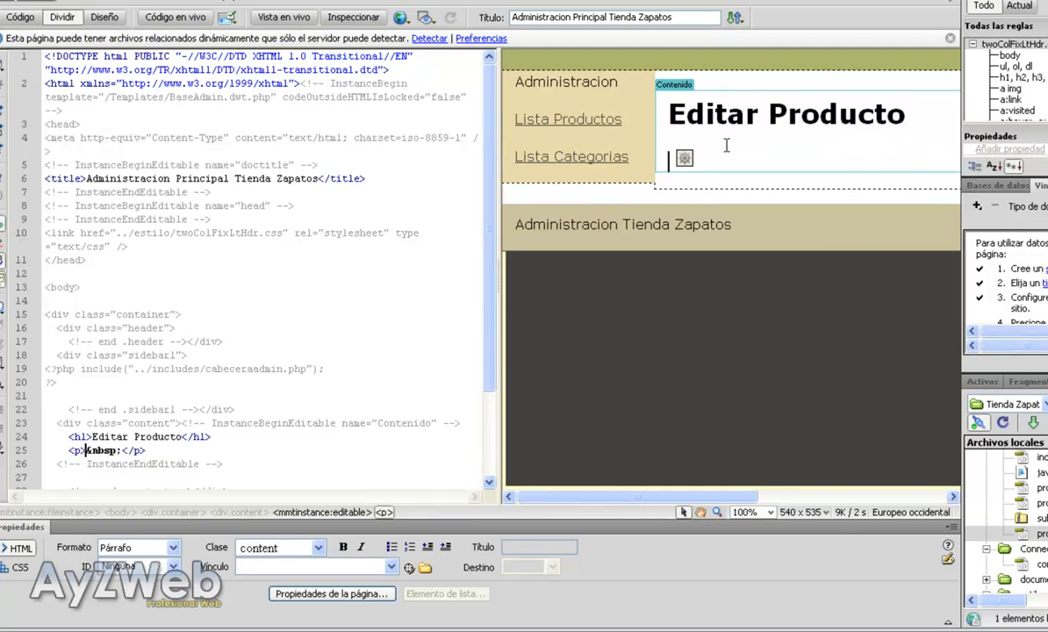
pyautogui.click(847, 218)
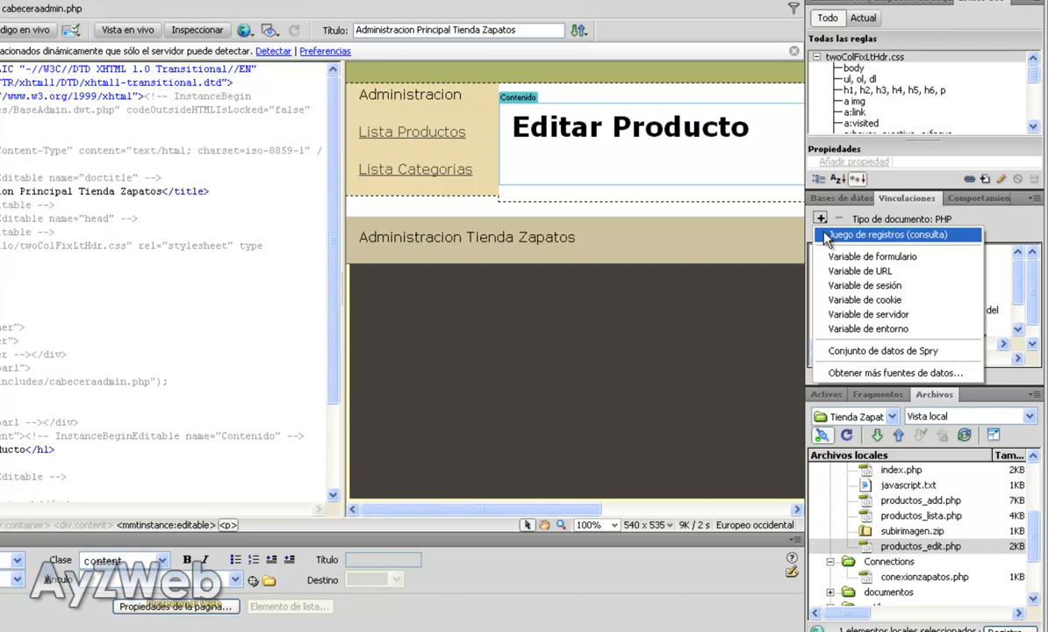
# Start a recordset named DatosProducto selecting all records from tblproducto
pyautogui.click(887, 236)
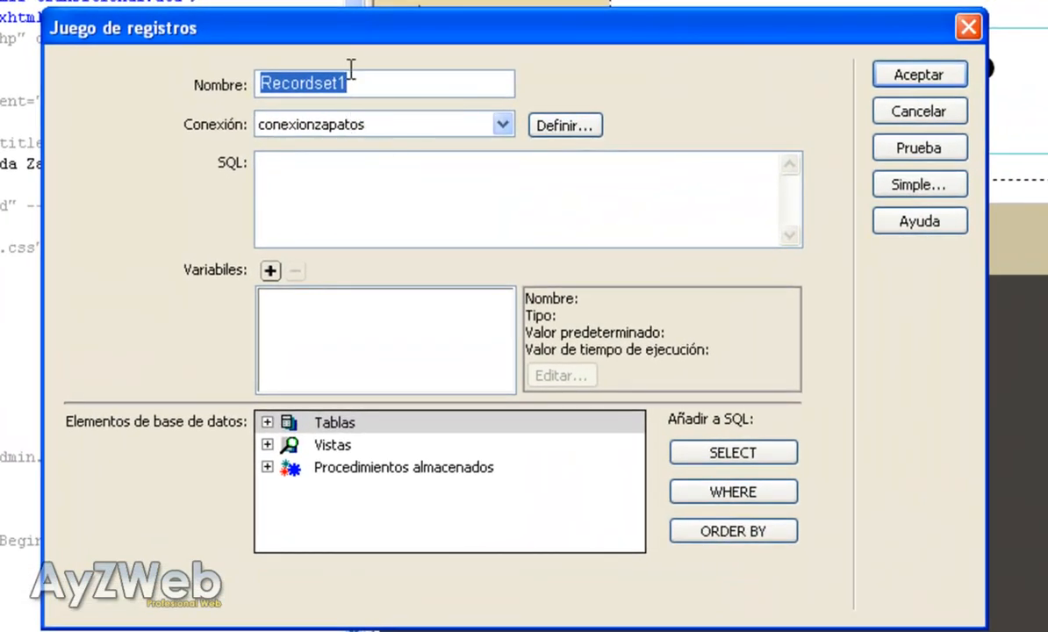
pyautogui.write('Datos')
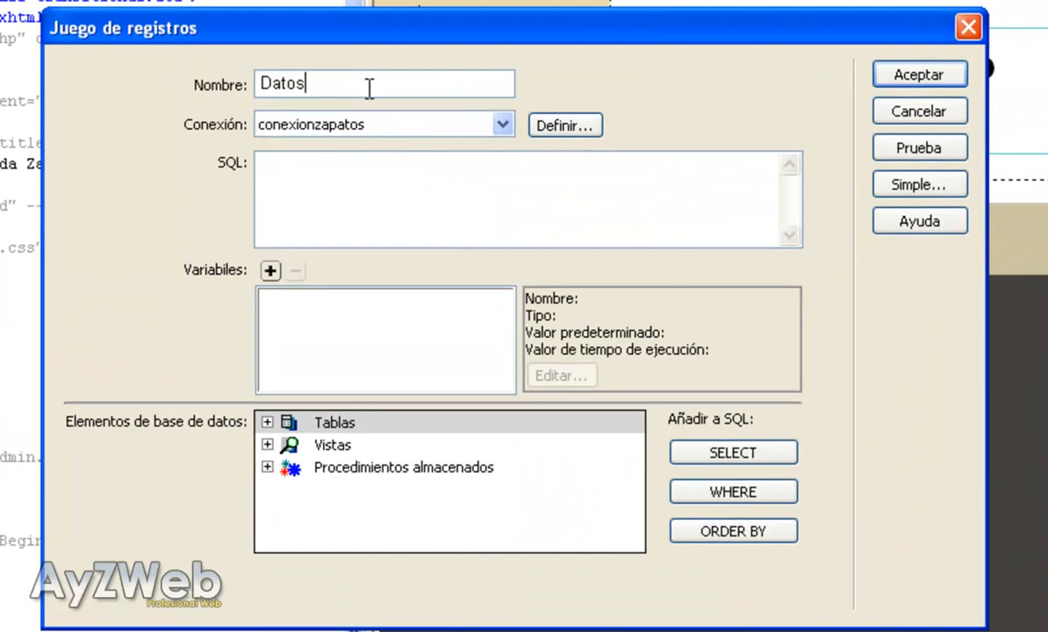
pyautogui.write('Prodcuto')
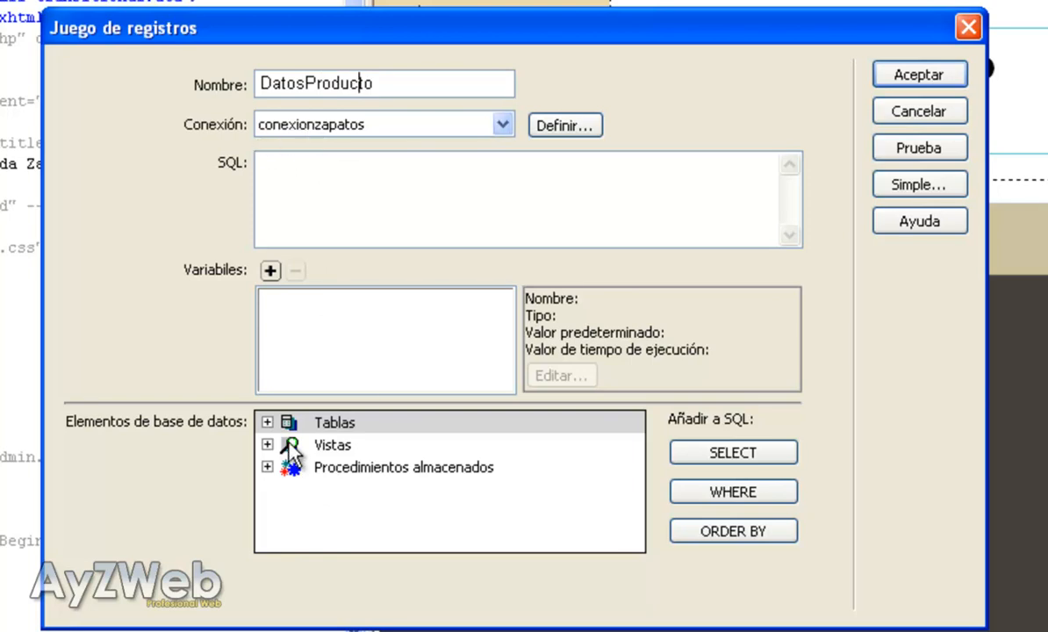
pyautogui.click(267, 421)
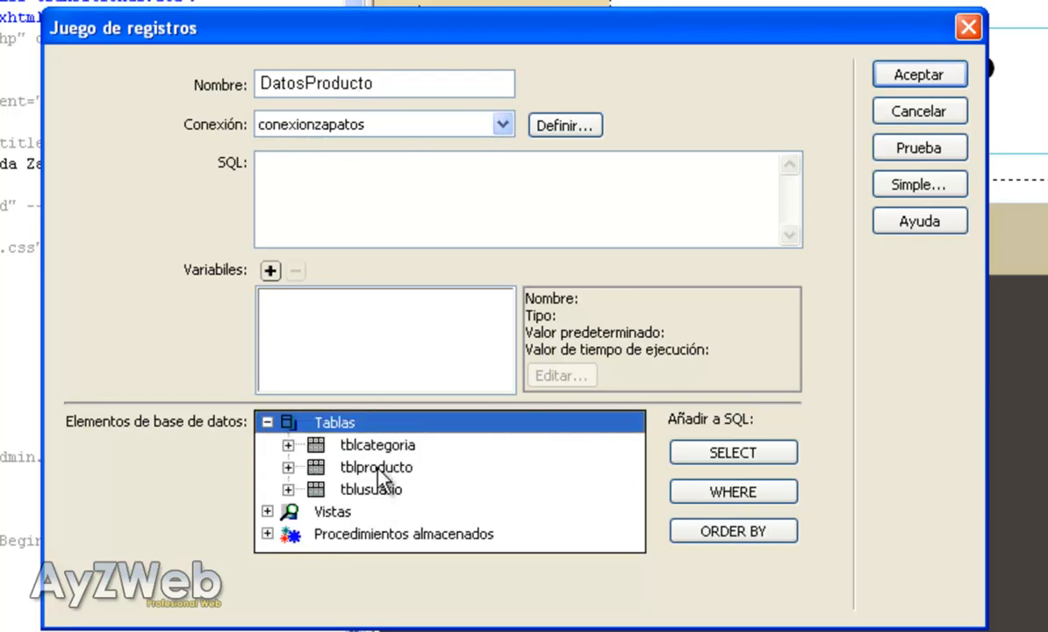
pyautogui.click(732, 453)
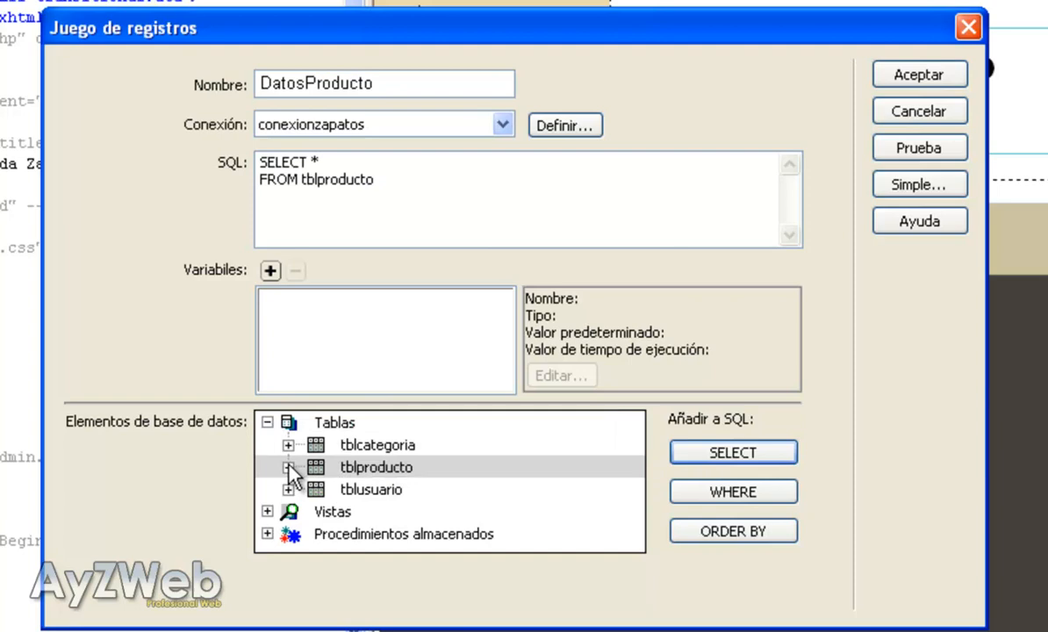
# Filter the query with WHERE idProducto = varProducto and begin adding that query variable
pyautogui.click(289, 467)
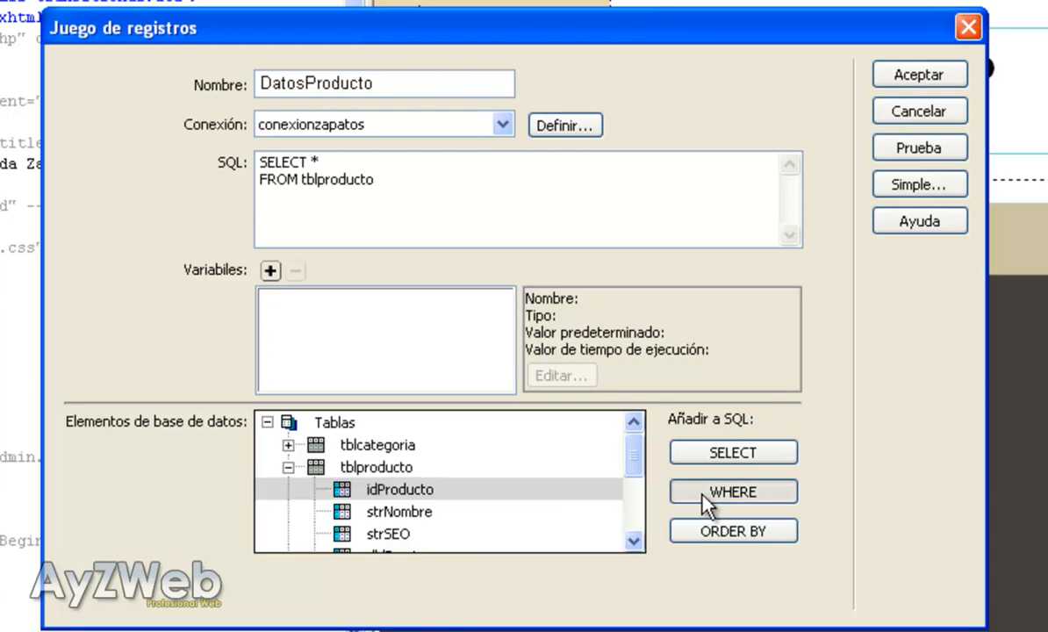
pyautogui.click(732, 492)
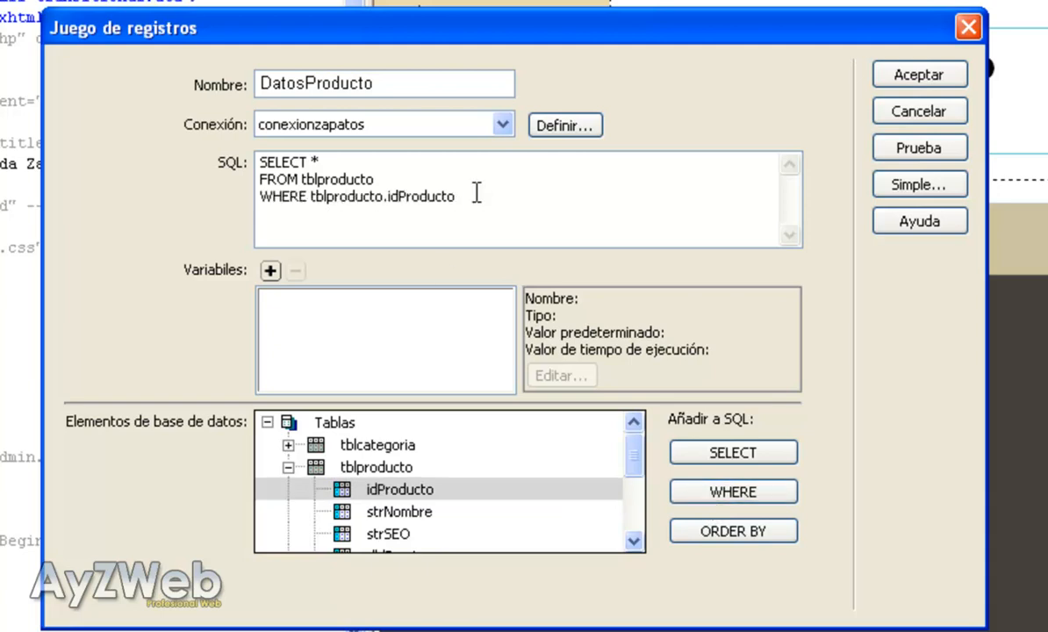
pyautogui.write('= varpProducto')
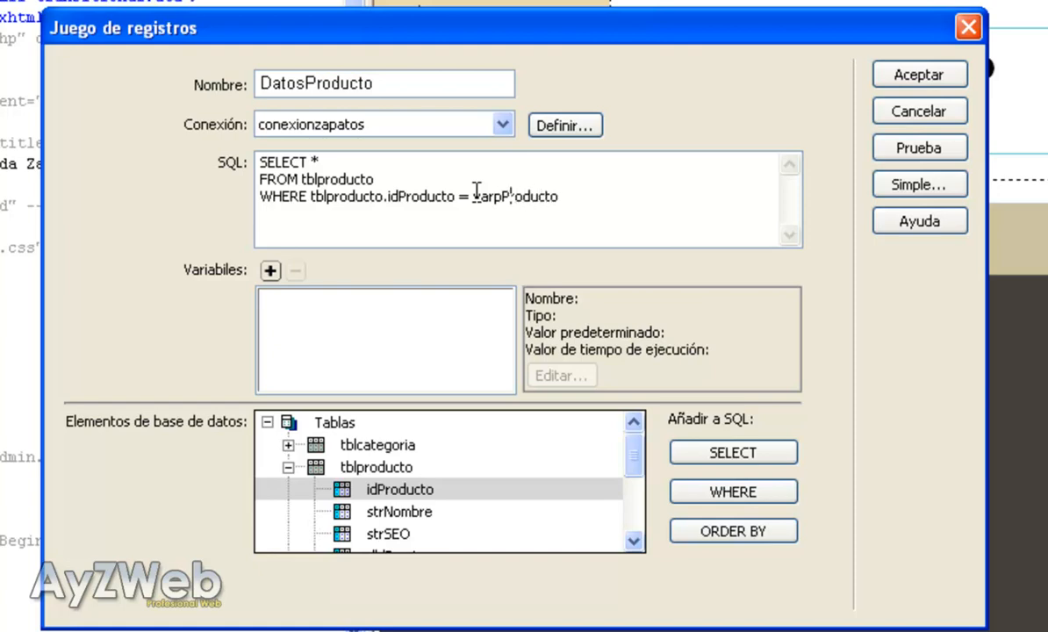
pyautogui.doubleClick(513, 197)
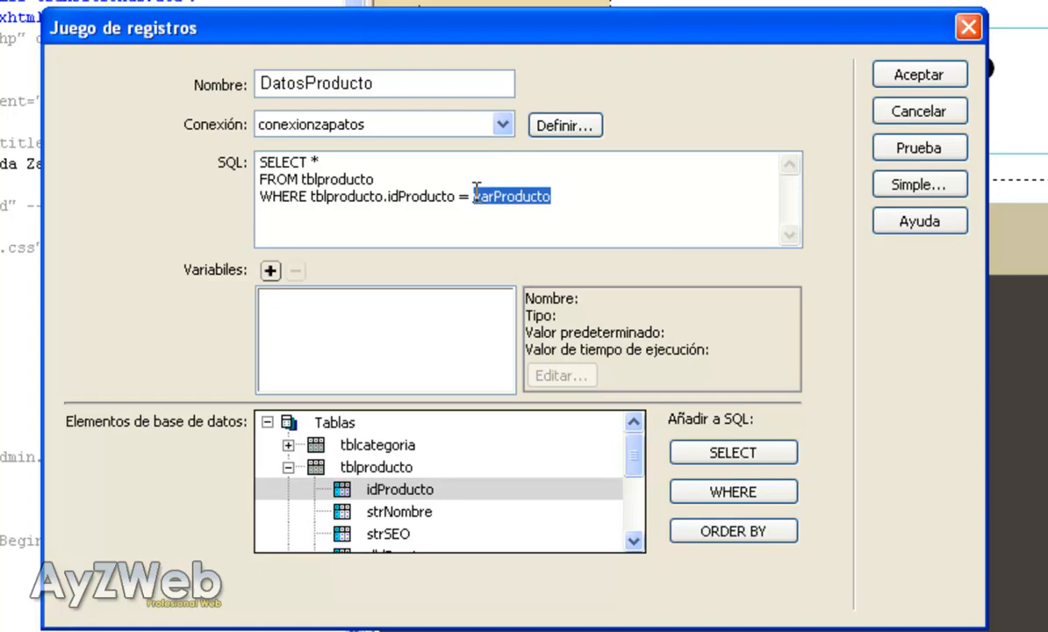
pyautogui.click(270, 270)
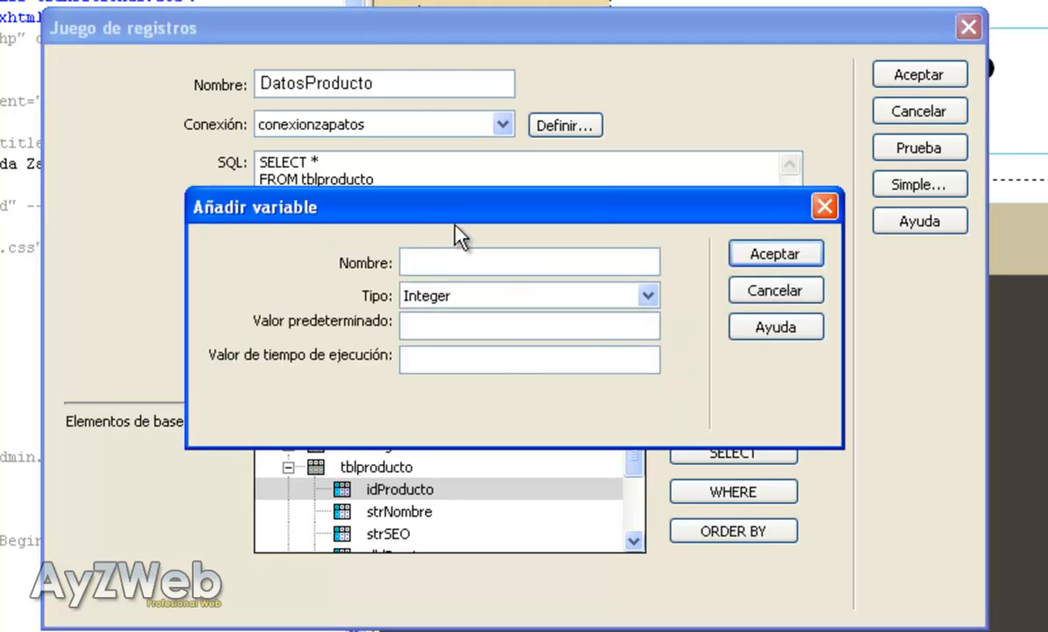
# Define varProducto as Integer, default 0, runtime $_GET["recordID"], and create the DatosProducto recordset
pyautogui.write('varProducto')
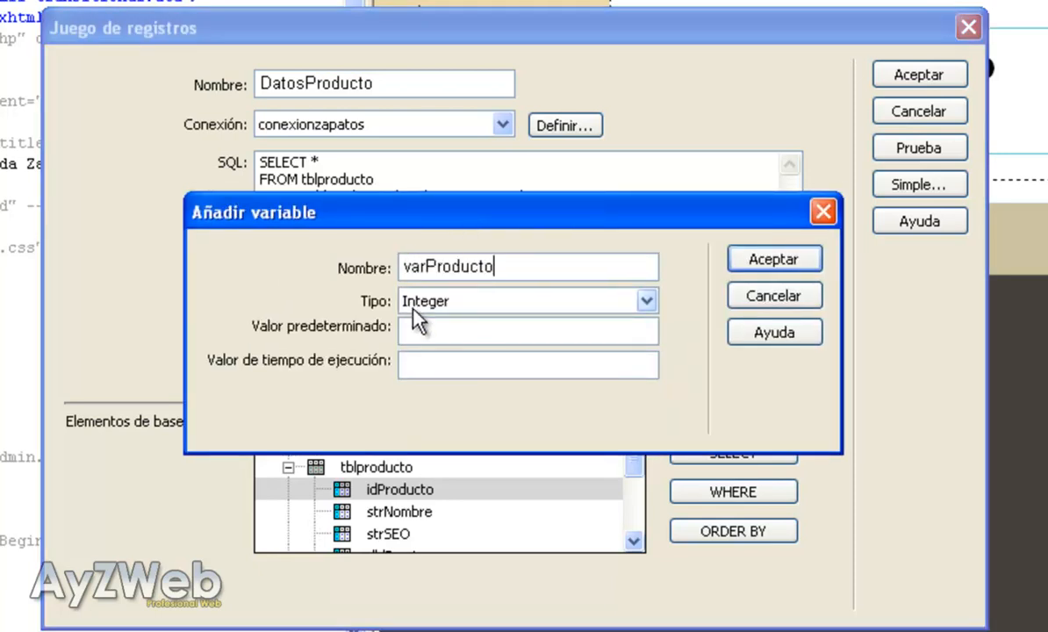
pyautogui.write('0')
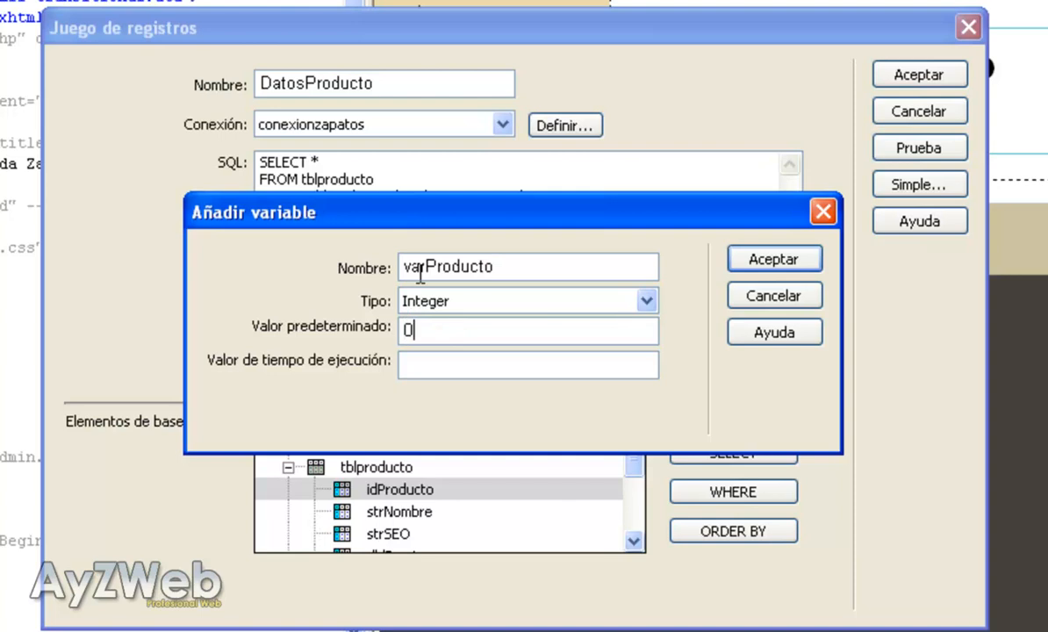
pyautogui.write('$')
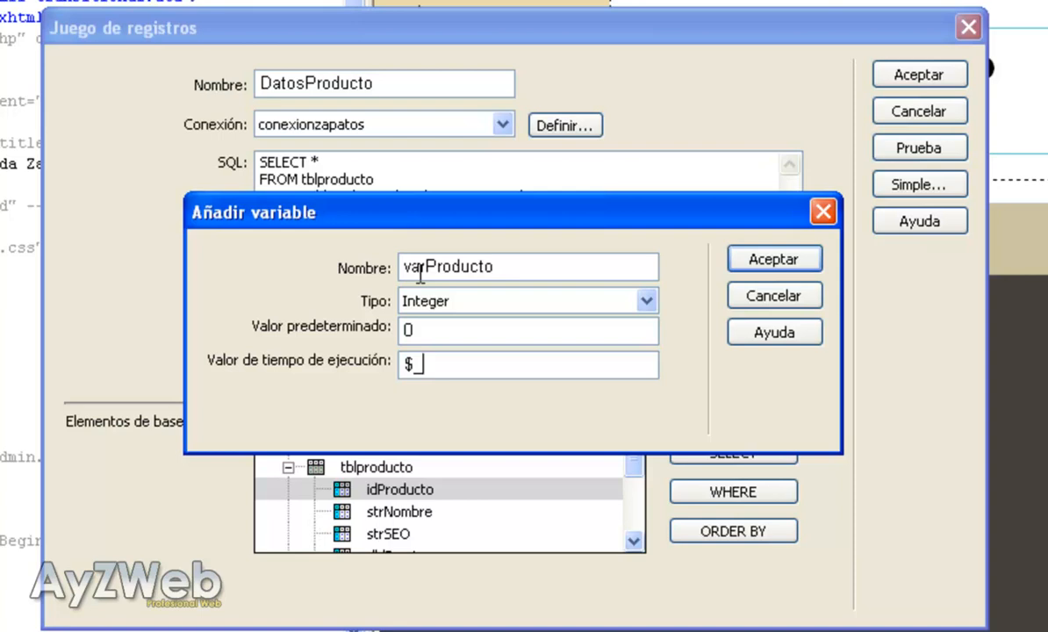
pyautogui.write('_GET[""]')
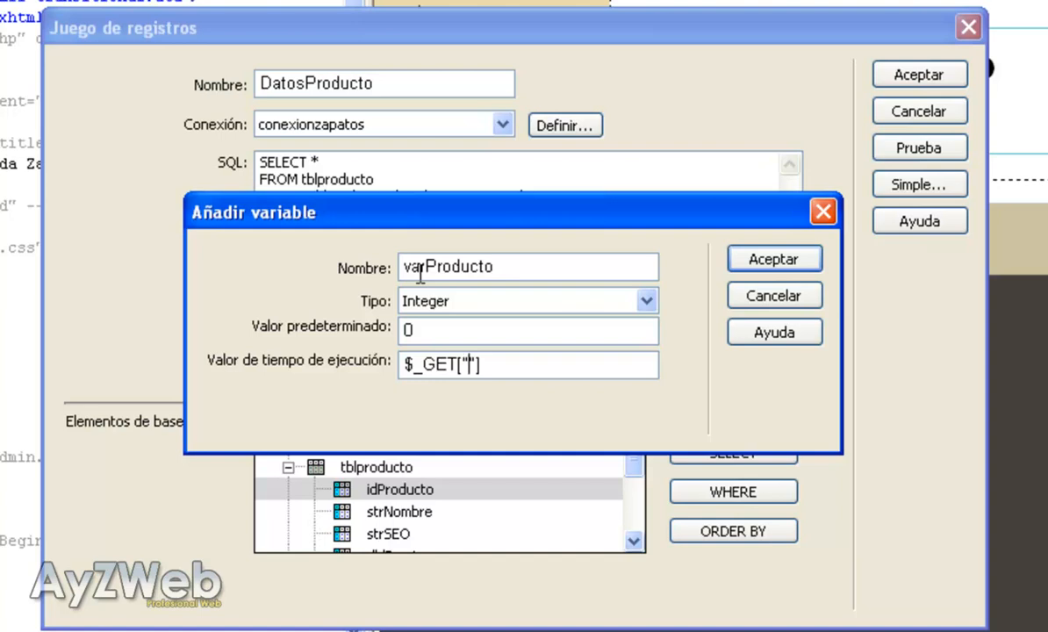
pyautogui.write('record')
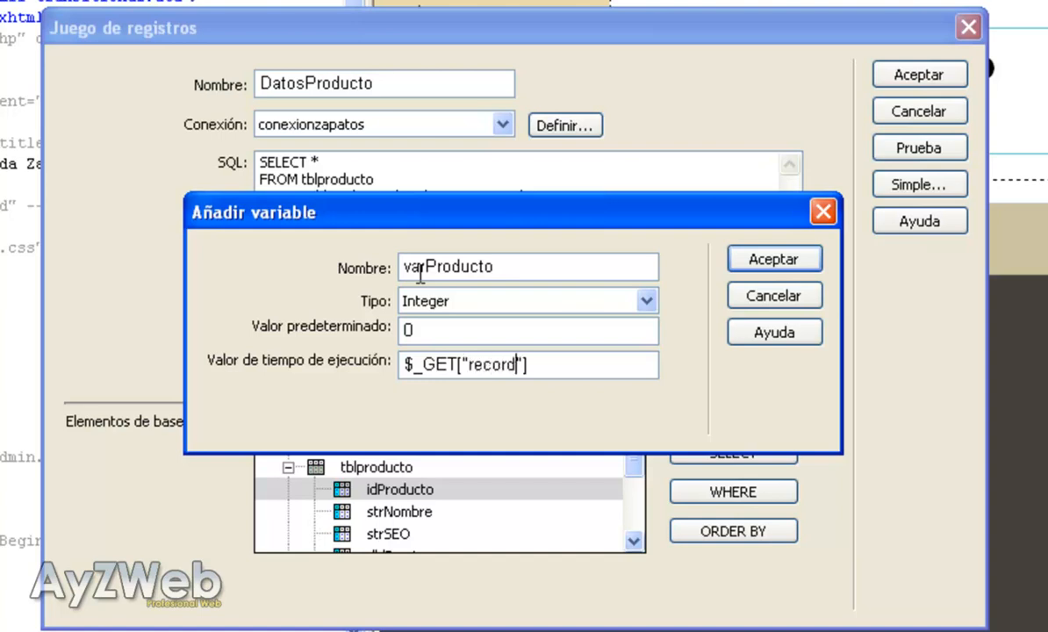
pyautogui.write('ID')
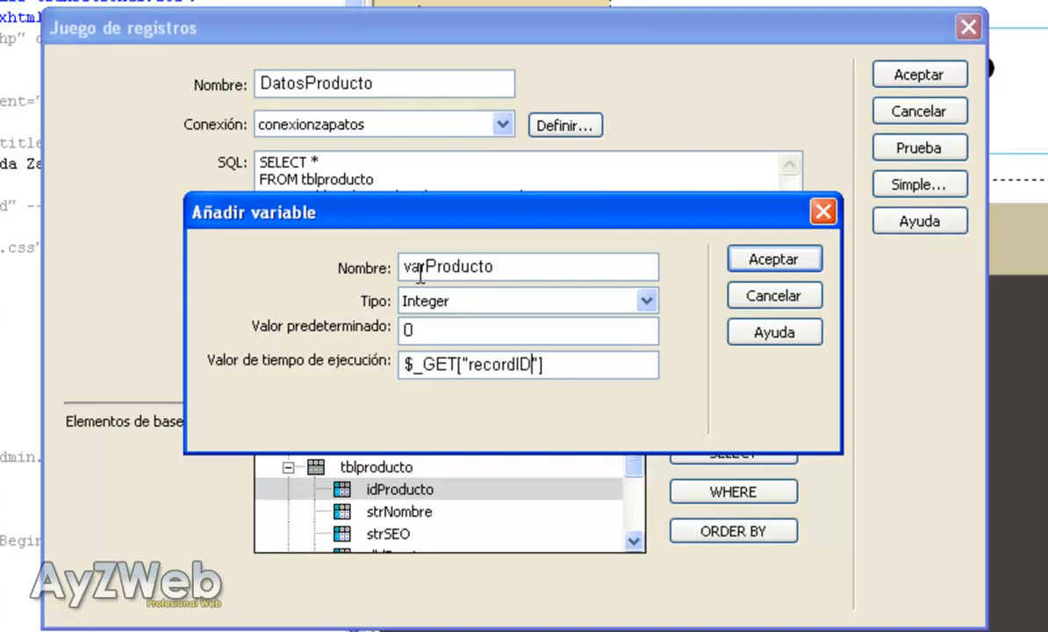
pyautogui.moveTo(227, 372)
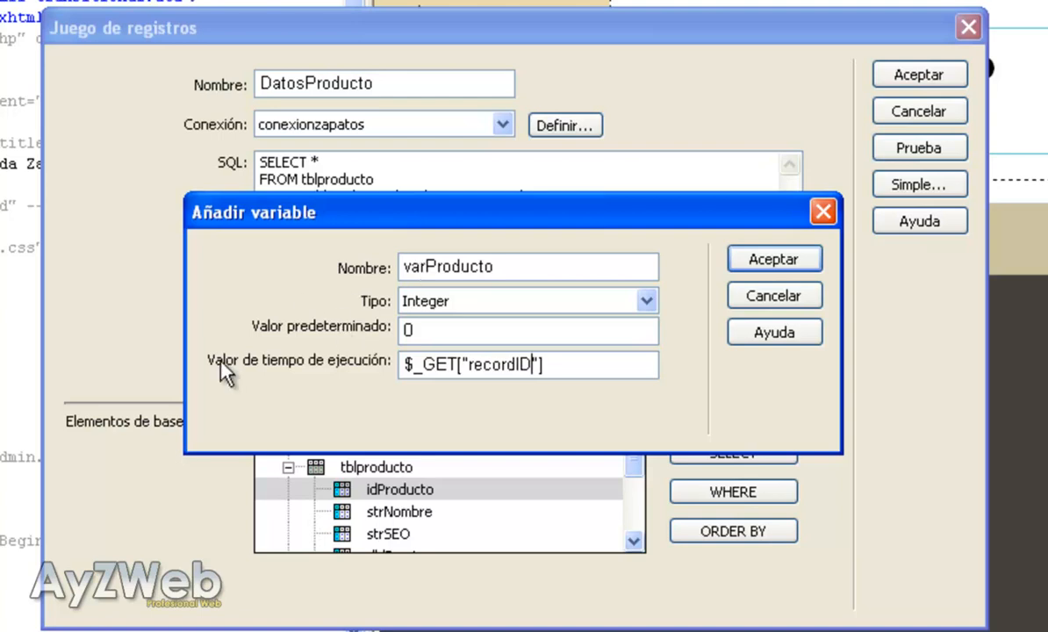
pyautogui.click(772, 258)
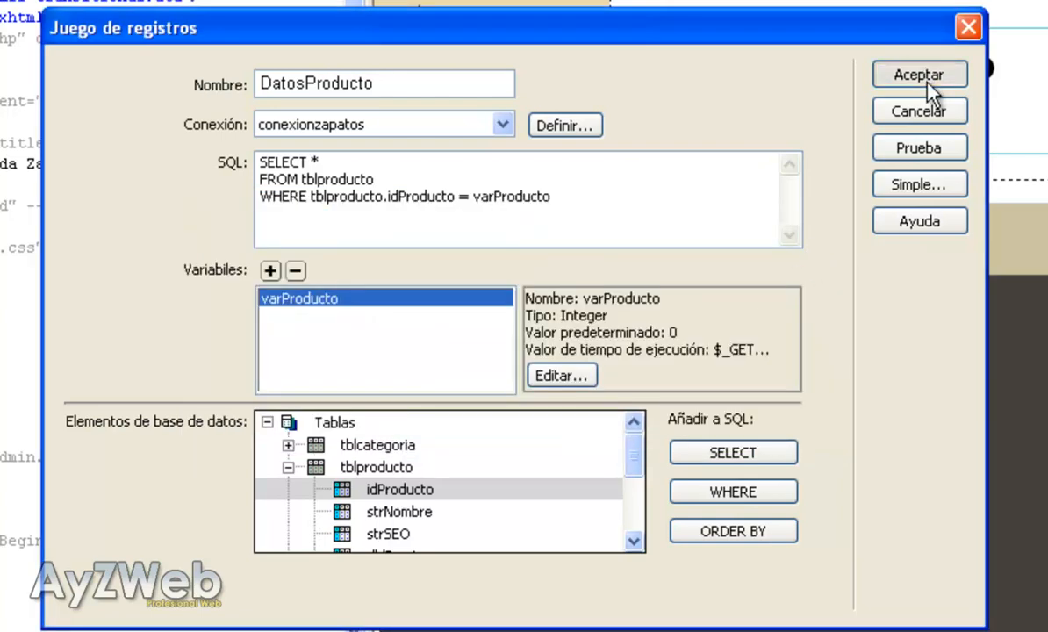
pyautogui.click(920, 73)
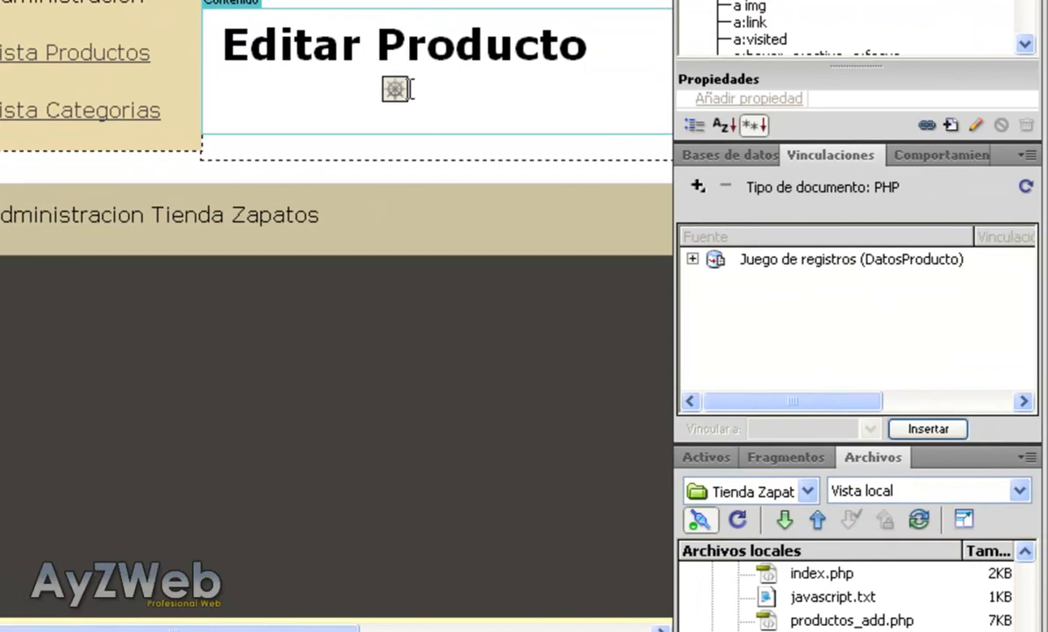
# Start a second recordset from the Bindings panel and name it ConsultaCategorias
pyautogui.click(405, 44)
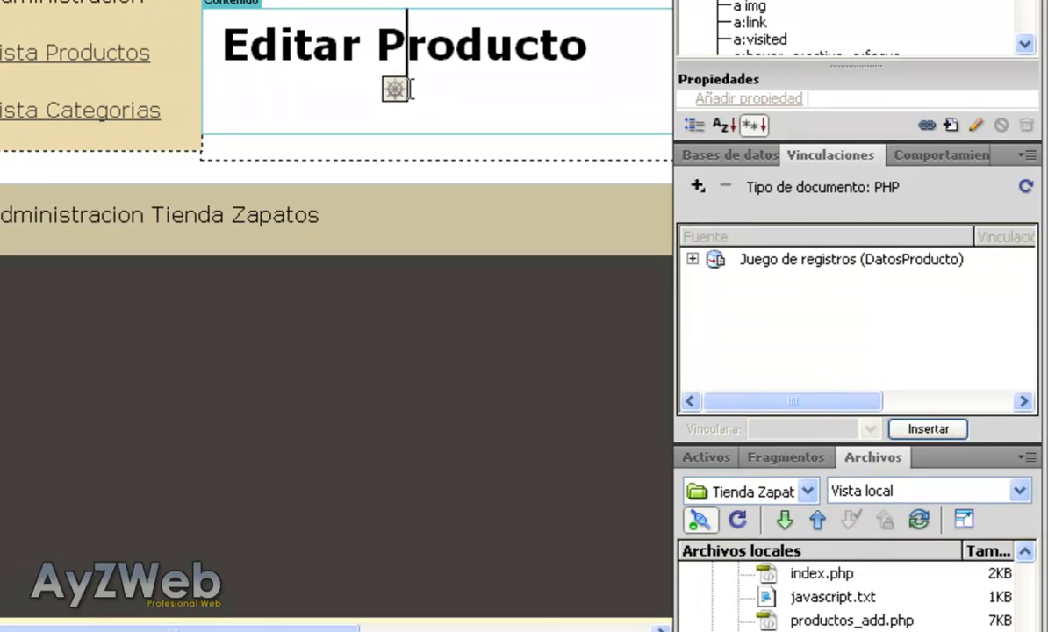
pyautogui.click(698, 186)
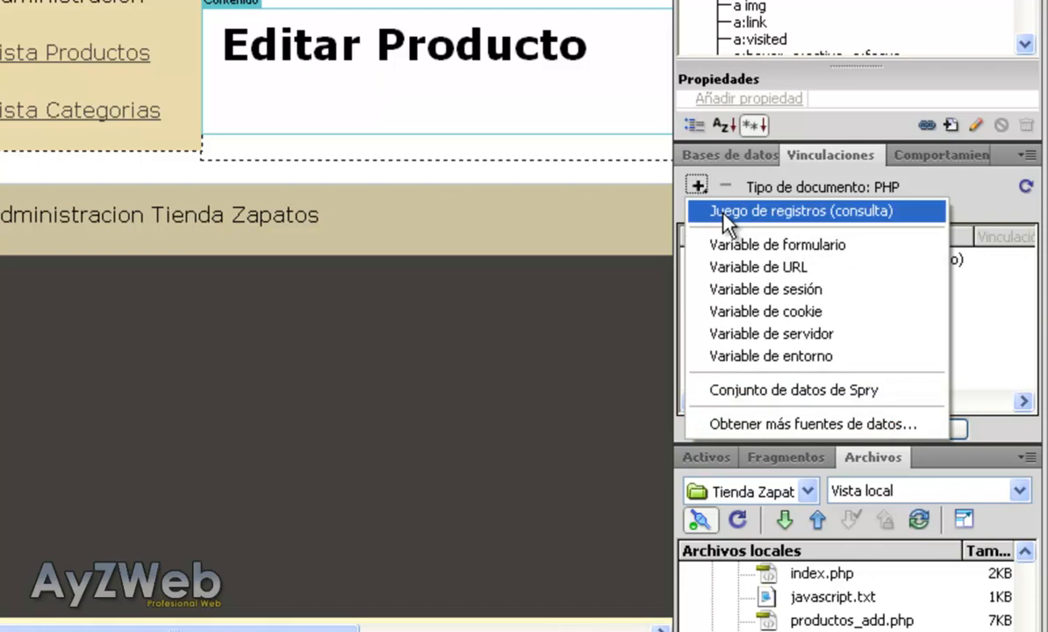
pyautogui.click(797, 210)
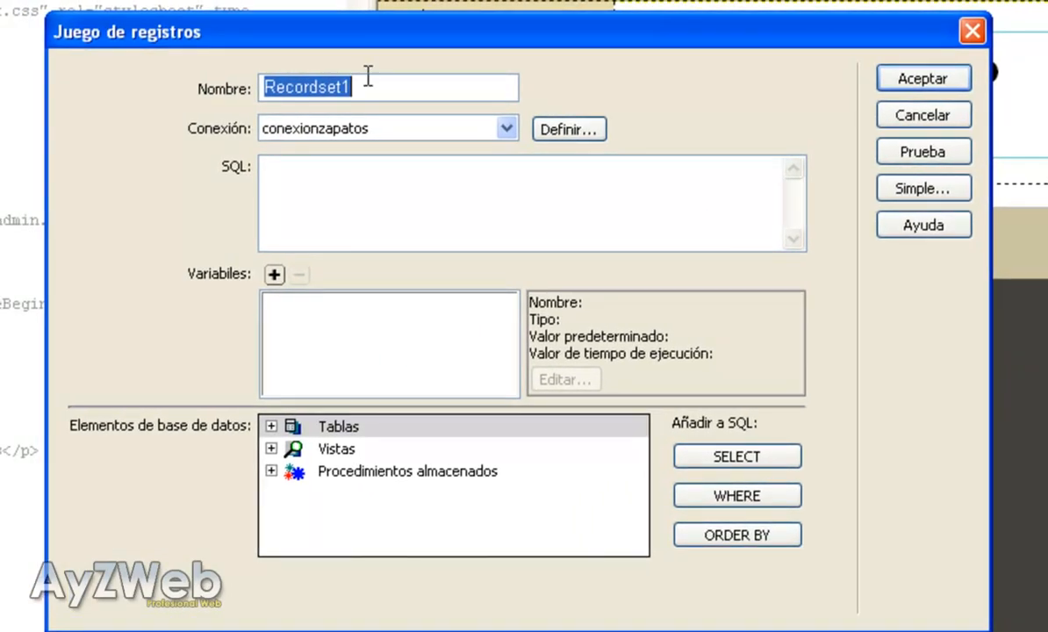
pyautogui.write('Consulta')
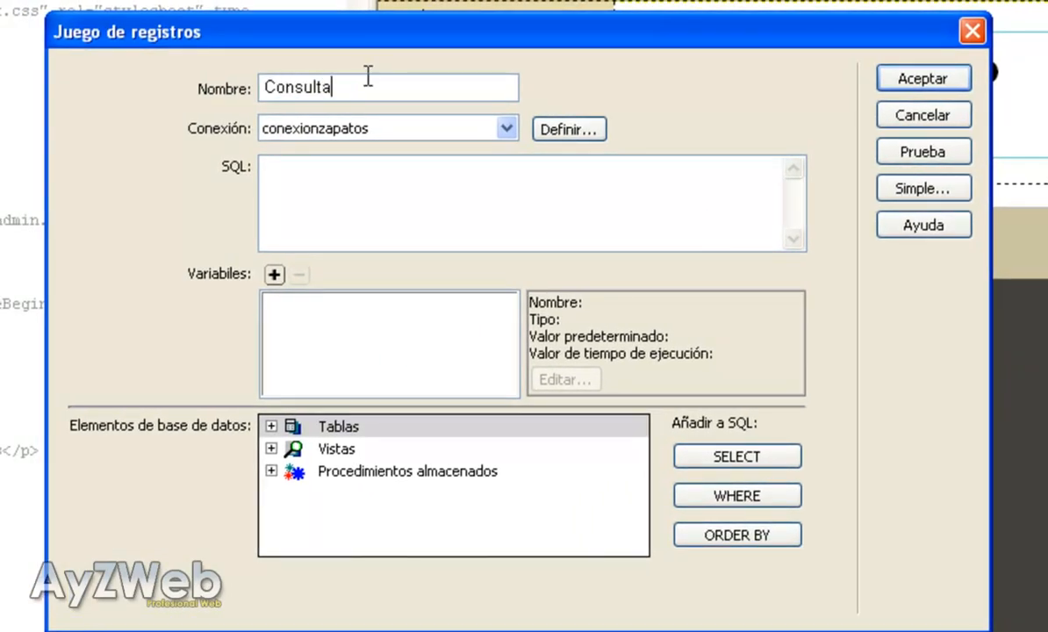
pyautogui.write('Categorias')
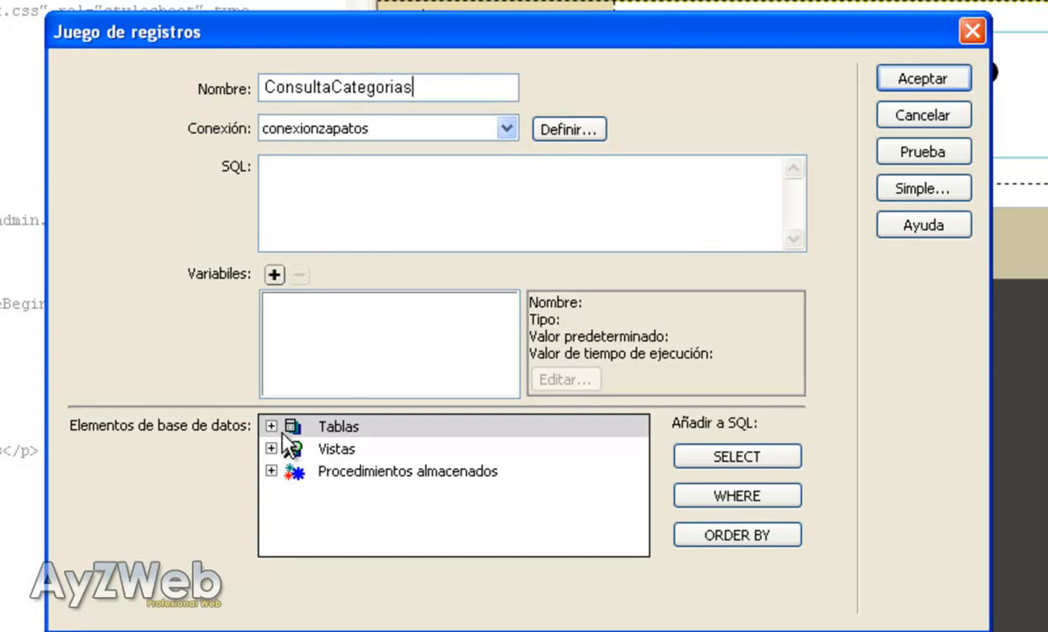
# Select all tblcategoria rows ordered by strDescripcion ASC and accept the recordset
pyautogui.click(270, 426)
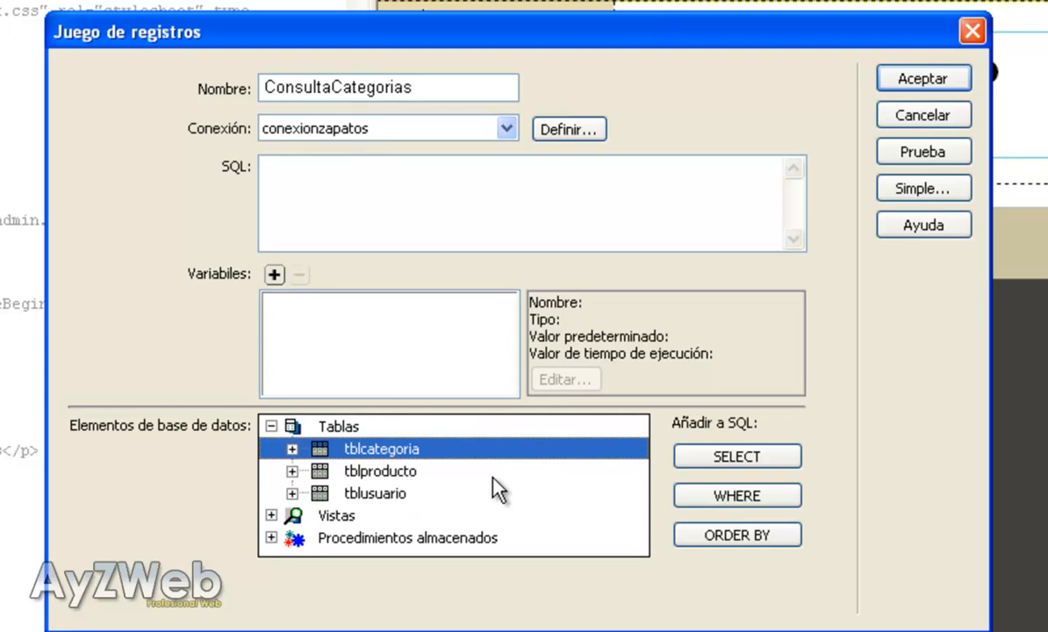
pyautogui.click(737, 456)
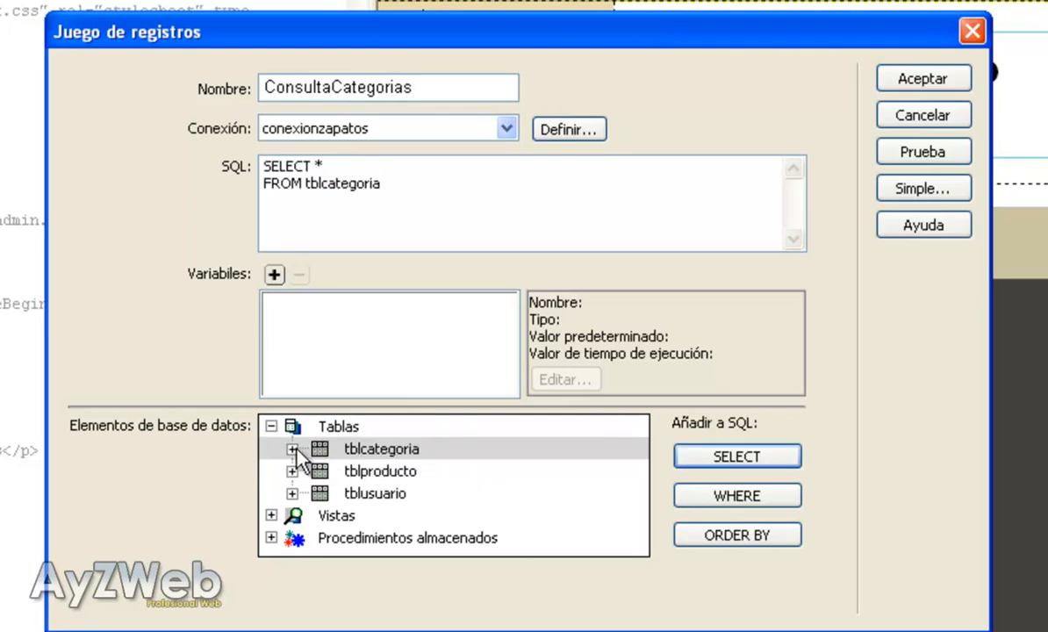
pyautogui.click(292, 450)
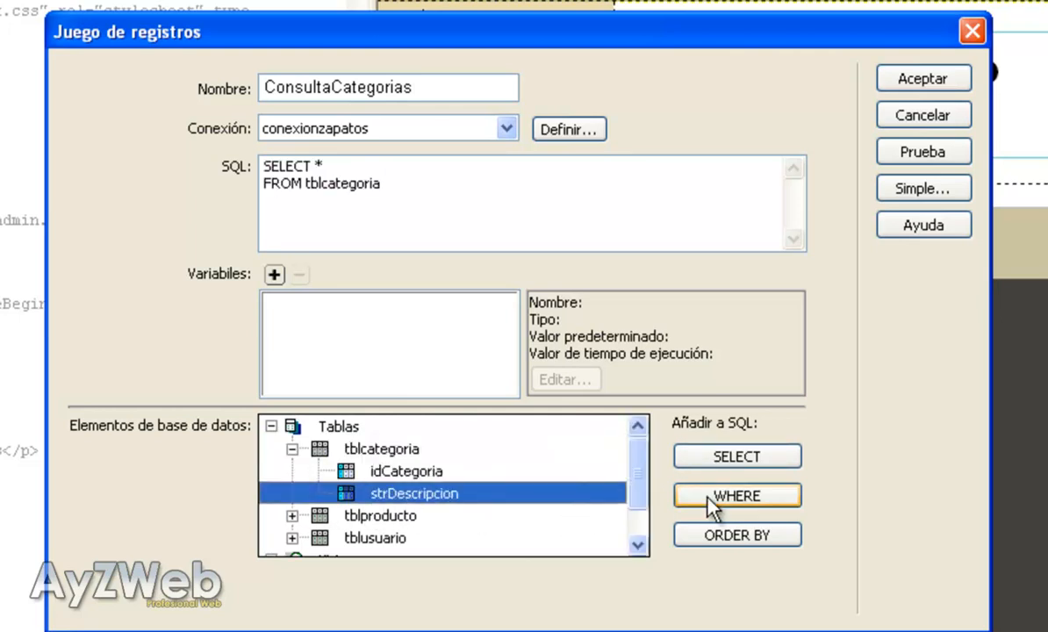
pyautogui.click(737, 534)
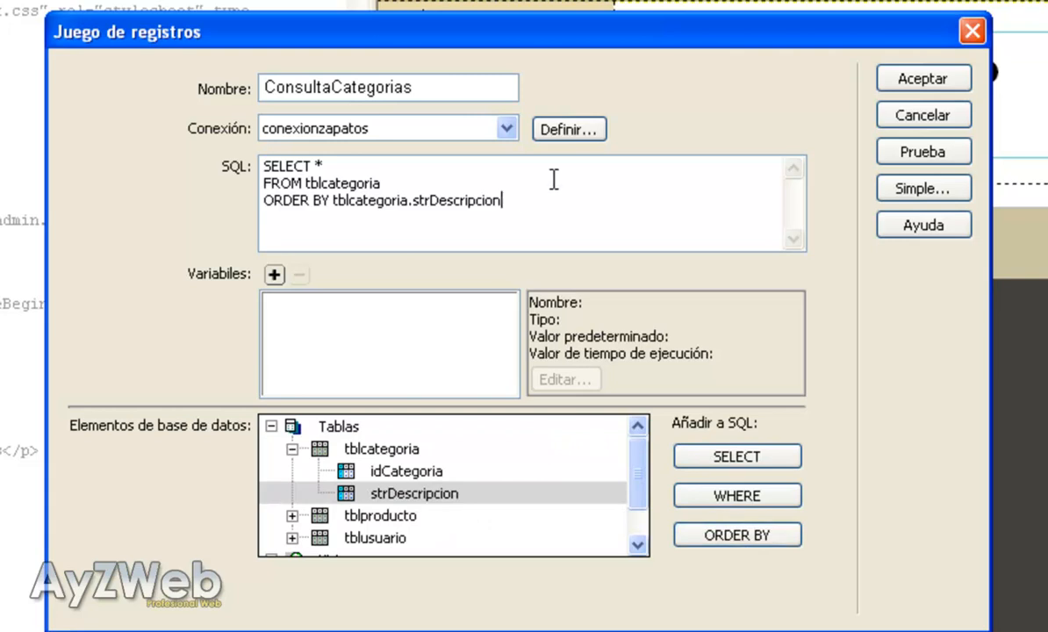
pyautogui.write('ASC')
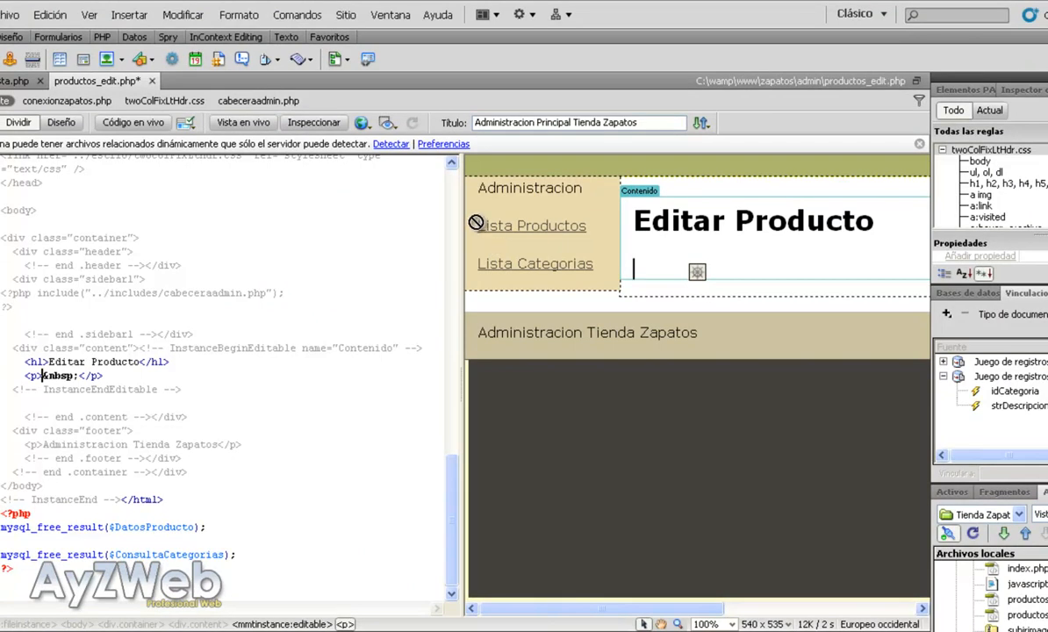
pyautogui.moveTo(109, 69)
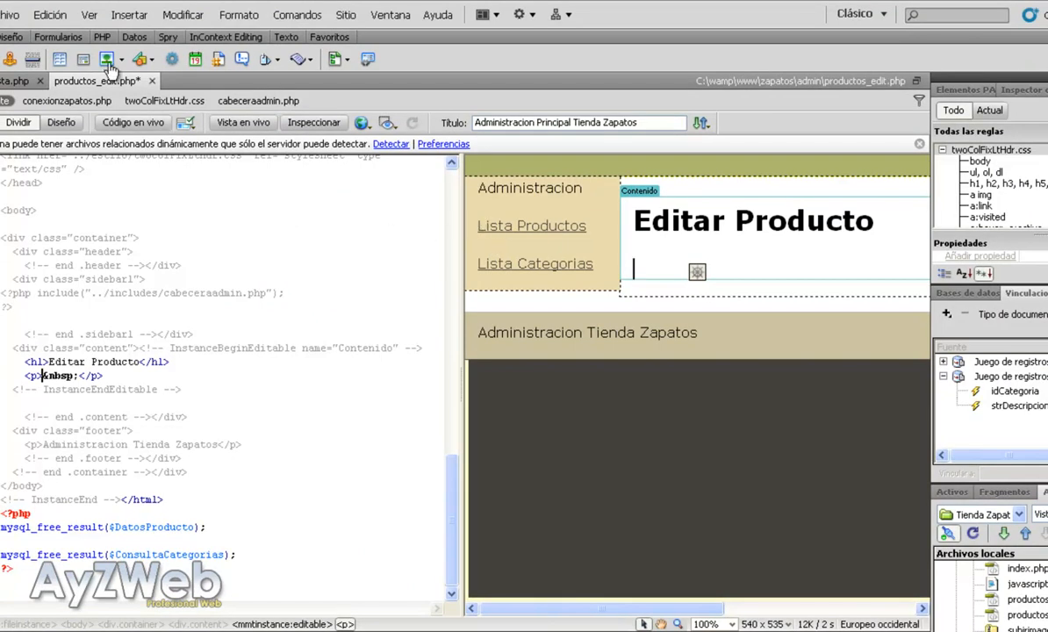
# In the Record Update Form wizard use tblproducto from DatosProducto, redirecting to productos_lista.php after update
pyautogui.click(129, 14)
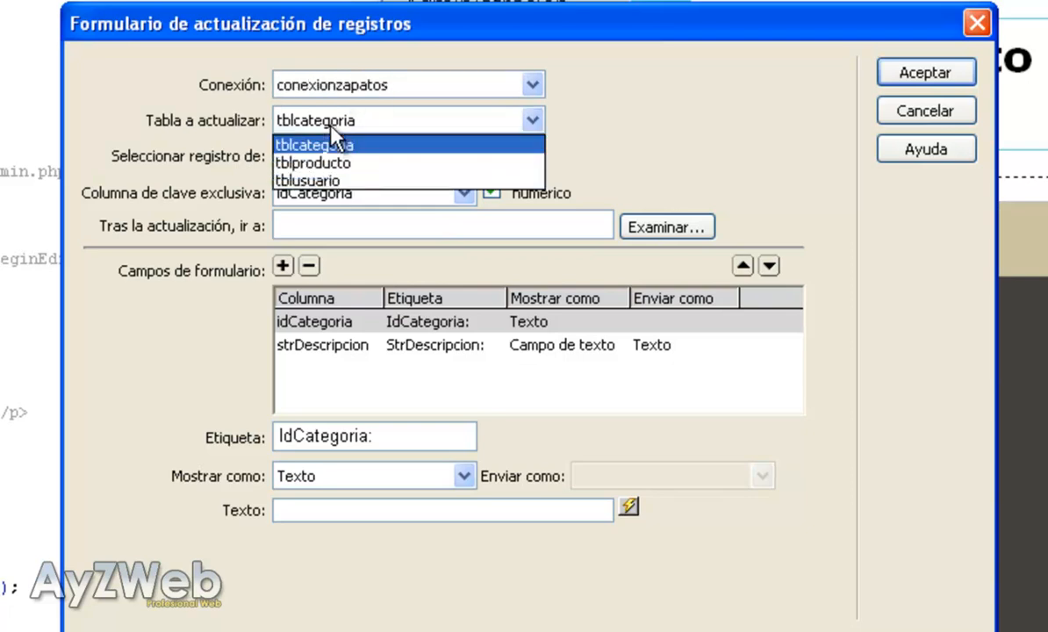
pyautogui.click(312, 163)
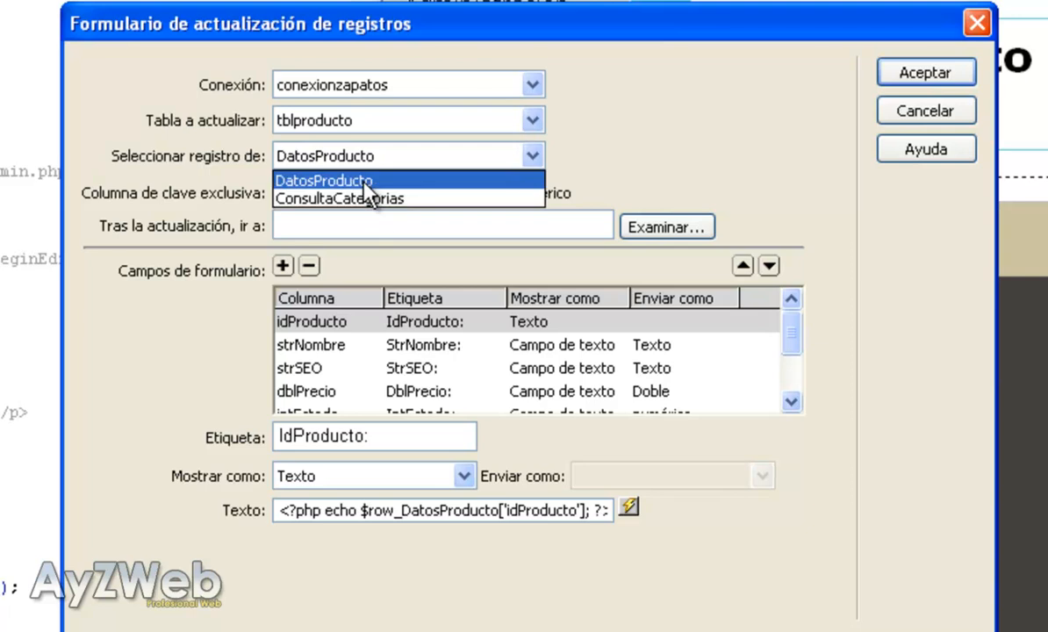
pyautogui.click(323, 179)
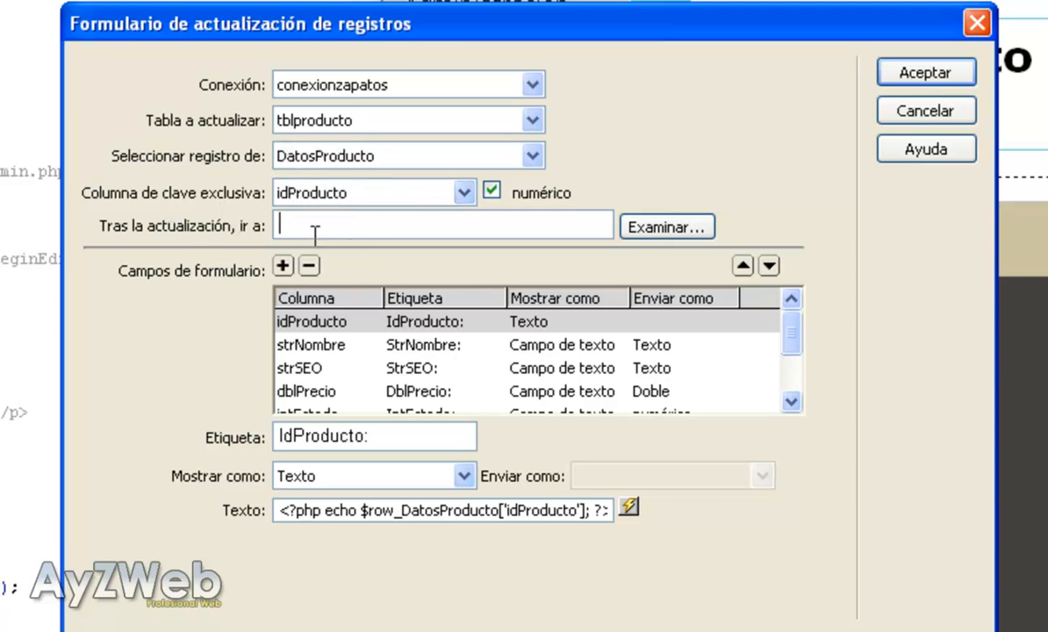
pyautogui.click(665, 227)
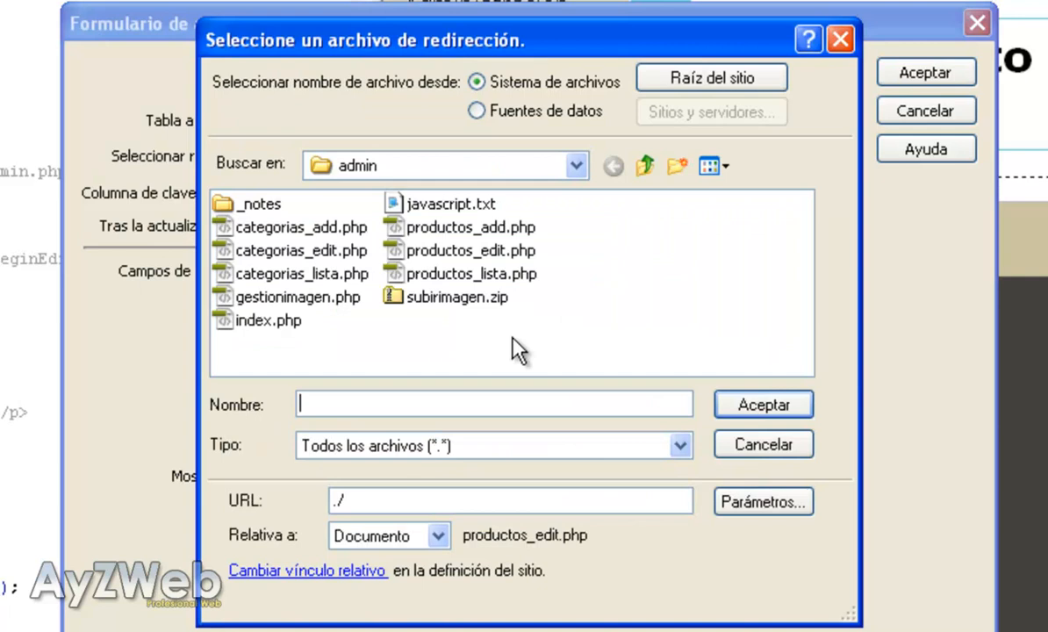
pyautogui.click(470, 273)
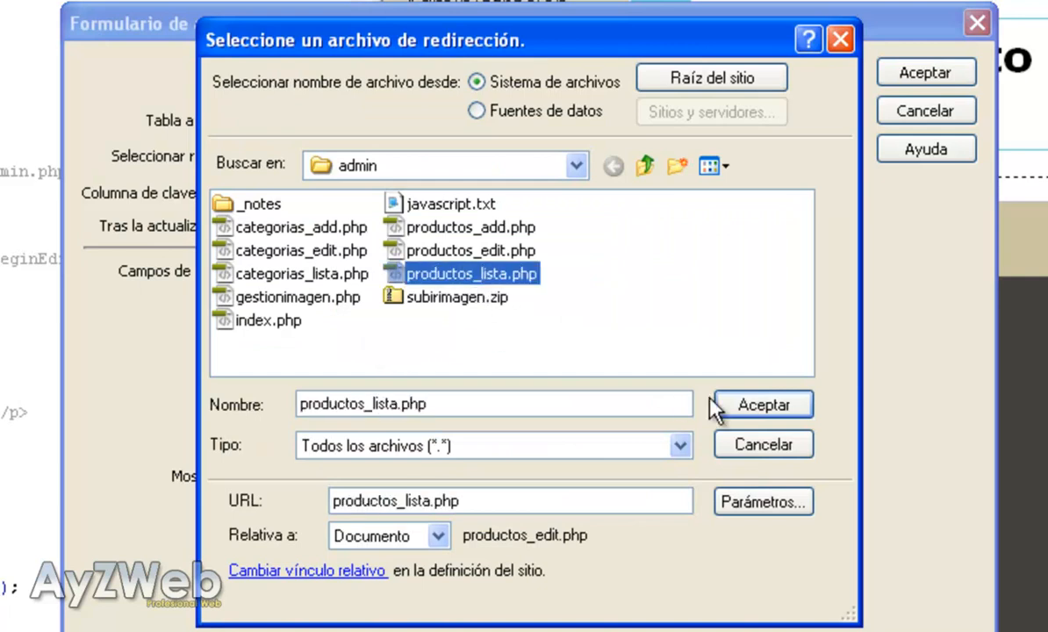
pyautogui.click(761, 403)
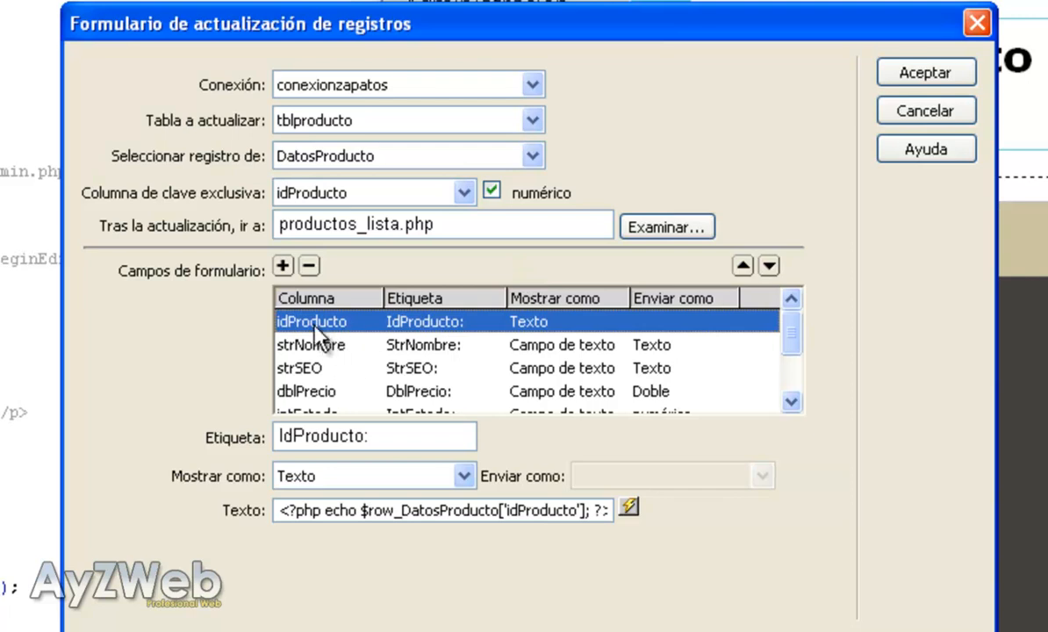
# Select the idProducto, strNombre and intEstado fields to relabel them and change Estado's display
pyautogui.click(309, 267)
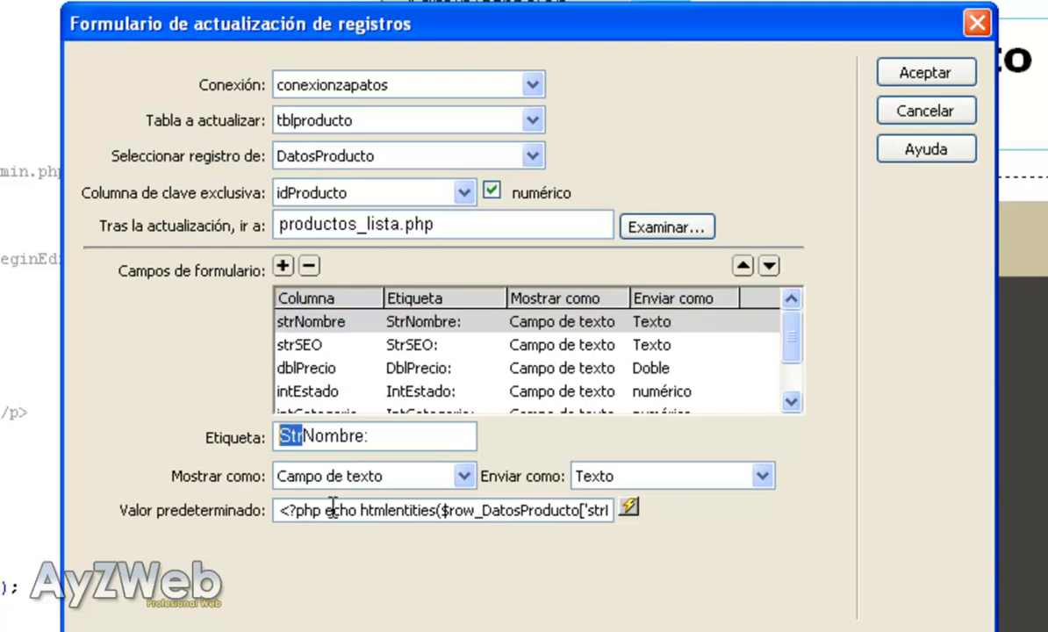
pyautogui.click(299, 344)
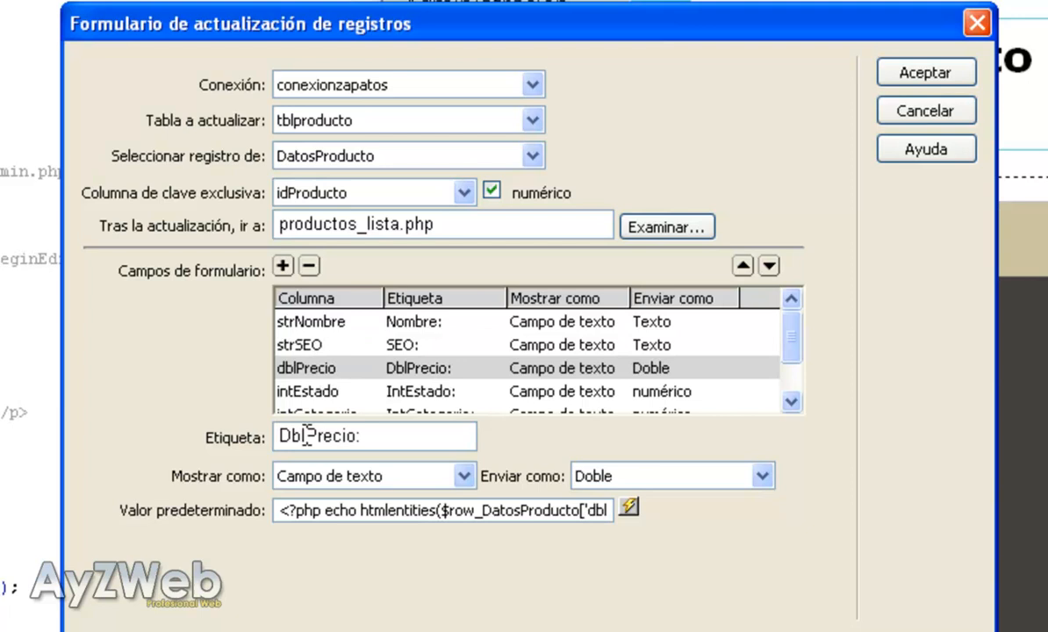
pyautogui.click(307, 390)
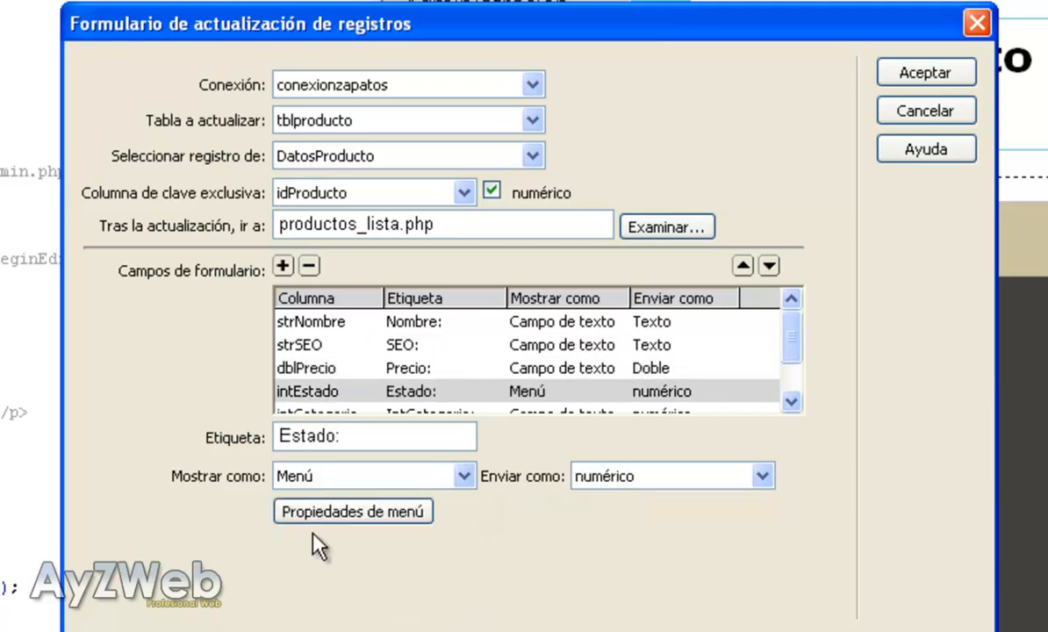
pyautogui.moveTo(353, 512)
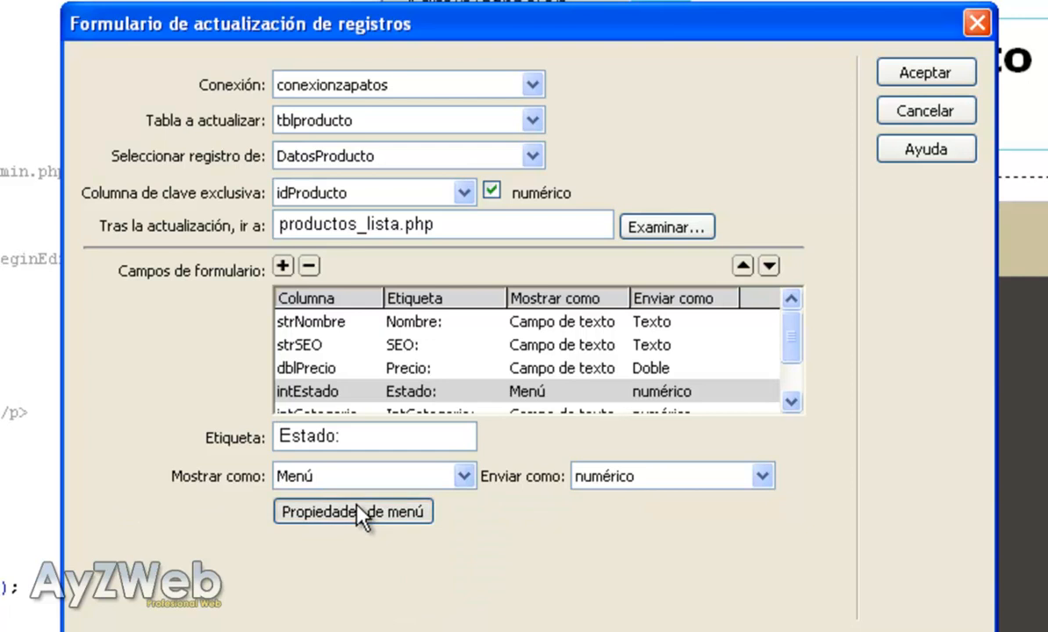
# Give the Estado menu items Activo = 1 and Inactivo = 0, then show intCategoria as a Categoria menu
pyautogui.click(353, 510)
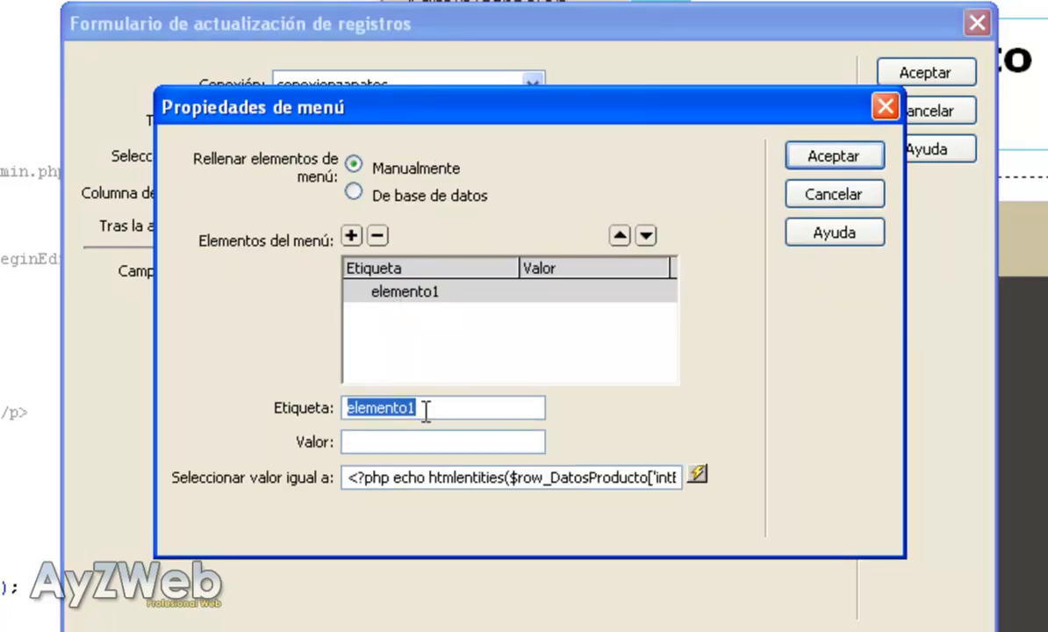
pyautogui.write('Activo')
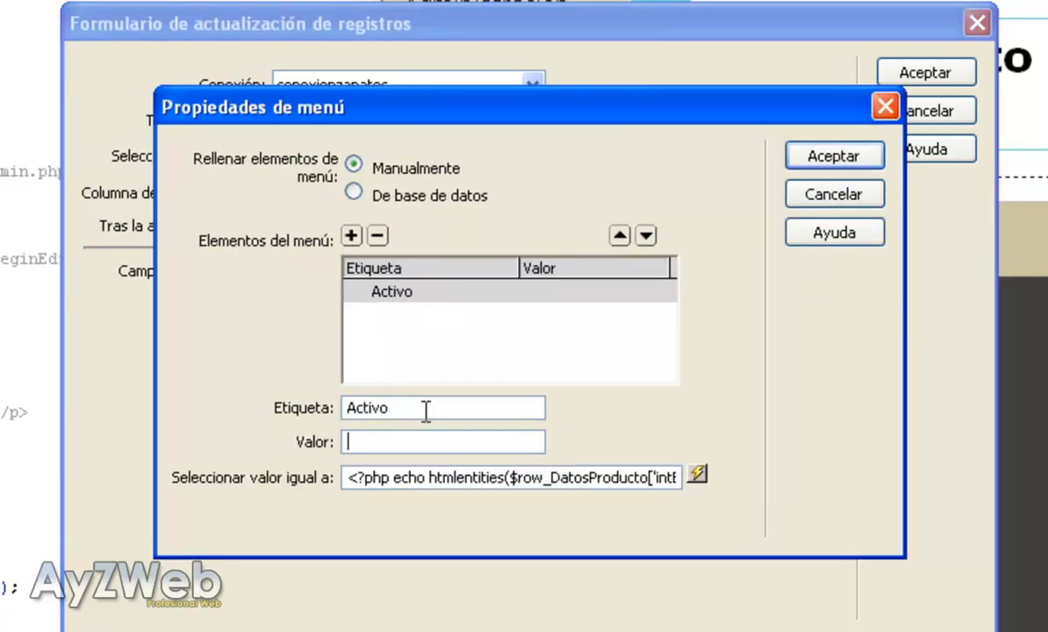
pyautogui.click(351, 235)
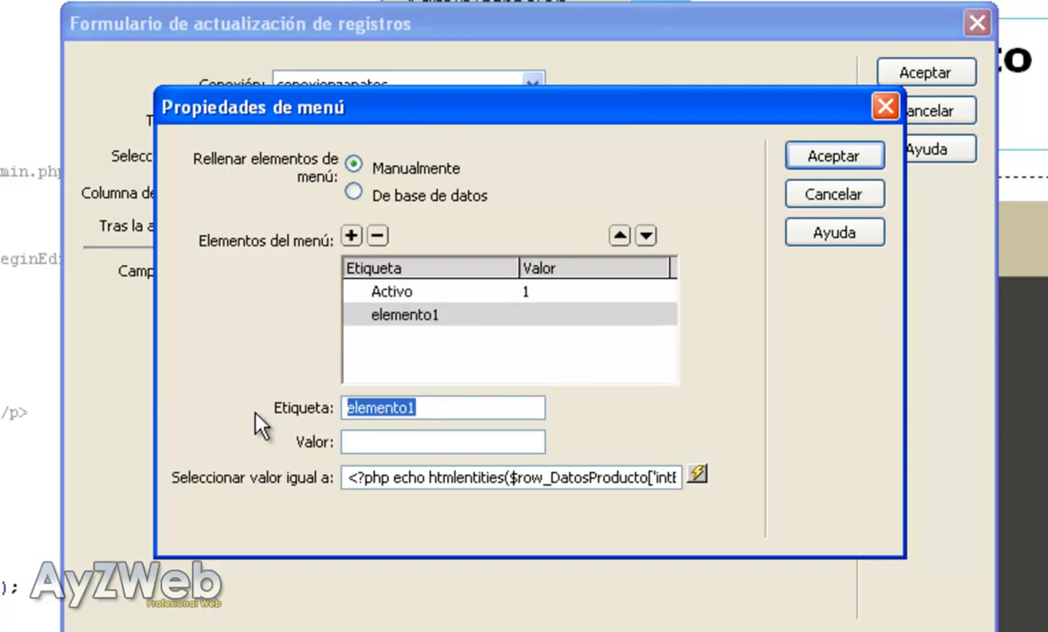
pyautogui.write('Inactivo')
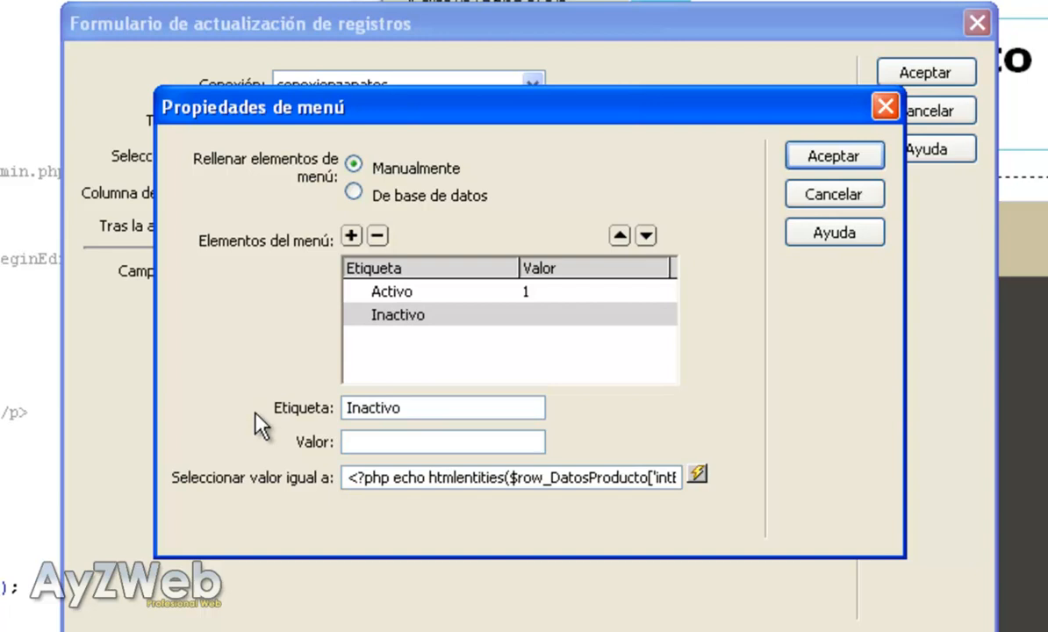
pyautogui.write('0')
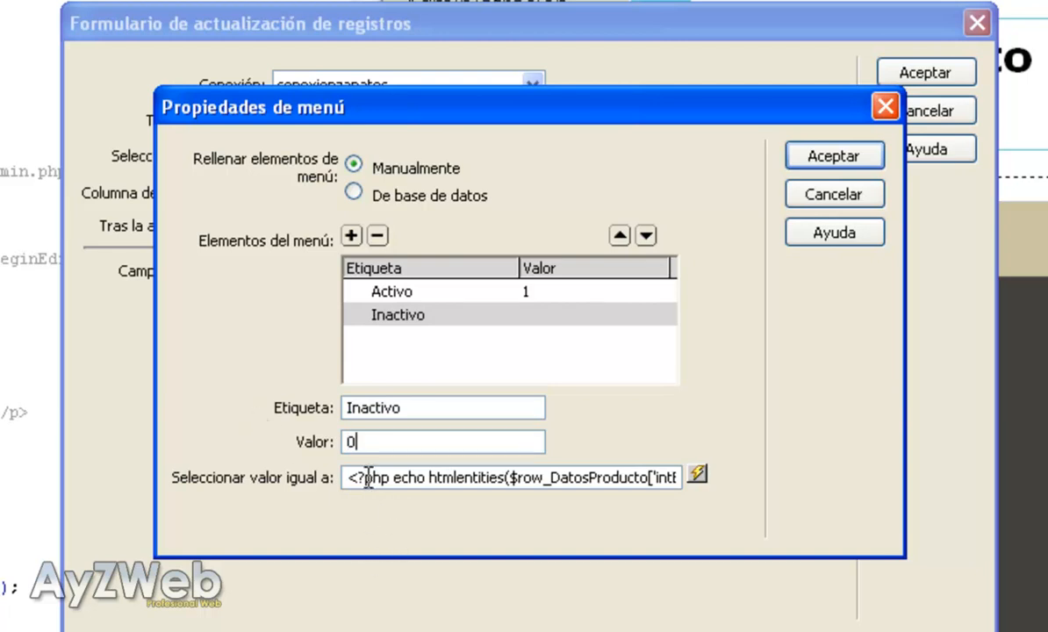
pyautogui.moveTo(614, 484)
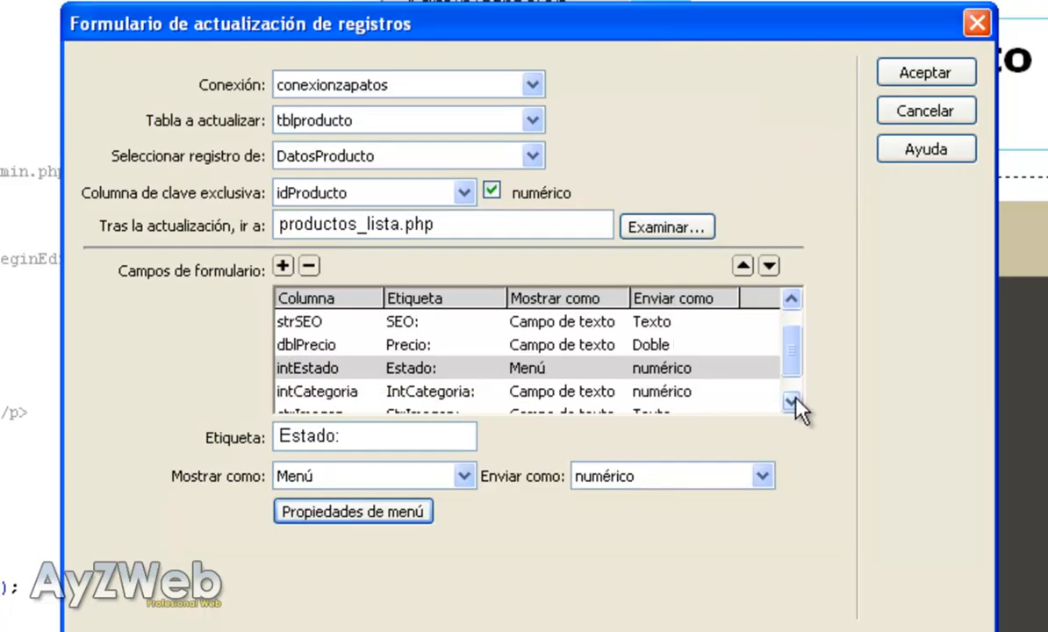
pyautogui.click(315, 390)
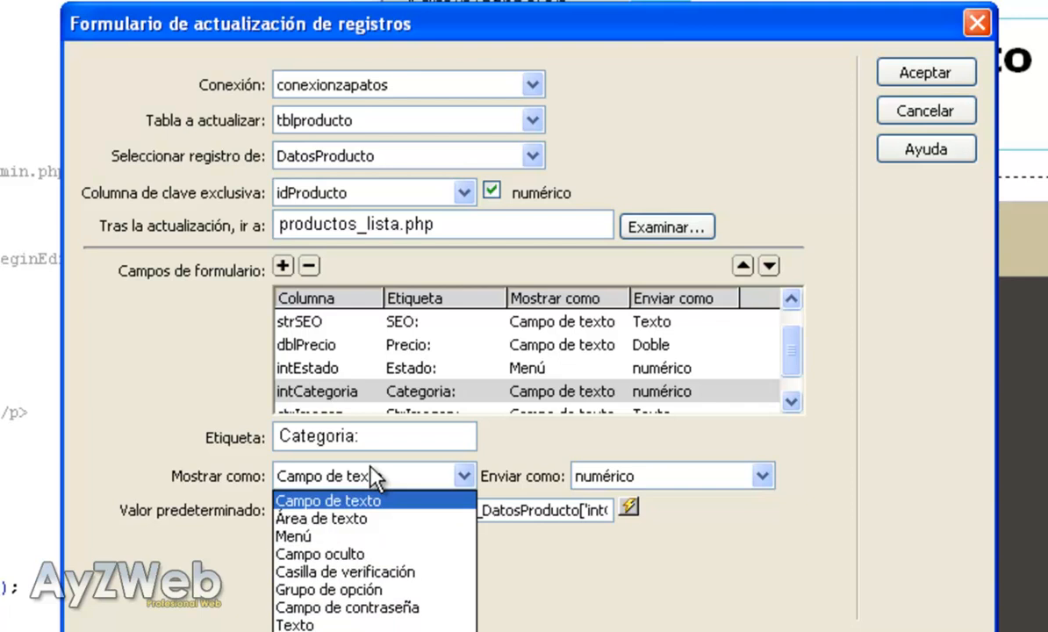
pyautogui.click(293, 535)
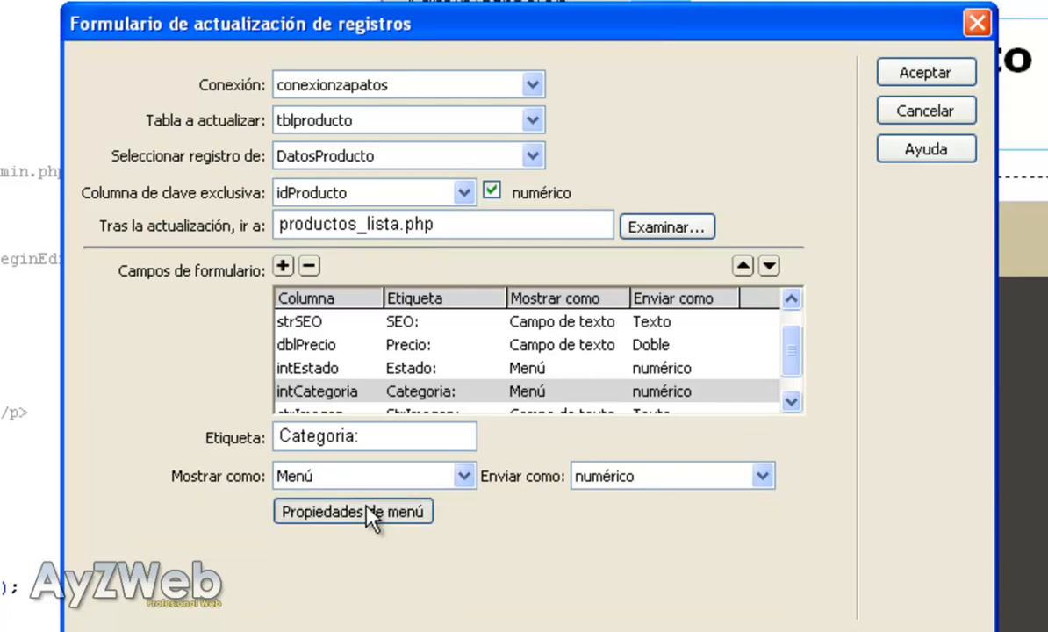
# Fill the Categoria menu from ConsultaCategorias: labels strDescripcion, values idCategoria, selected intCategoria
pyautogui.click(351, 511)
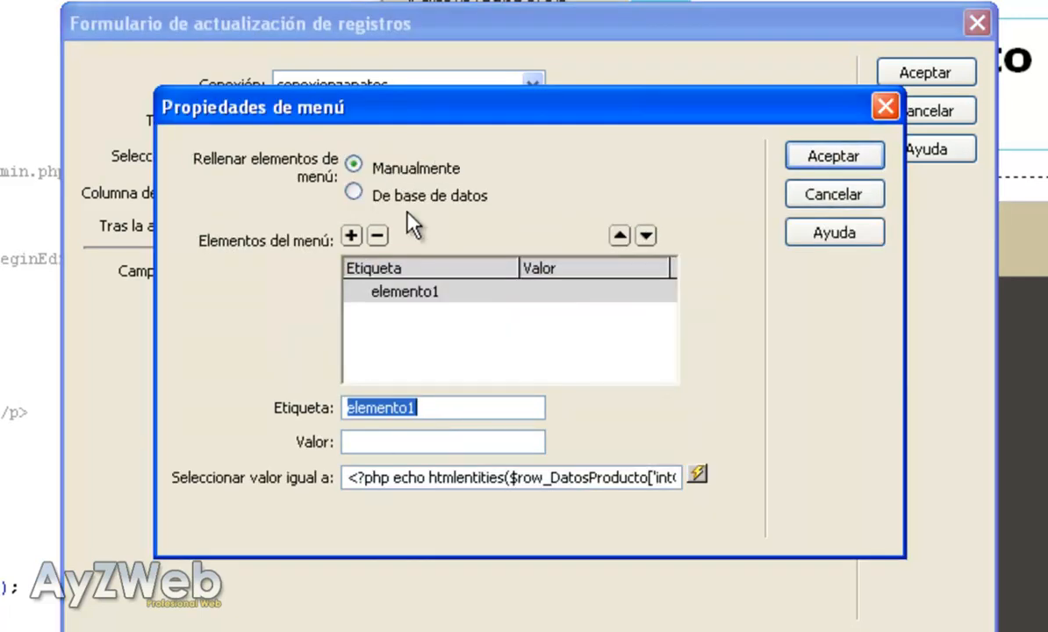
pyautogui.moveTo(395, 377)
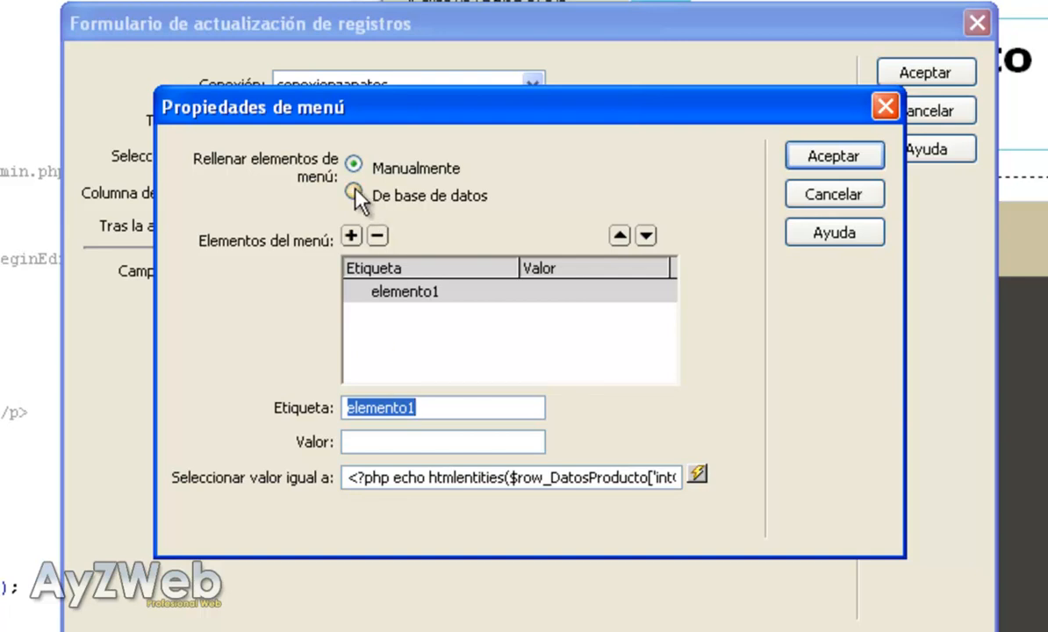
pyautogui.click(354, 192)
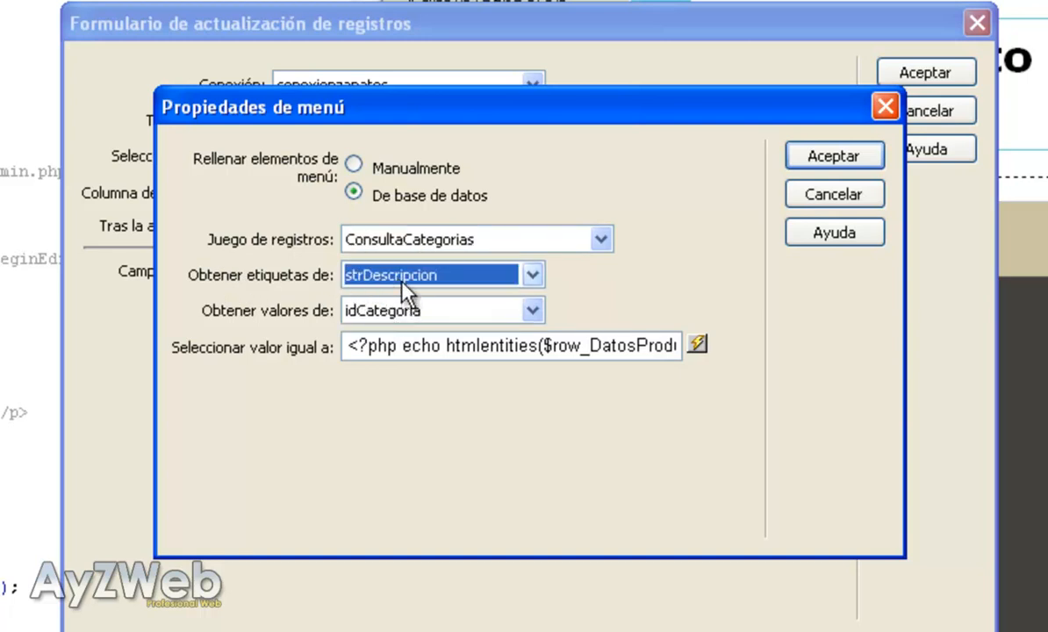
pyautogui.moveTo(400, 320)
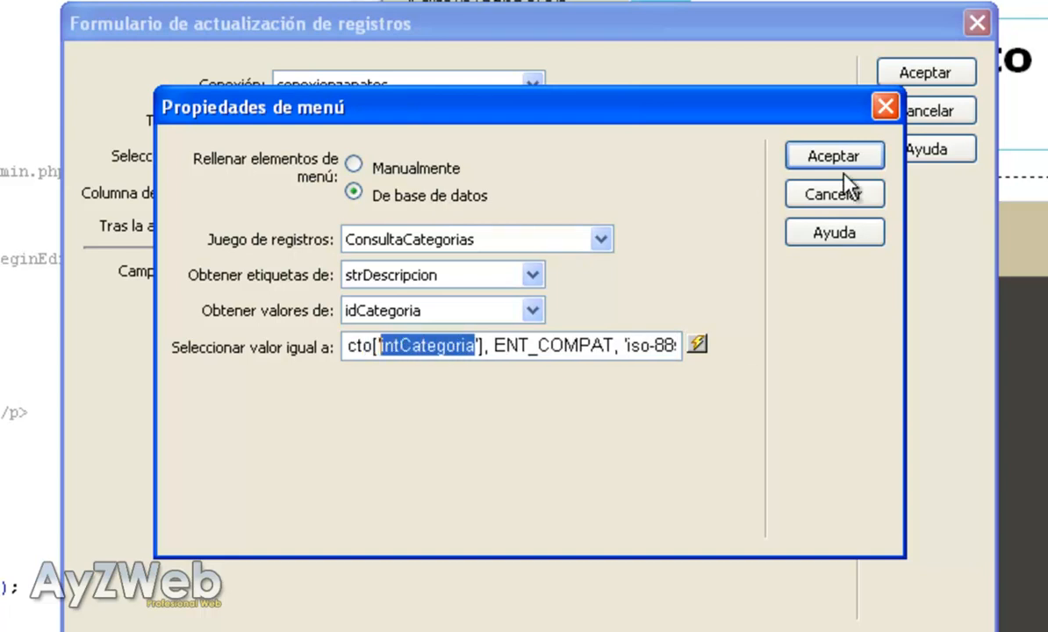
pyautogui.click(831, 154)
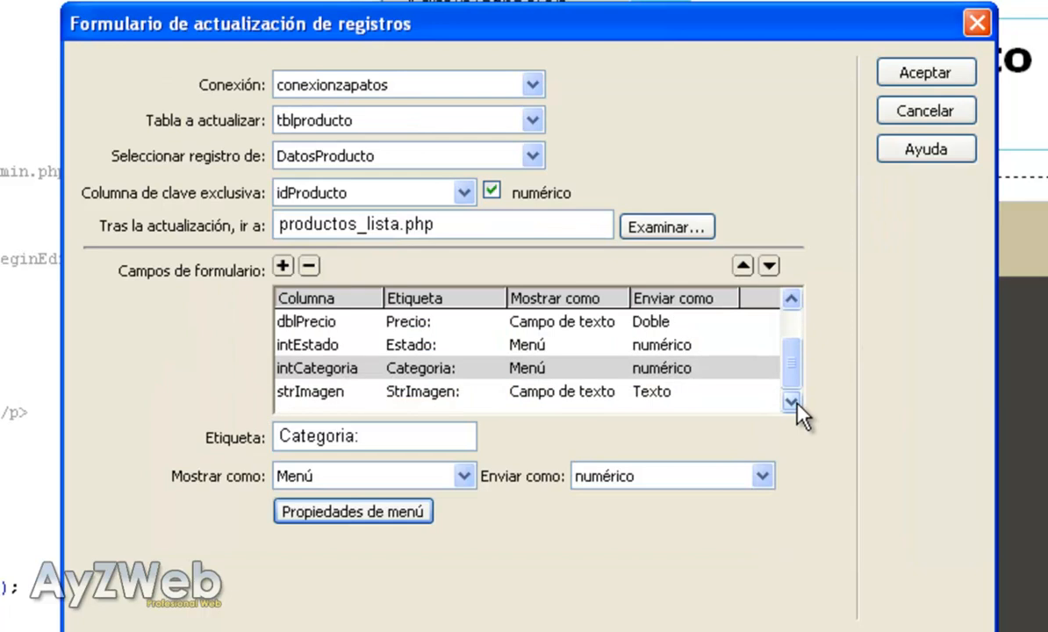
# Confirm the Update Record Form dialog so Dreamweaver generates the UPDATE form code
pyautogui.click(309, 390)
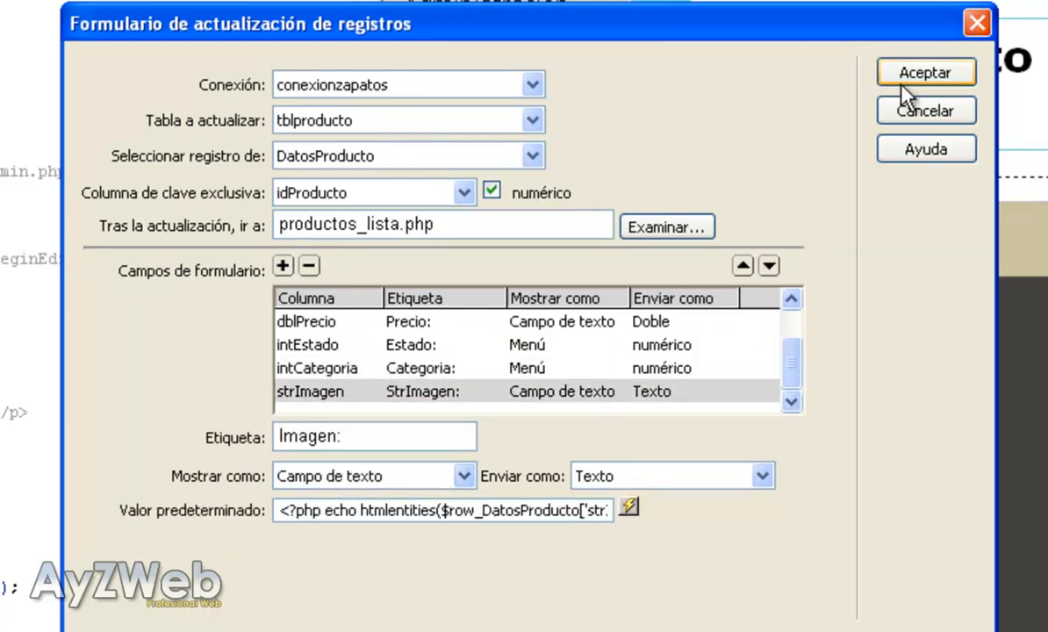
pyautogui.click(925, 72)
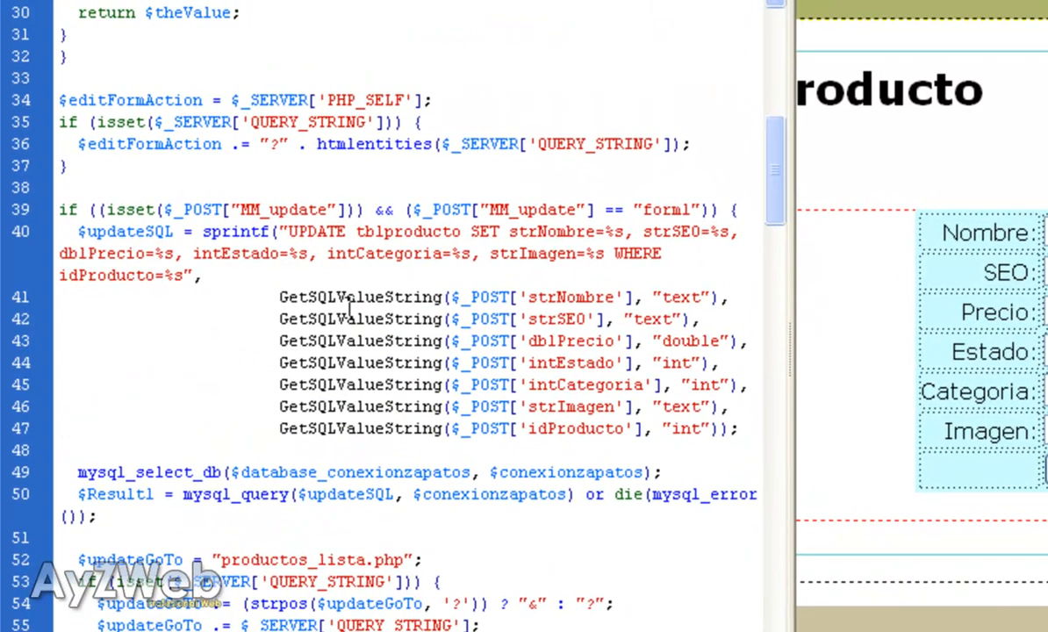
pyautogui.doubleClick(316, 232)
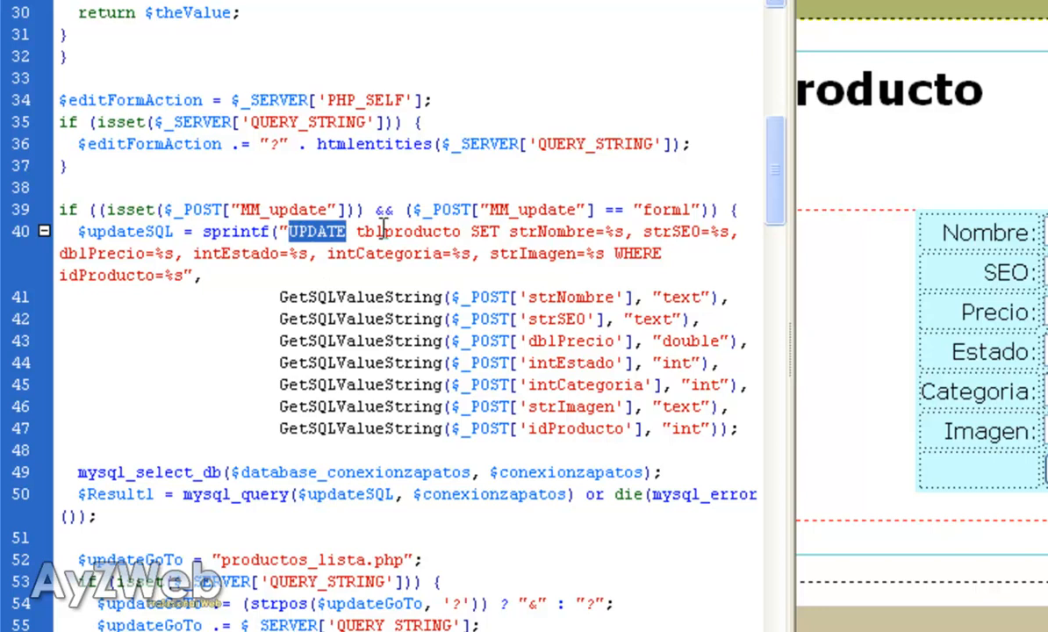
pyautogui.doubleClick(547, 232)
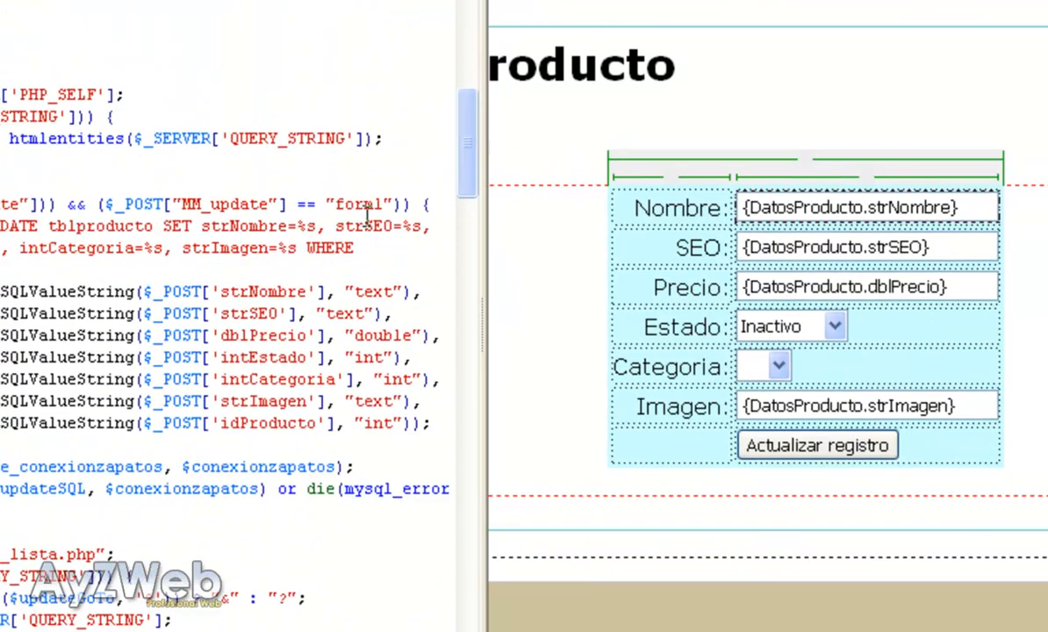
pyautogui.doubleClick(362, 224)
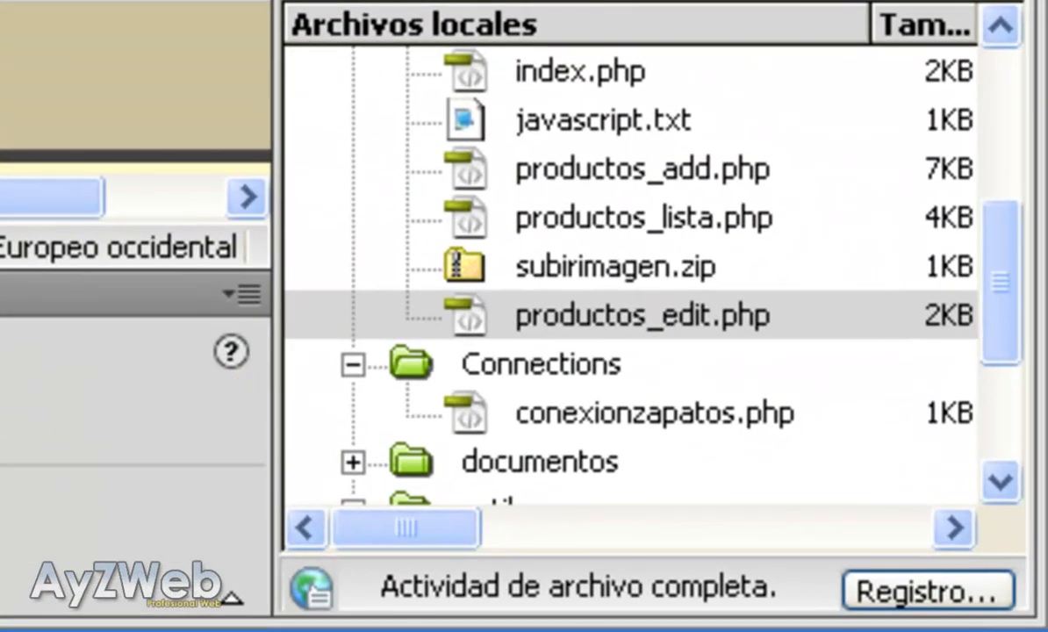
# Copy the Subir Imagen button and subirimagen() script from productos_add.php into productos_edit.php
pyautogui.click(641, 316)
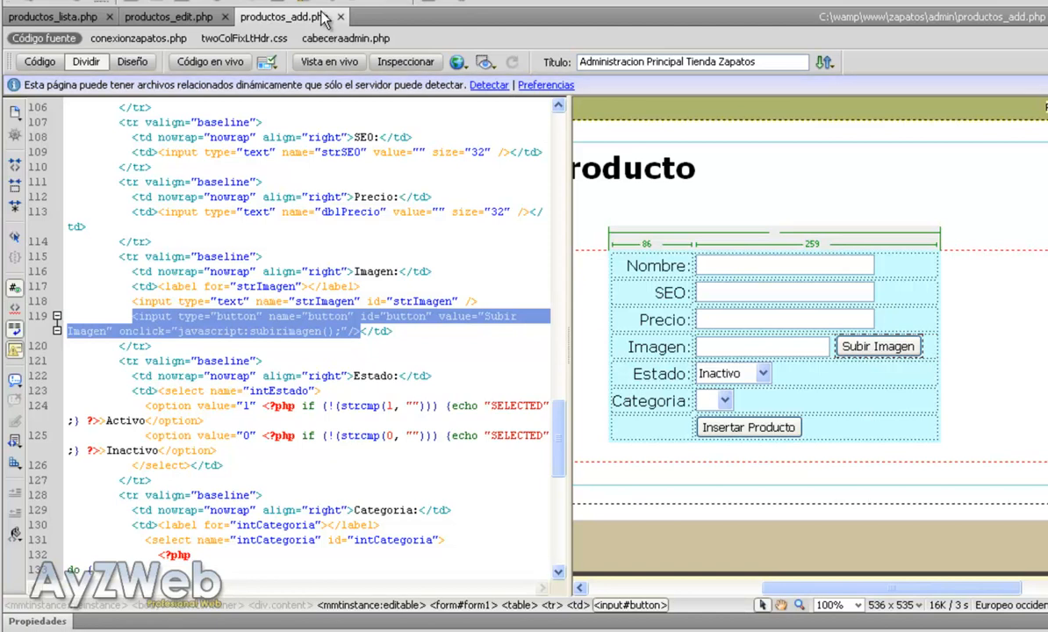
pyautogui.click(169, 18)
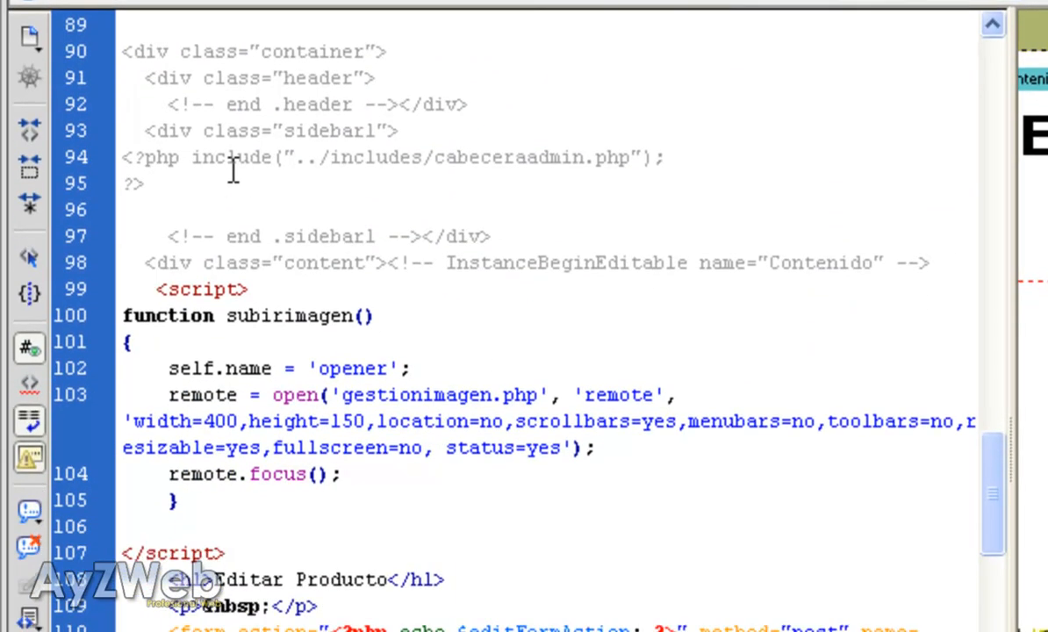
pyautogui.scroll(-3)
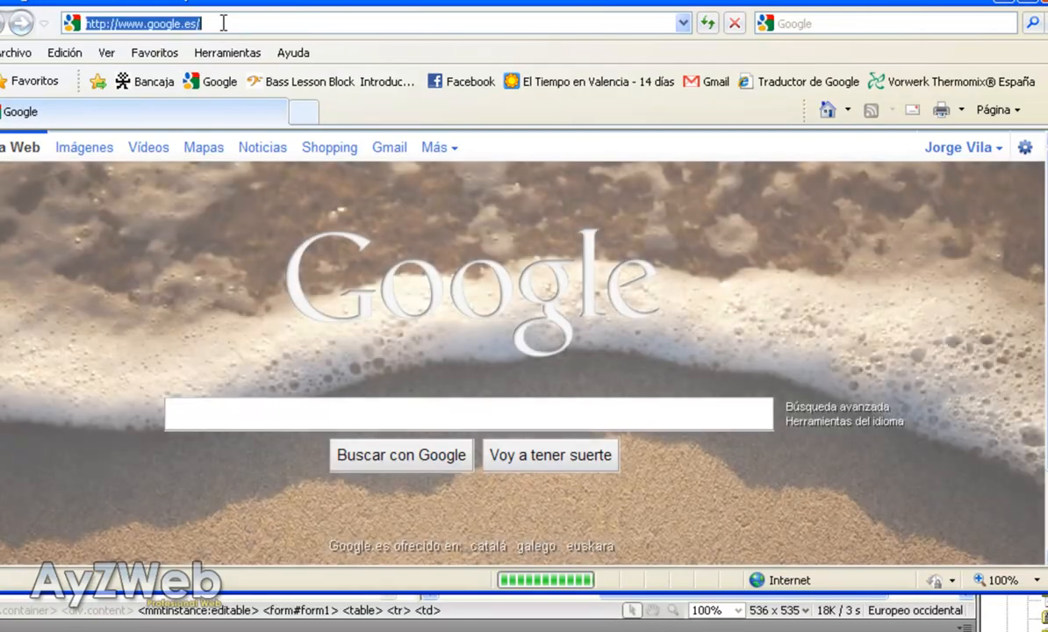
# Browse to localhost/zapatos/admin, list the products and edit Zapatilla
pyautogui.write('localhjost/zapato')
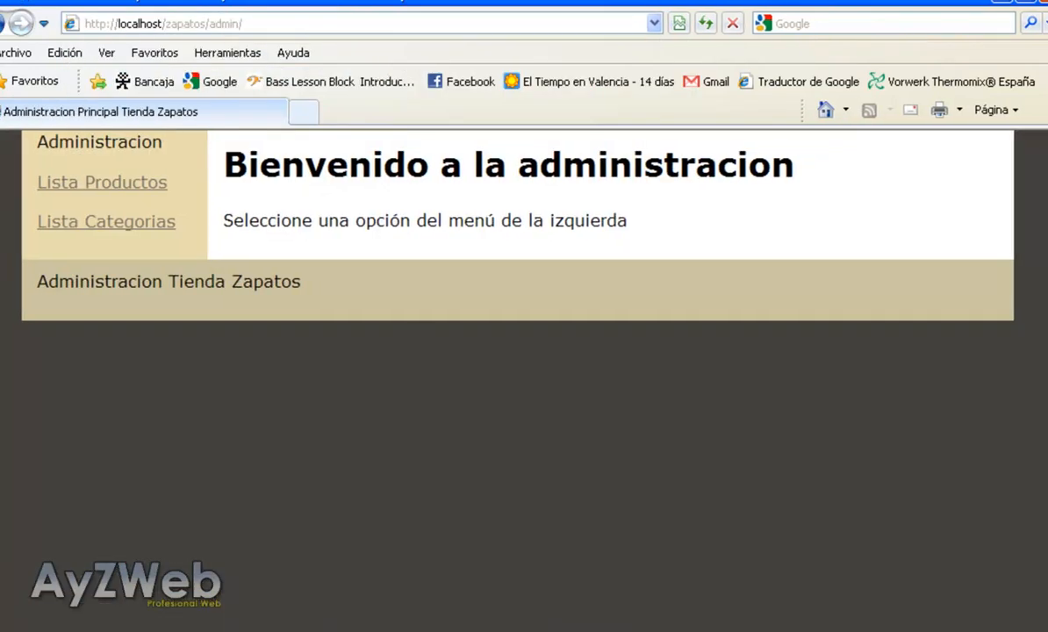
pyautogui.click(101, 181)
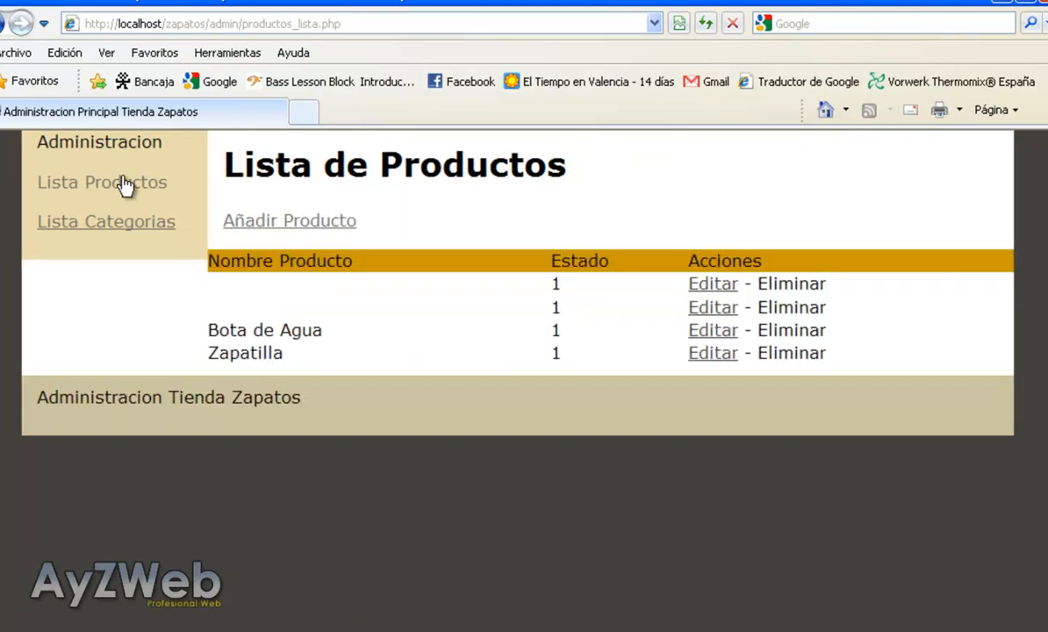
pyautogui.moveTo(712, 351)
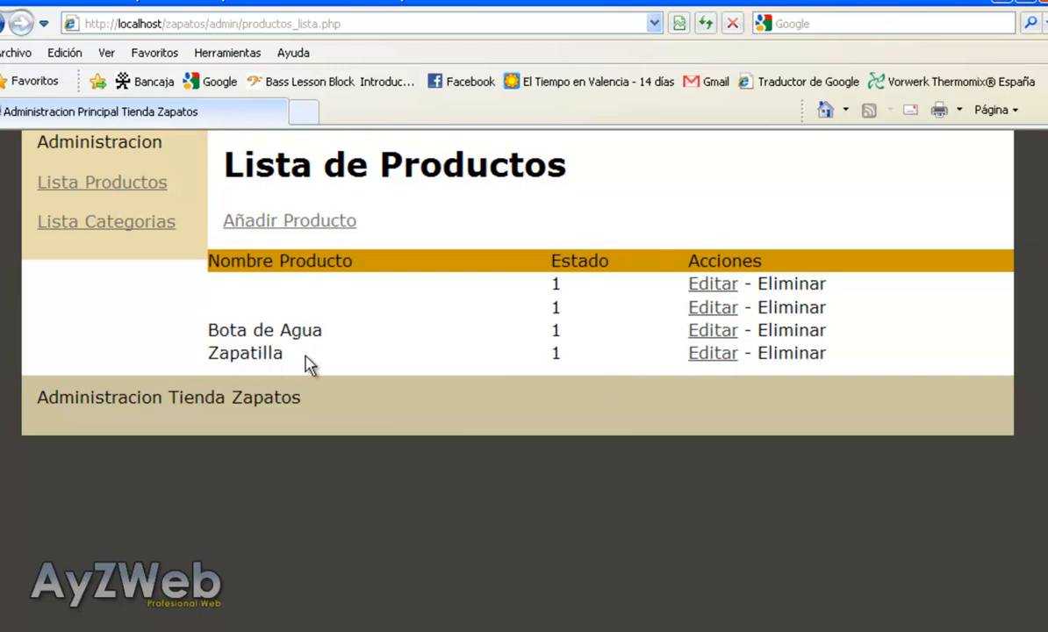
pyautogui.click(712, 351)
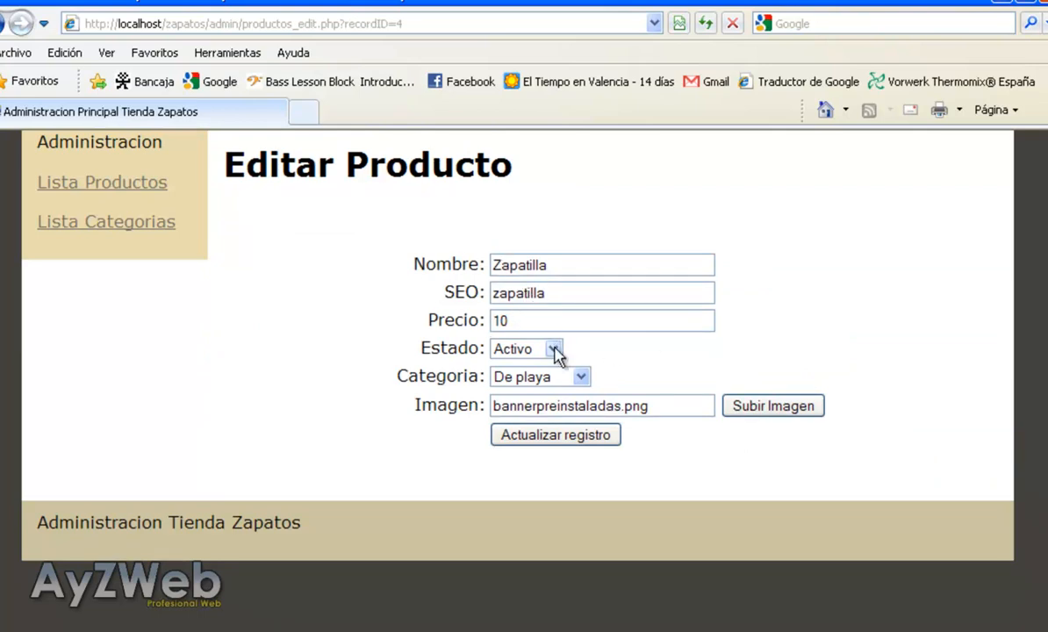
# Check the Categoria dropdown keeps De playa and the Subir Imagen popup opens, then close it
pyautogui.click(580, 376)
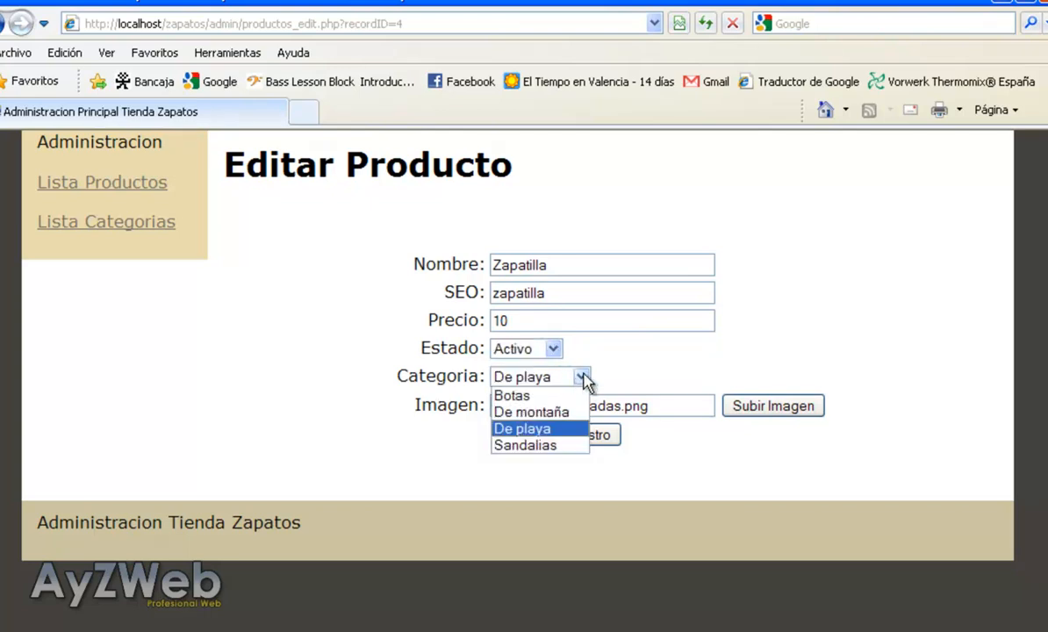
pyautogui.click(523, 428)
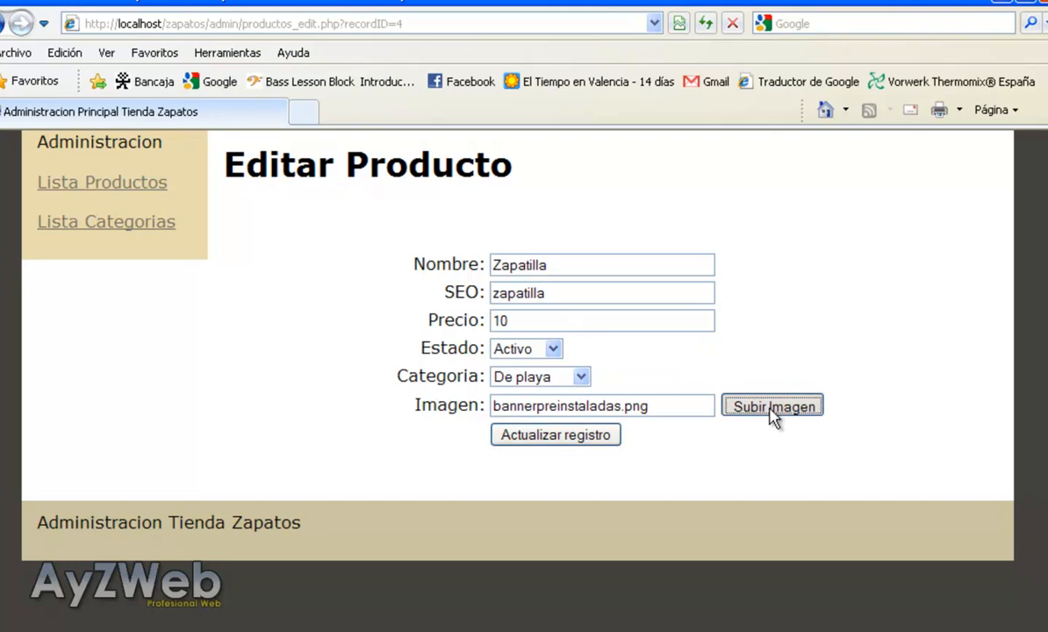
pyautogui.click(772, 405)
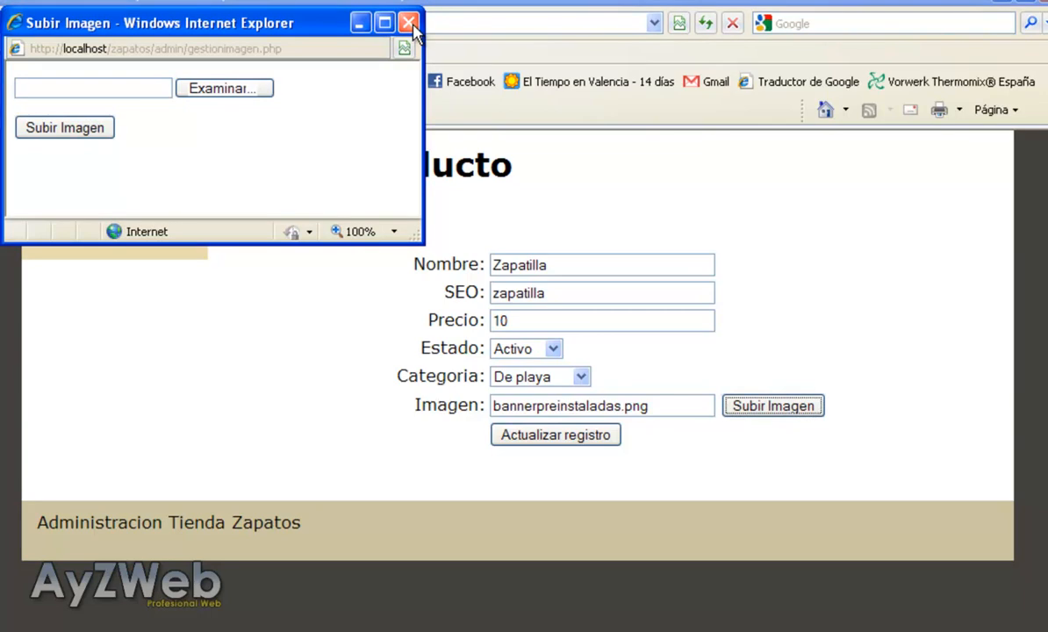
pyautogui.click(407, 21)
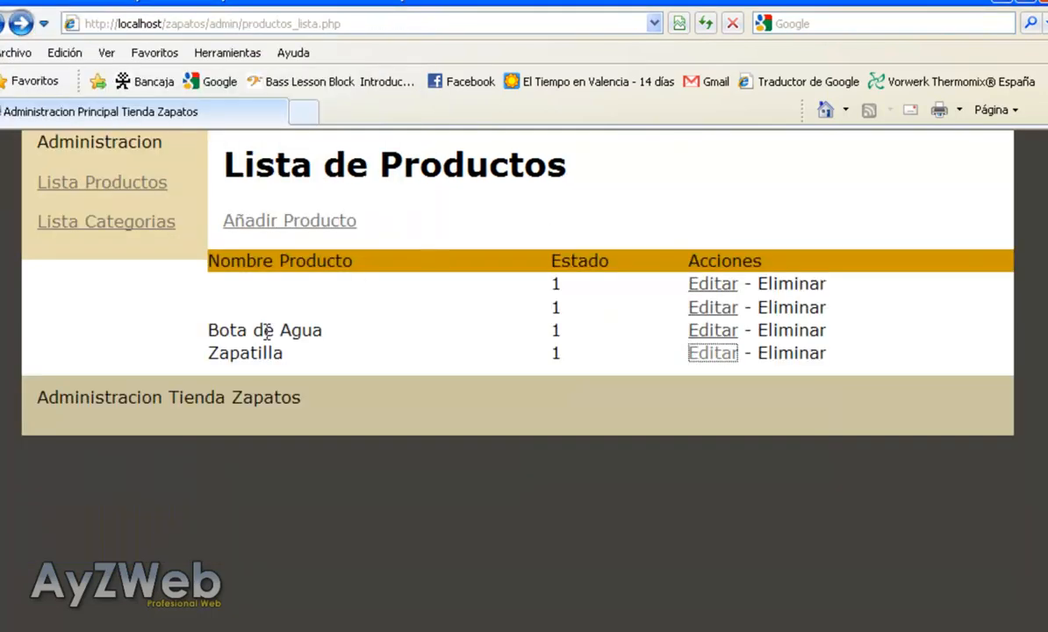
# Change Zapatilla to Zapatilla2, price 102, Inactivo, category Botas and update the record
pyautogui.click(712, 353)
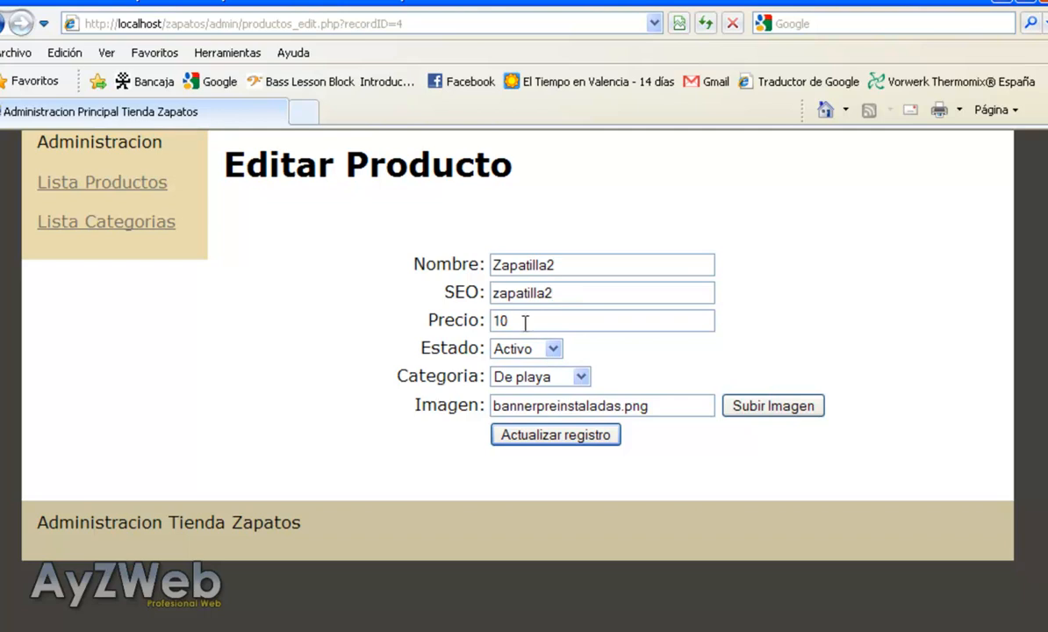
pyautogui.click(553, 347)
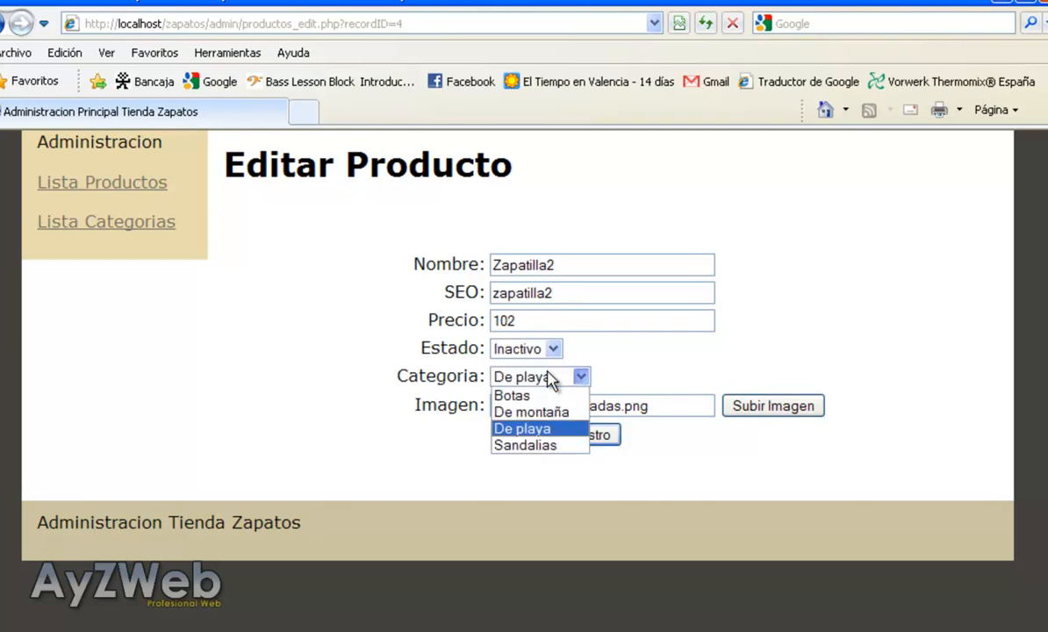
pyautogui.click(513, 394)
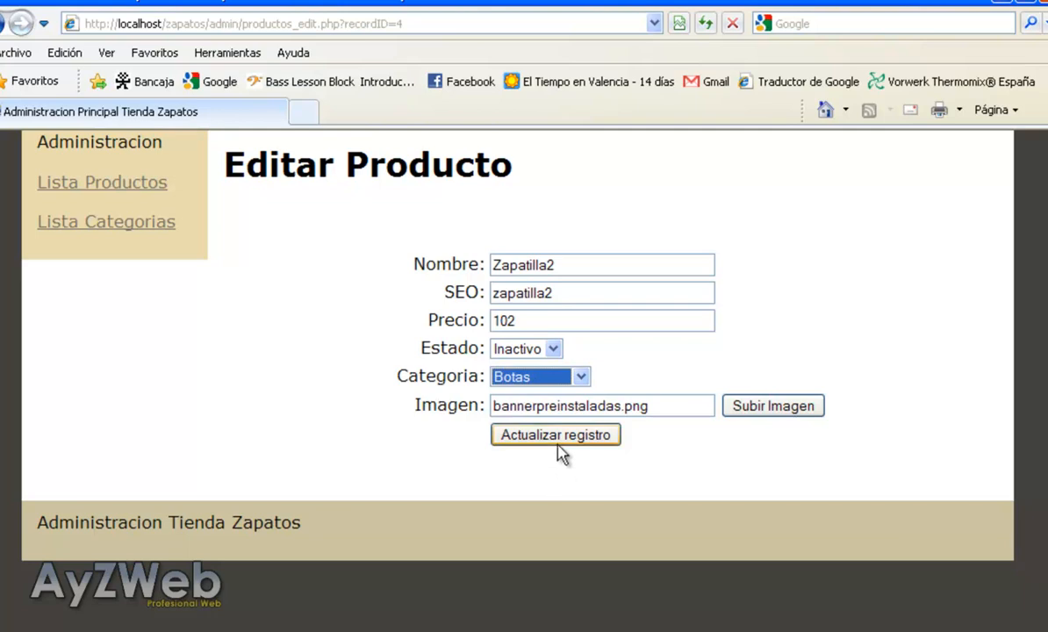
pyautogui.click(554, 435)
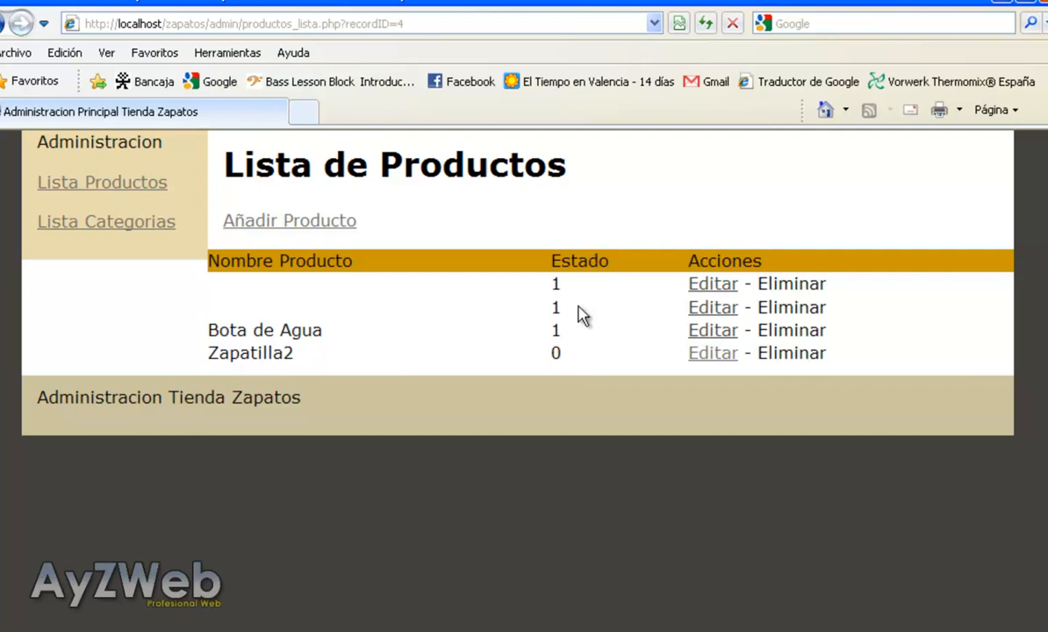
# Reopen Zapatilla2 to verify the saved values and return to the list
pyautogui.click(712, 351)
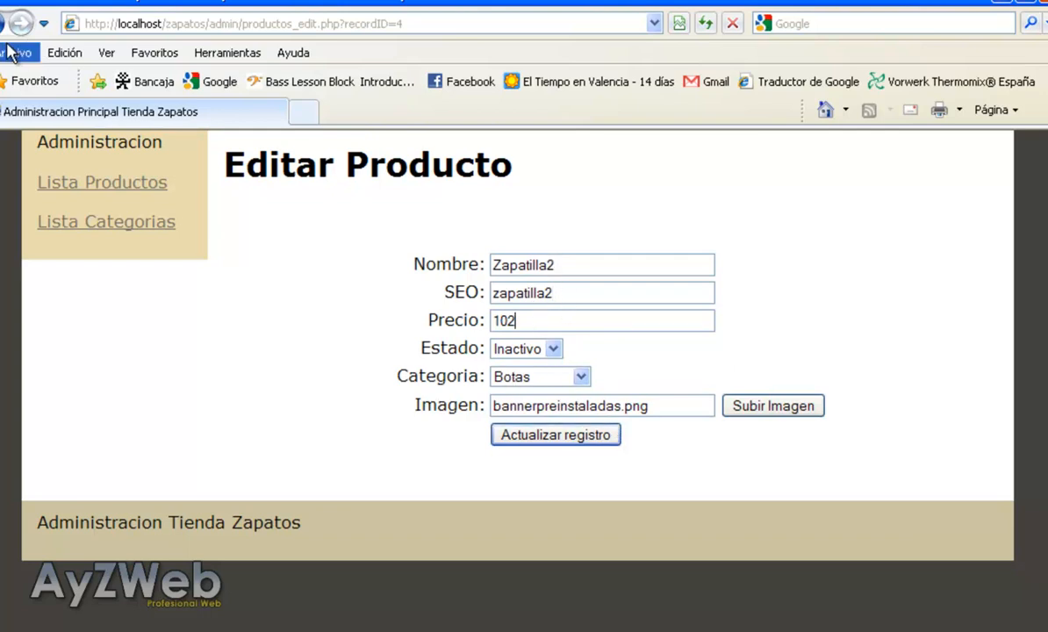
pyautogui.click(554, 433)
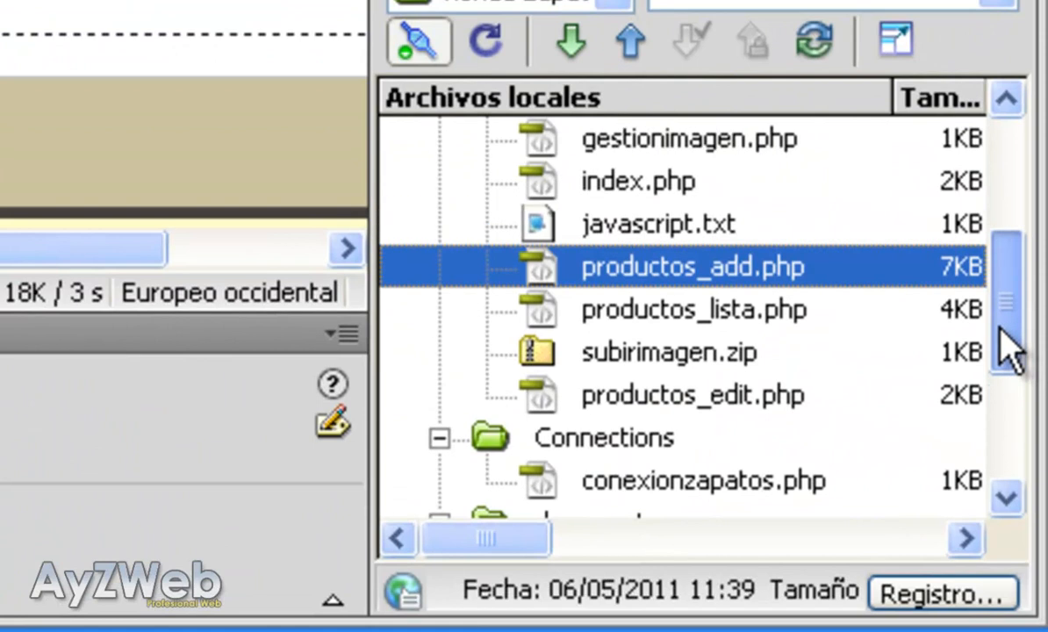
# Rename the copied index page to productos_delete.php and open it
pyautogui.click(638, 180)
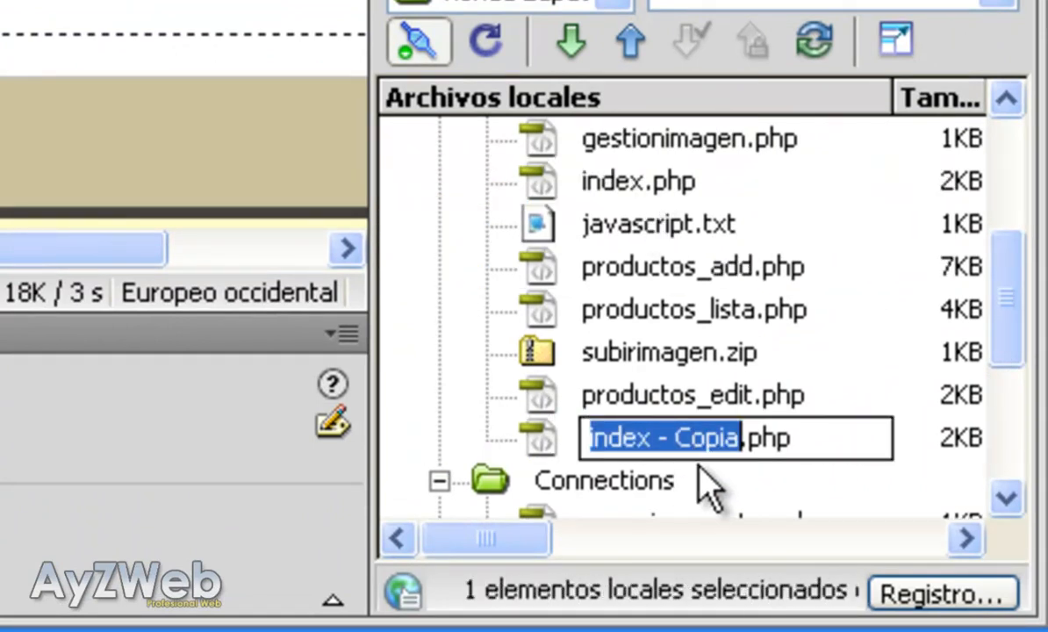
pyautogui.write('productos_delete.php')
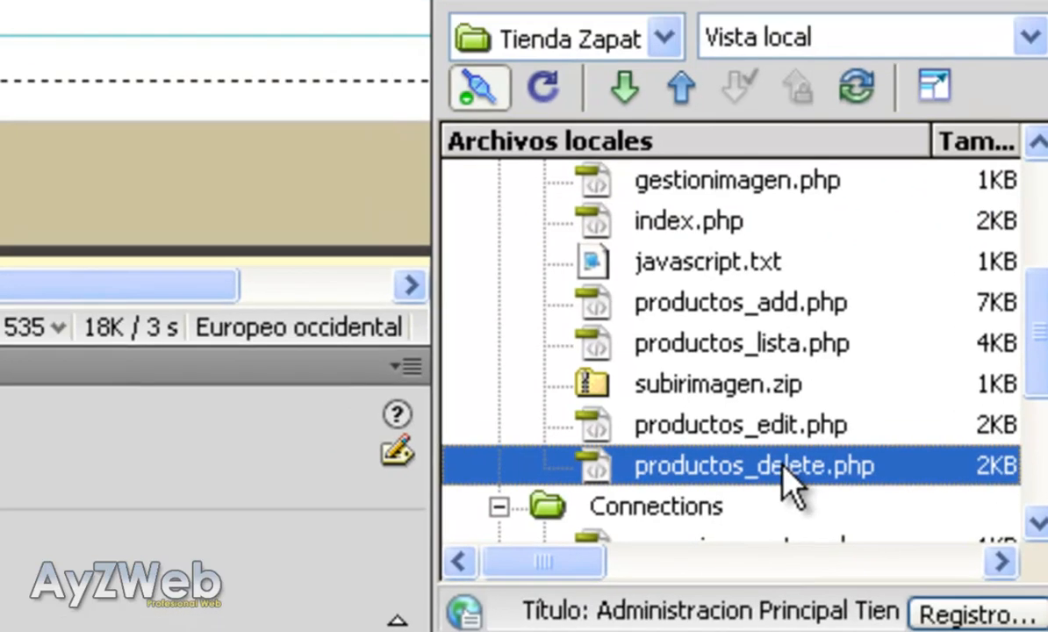
pyautogui.doubleClick(753, 467)
pyautogui.write('E')
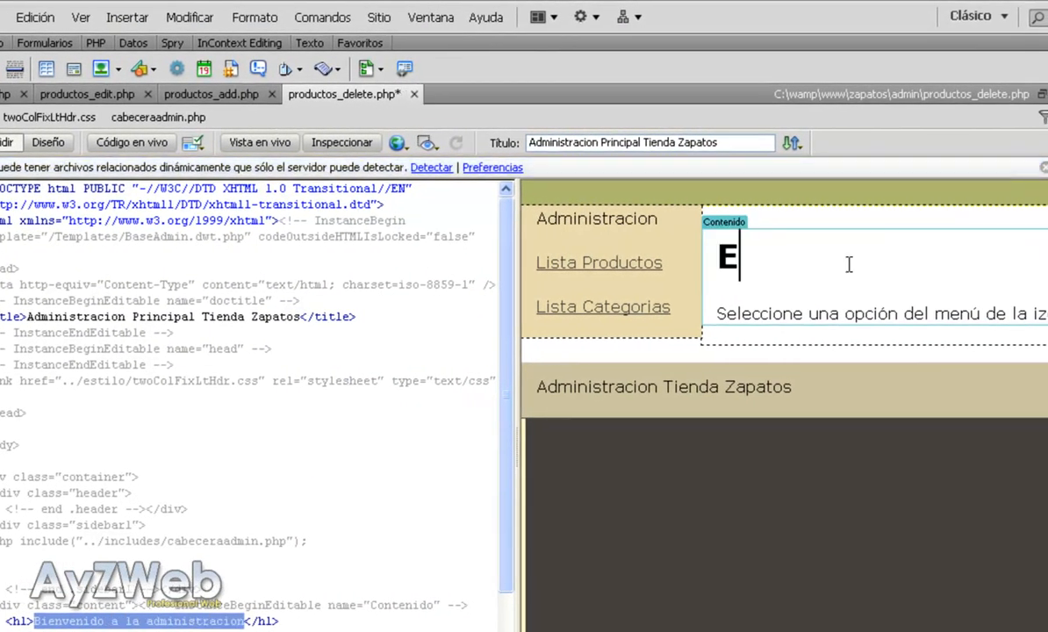
# Set the Contenido region's h1 to read 'Eliminando Producto'
pyautogui.write('liminando Producto')
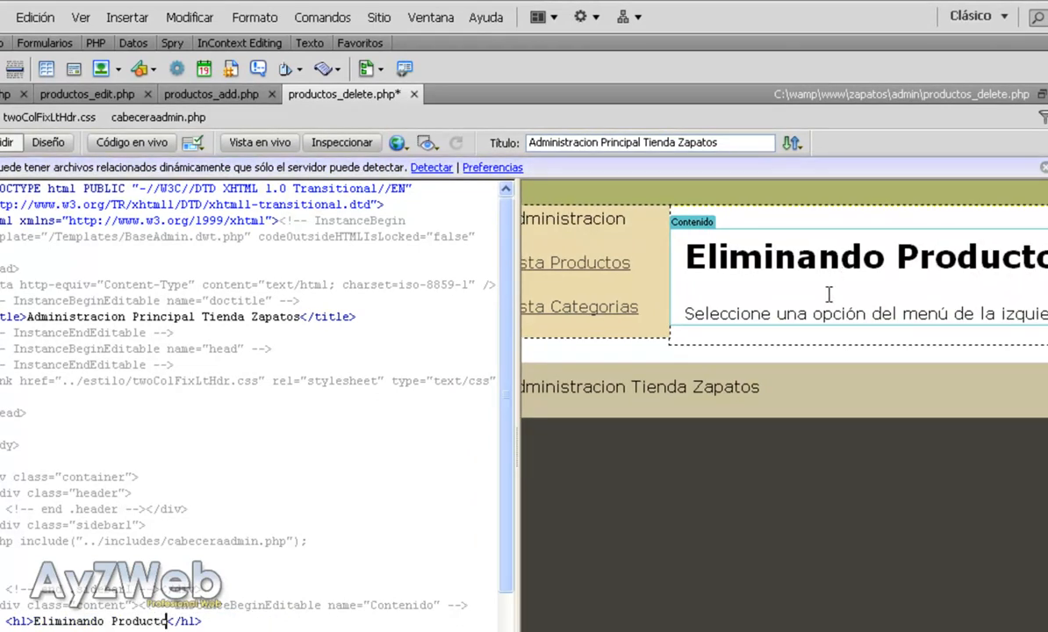
pyautogui.write('El')
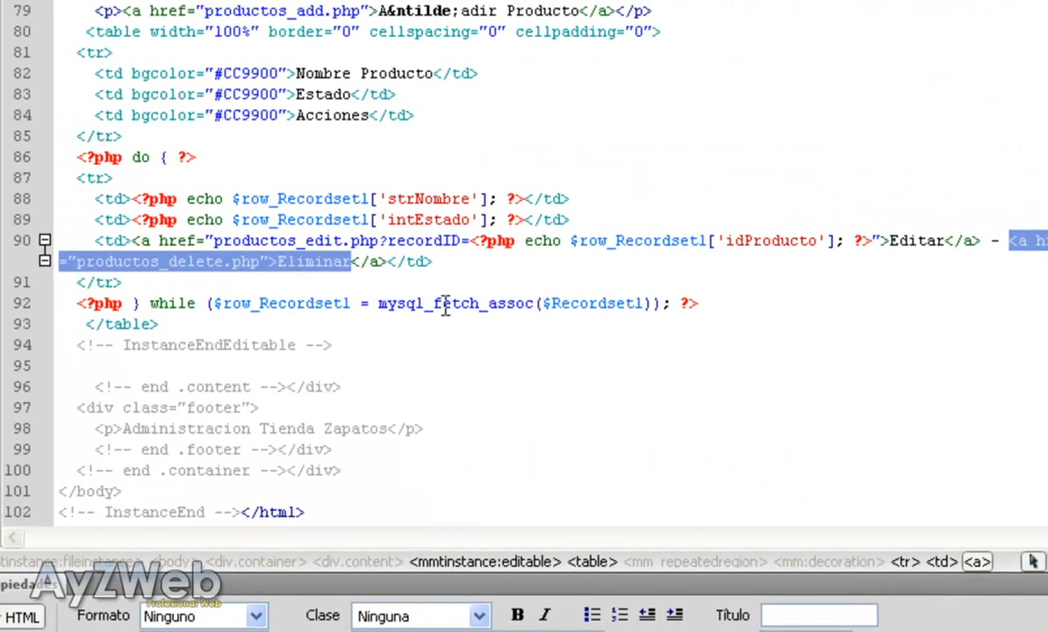
pyautogui.moveTo(383, 240)
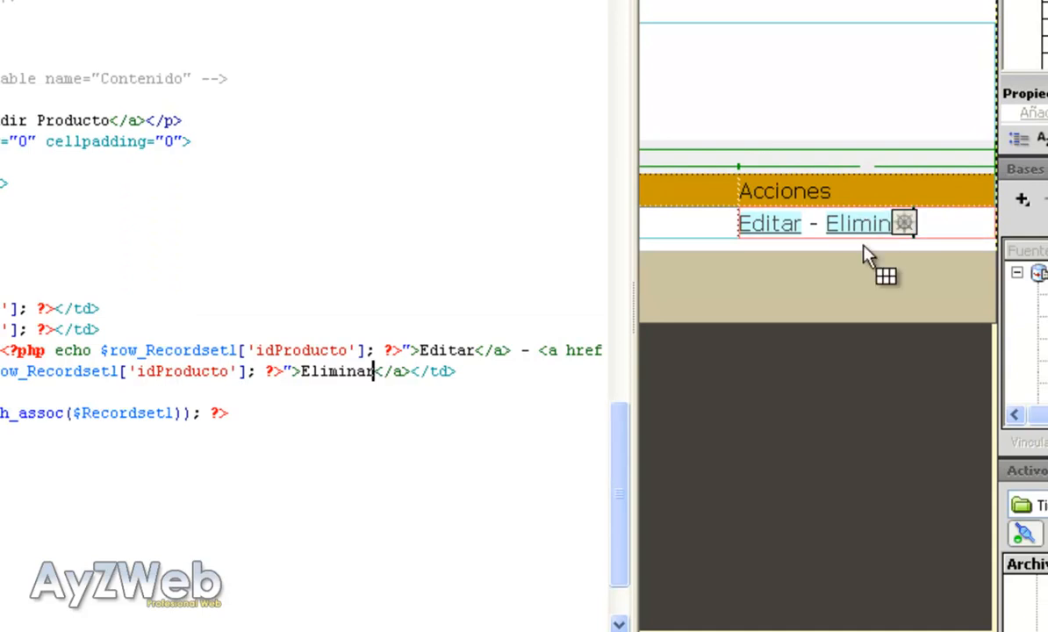
# Return to the productos_delete.php tab after adding recordID to the Eliminar link
pyautogui.click(570, 34)
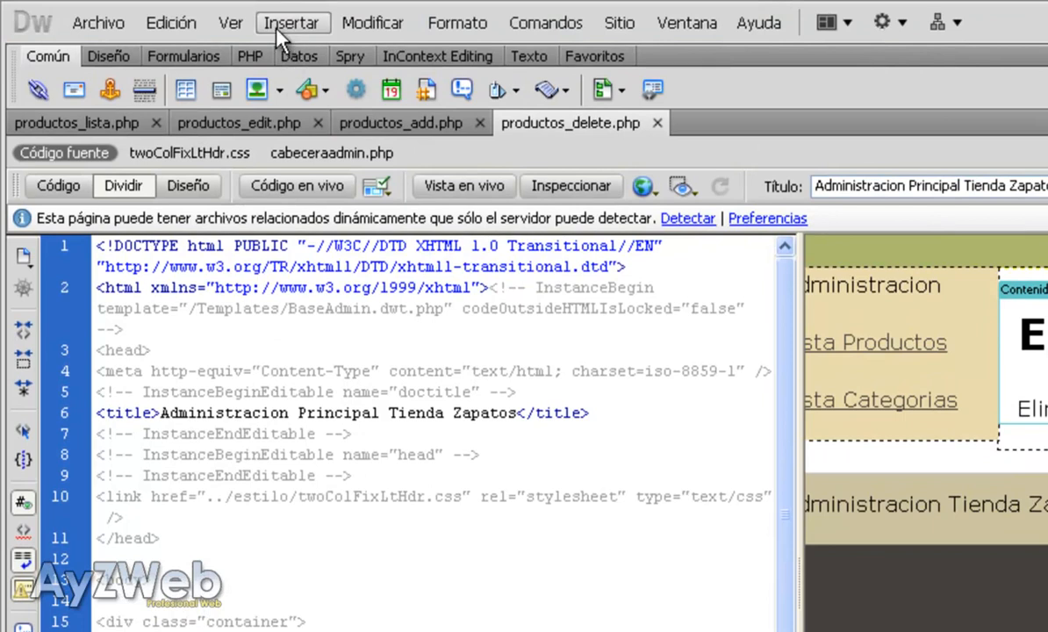
# Insert an Eliminar registro behavior on tblproducto keyed by URL parameter recordID
pyautogui.click(292, 21)
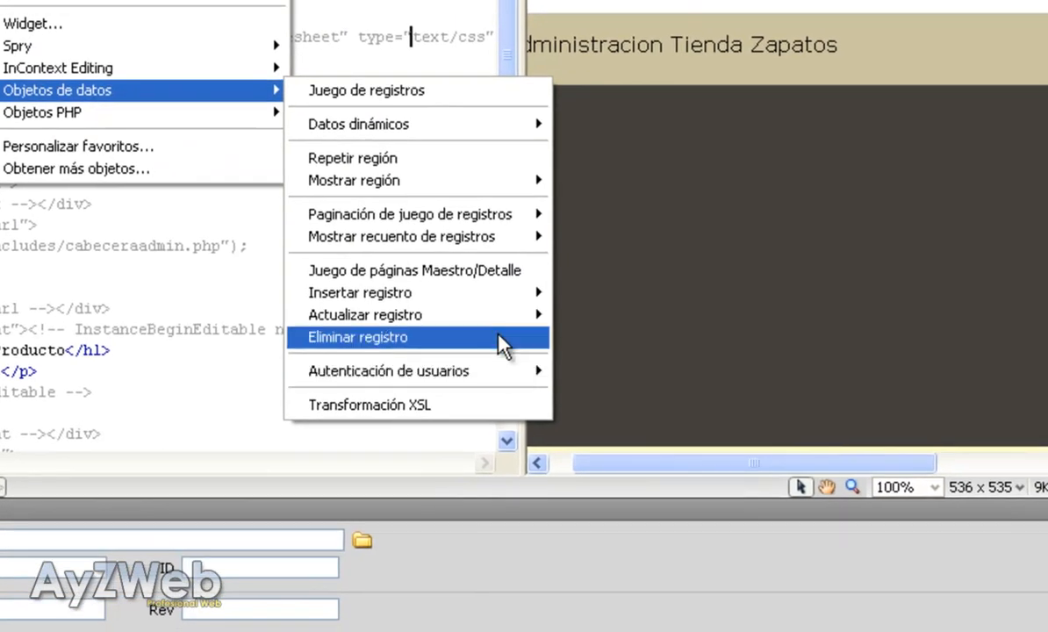
pyautogui.click(358, 337)
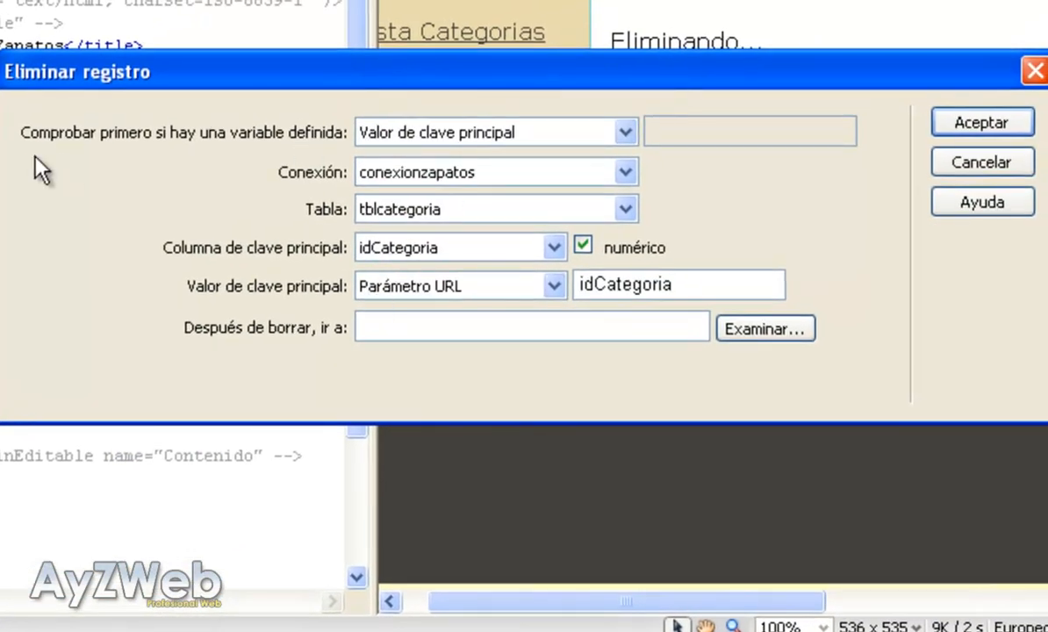
pyautogui.moveTo(449, 123)
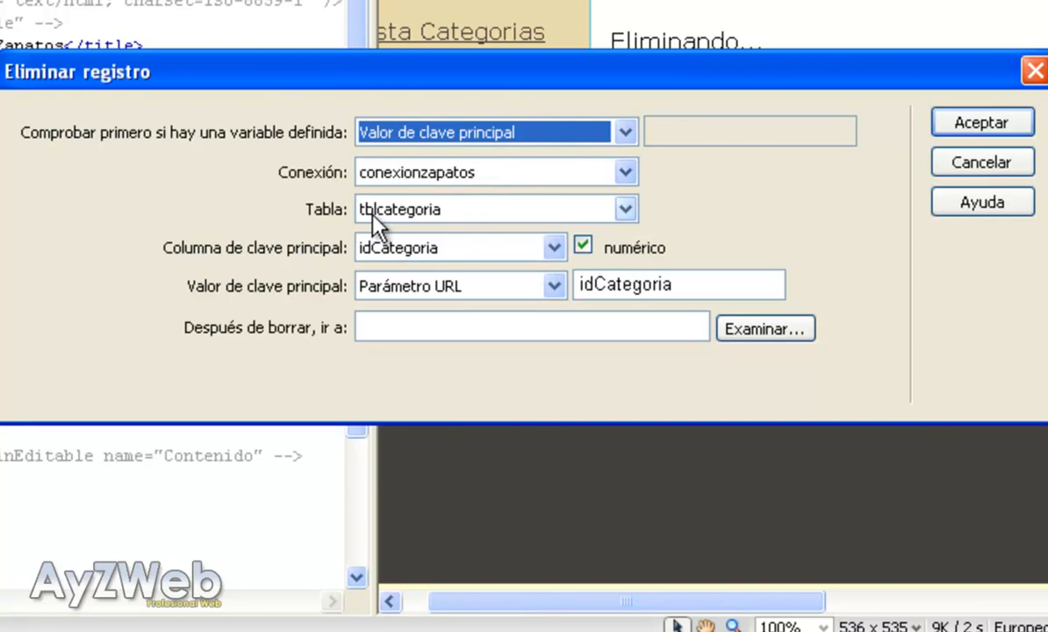
pyautogui.click(625, 209)
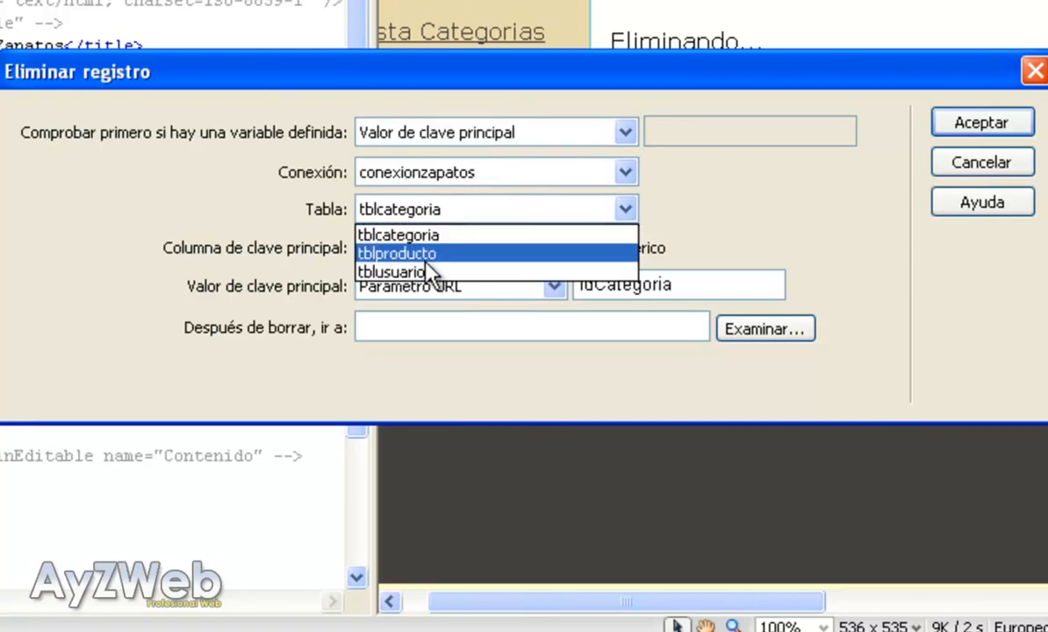
pyautogui.click(396, 252)
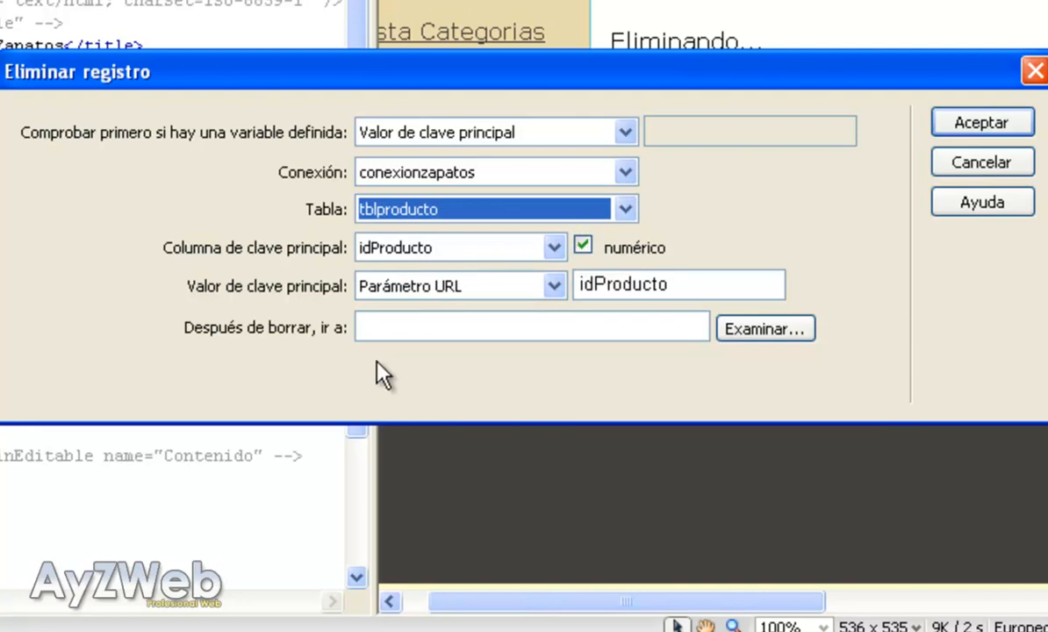
pyautogui.click(552, 285)
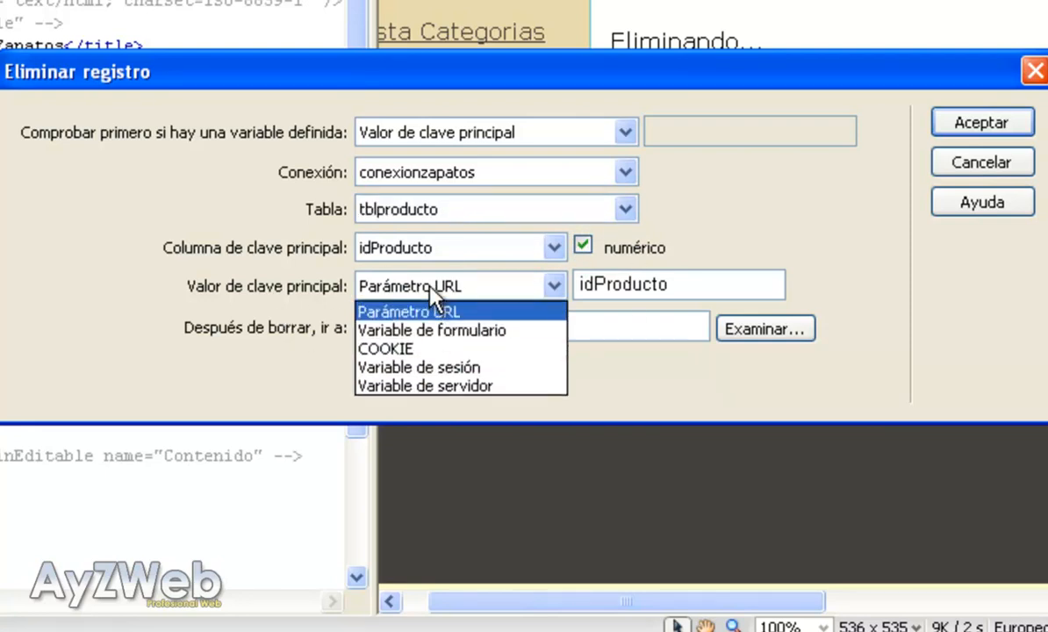
pyautogui.click(409, 312)
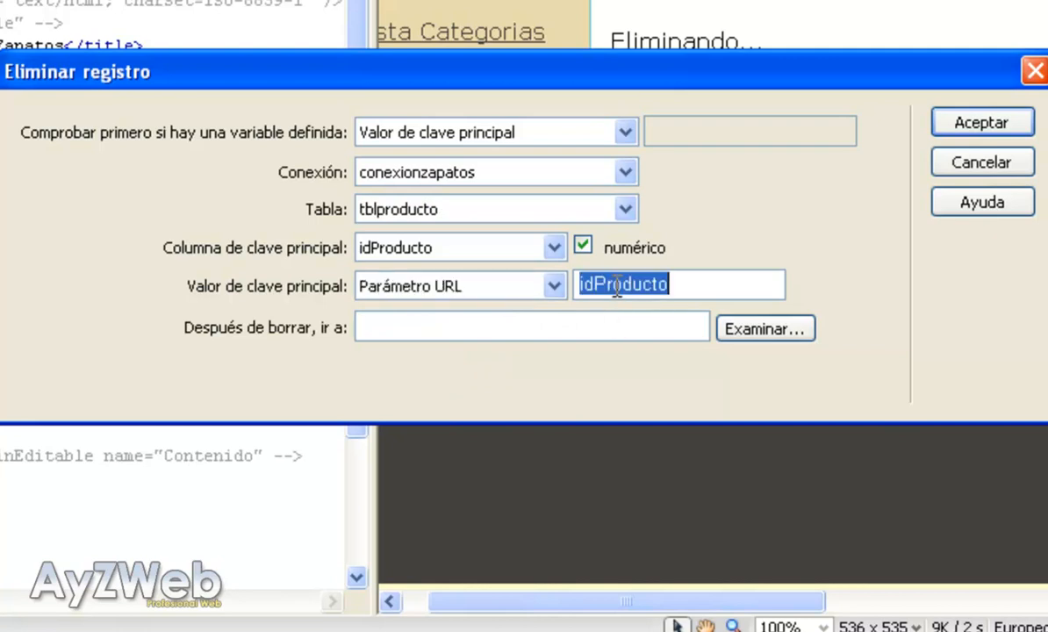
pyautogui.write('recordID')
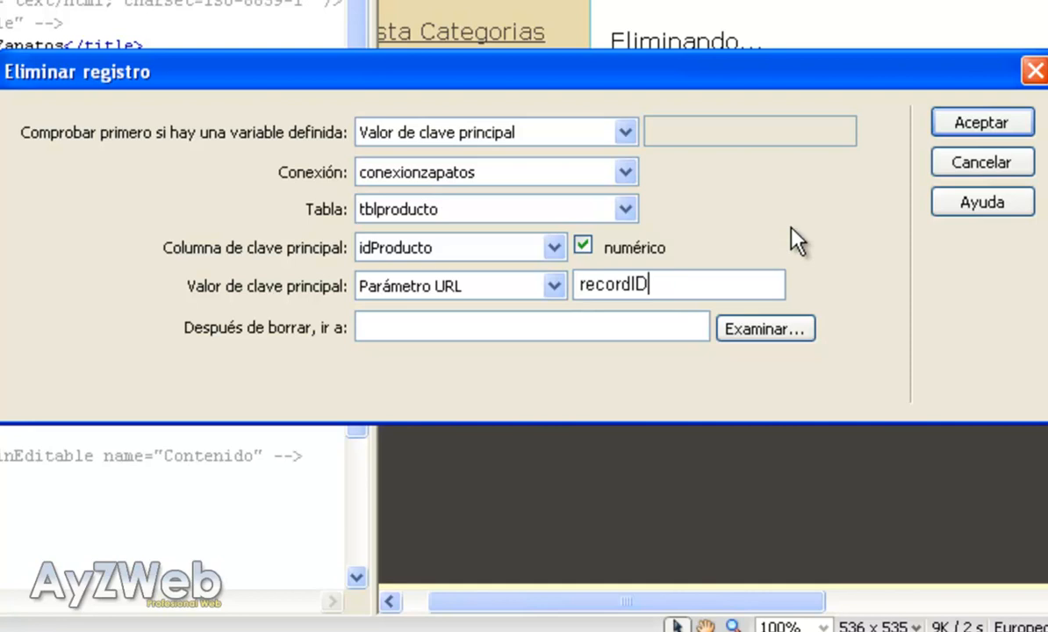
# Set productos_lista.php as the page after deleting and apply the Delete Record settings
pyautogui.click(765, 328)
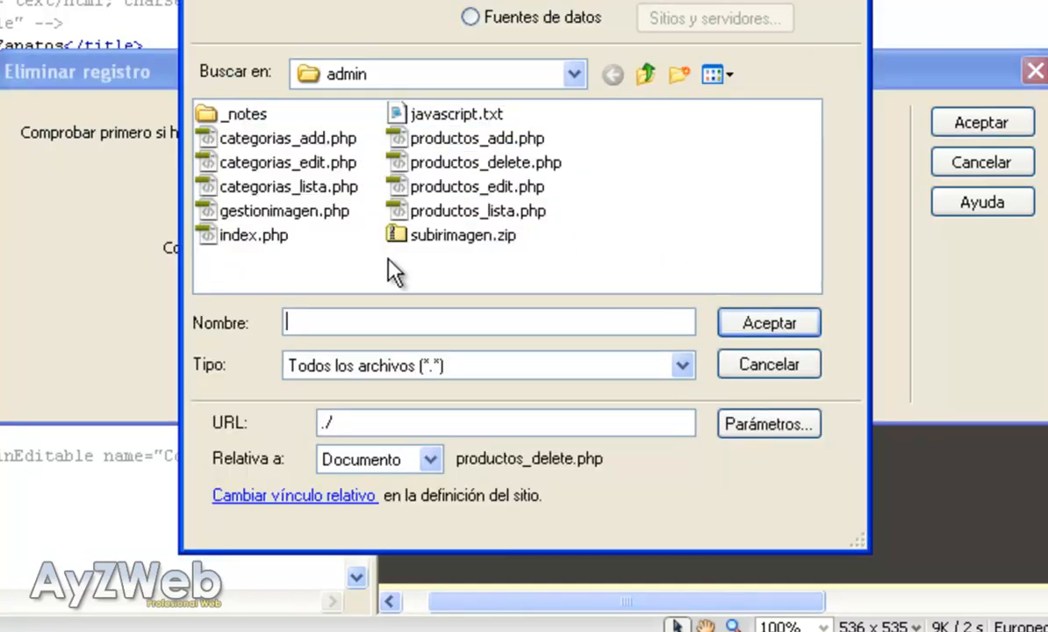
pyautogui.click(477, 210)
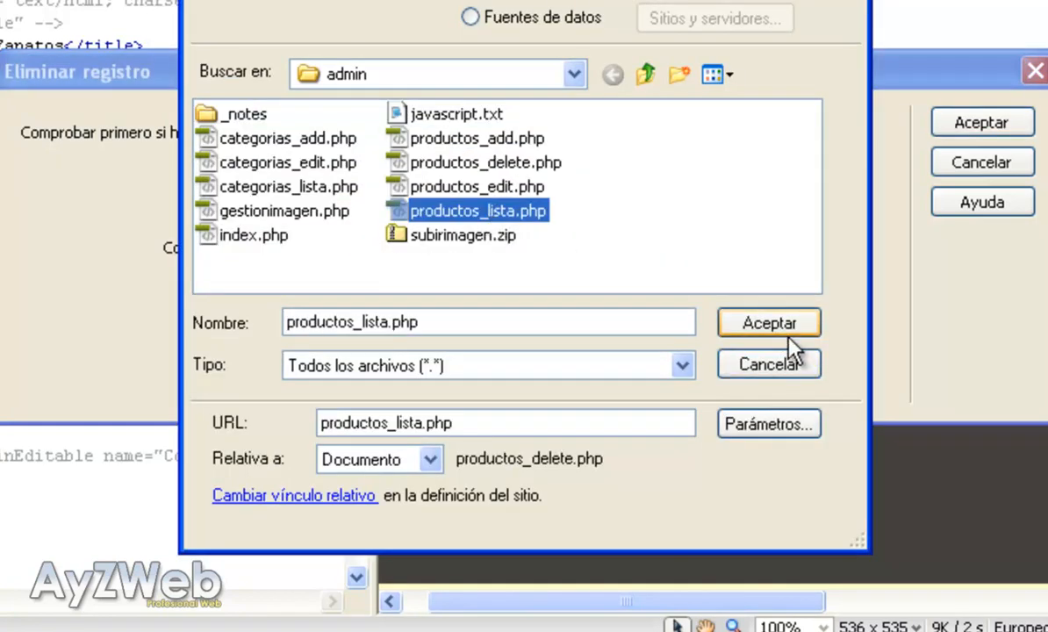
pyautogui.click(769, 323)
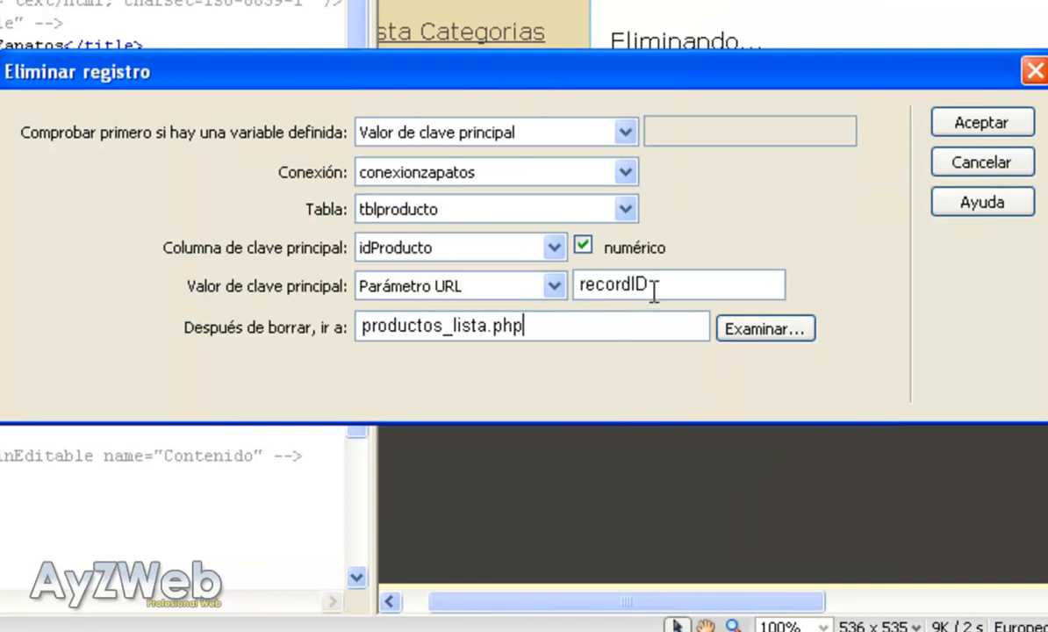
pyautogui.doubleClick(611, 284)
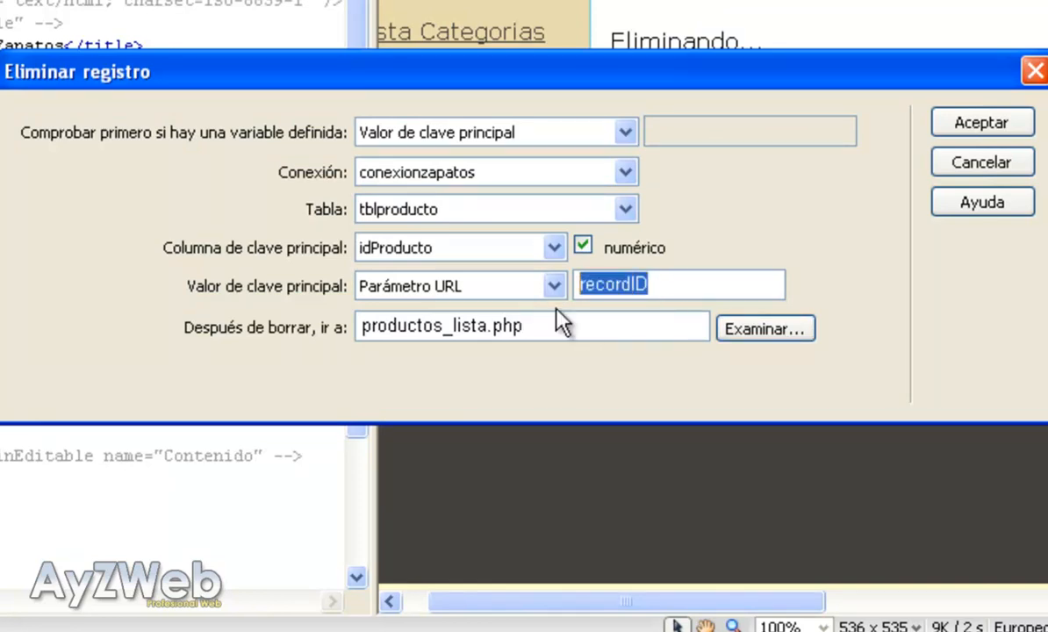
pyautogui.click(676, 285)
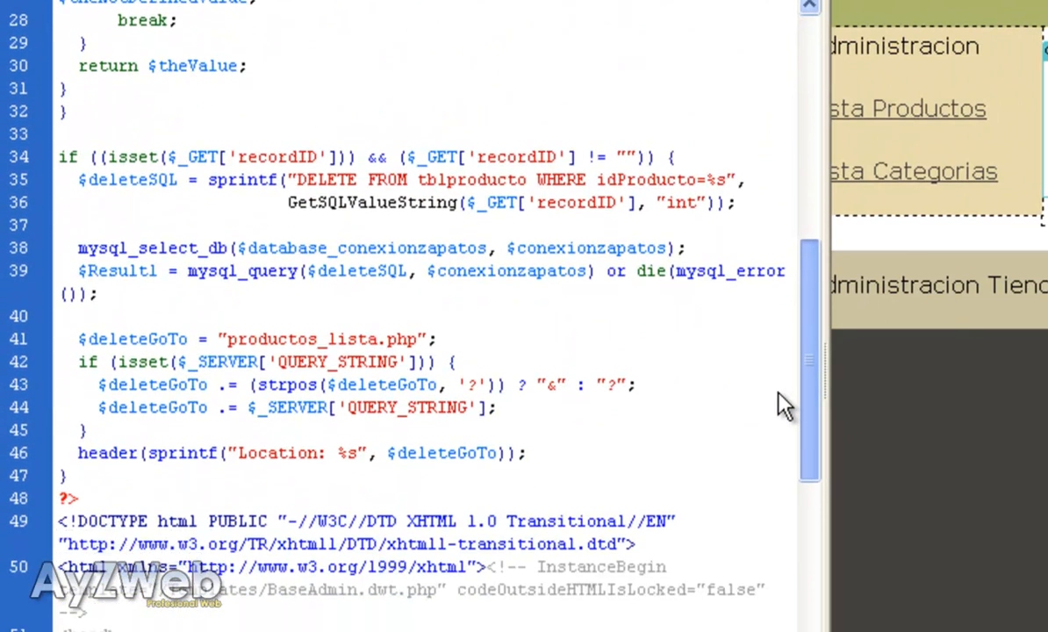
pyautogui.doubleClick(326, 179)
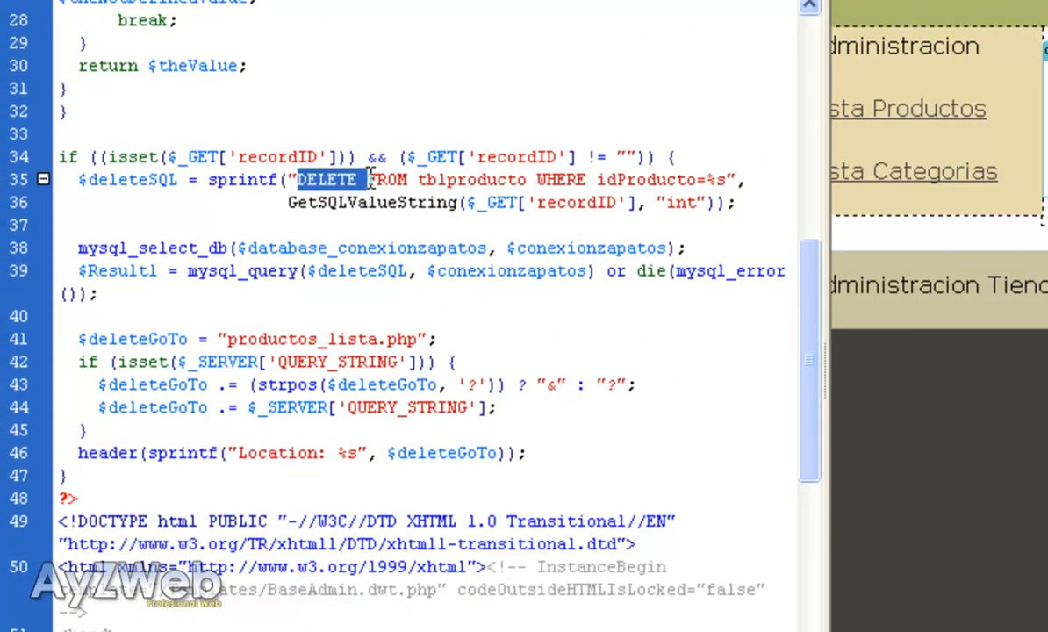
pyautogui.doubleClick(617, 179)
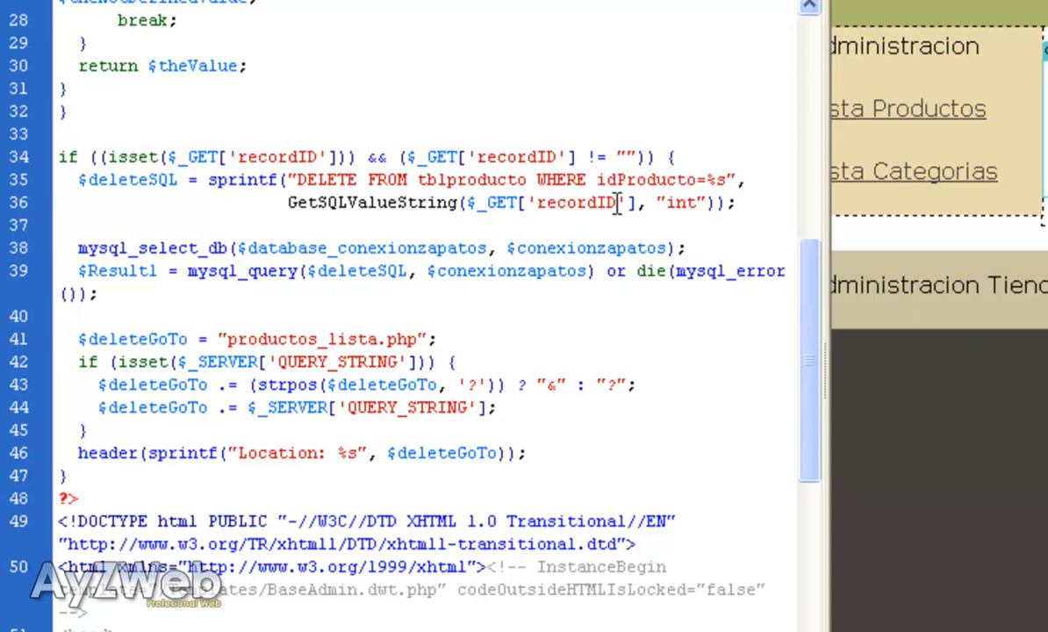
pyautogui.doubleClick(540, 202)
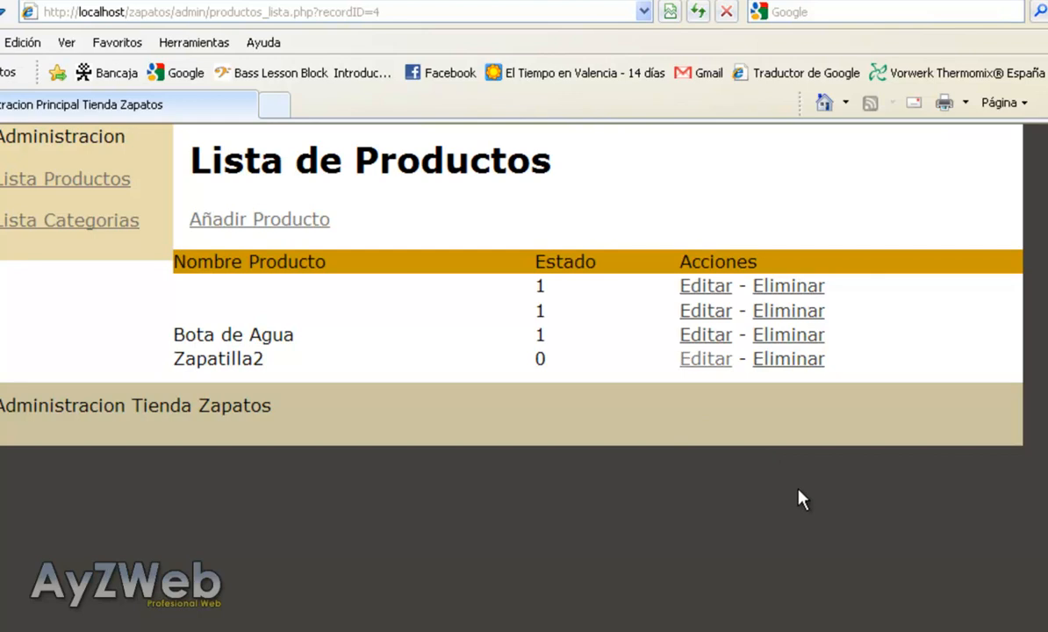
pyautogui.moveTo(787, 289)
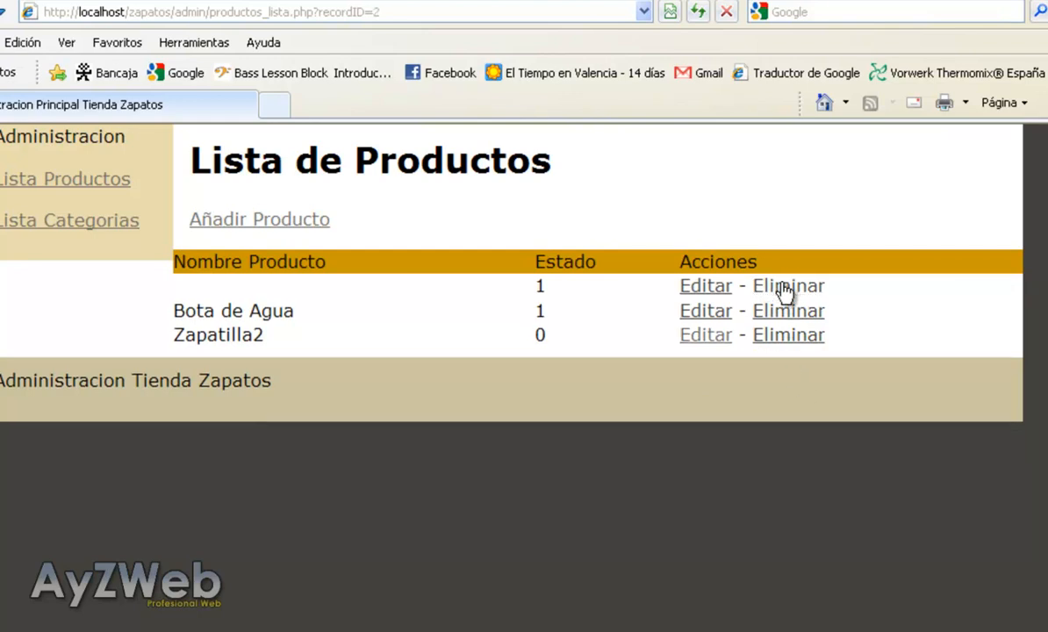
pyautogui.moveTo(611, 258)
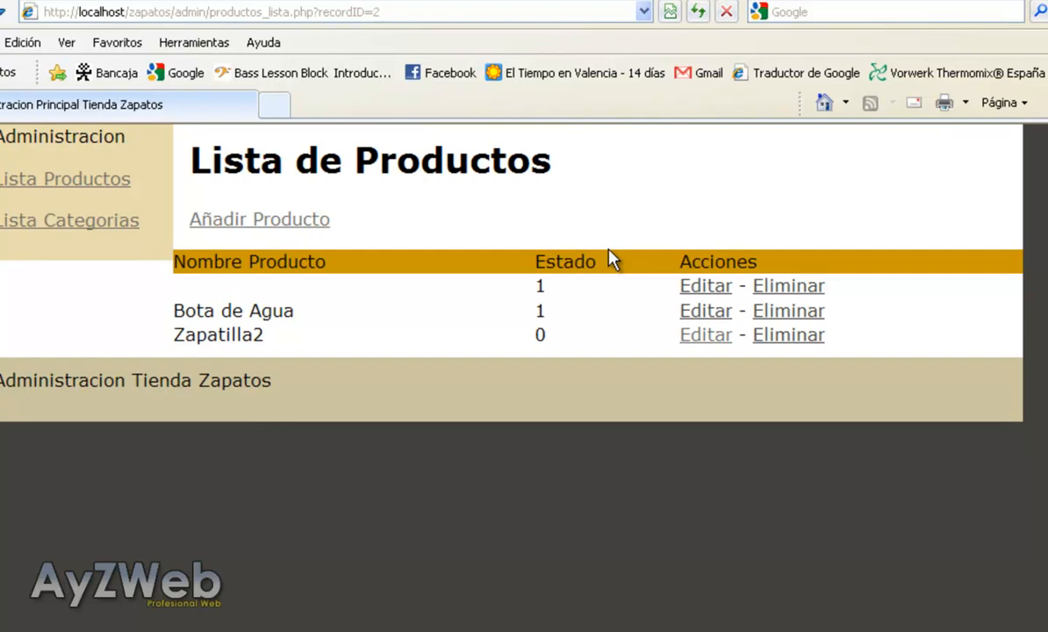
pyautogui.moveTo(780, 279)
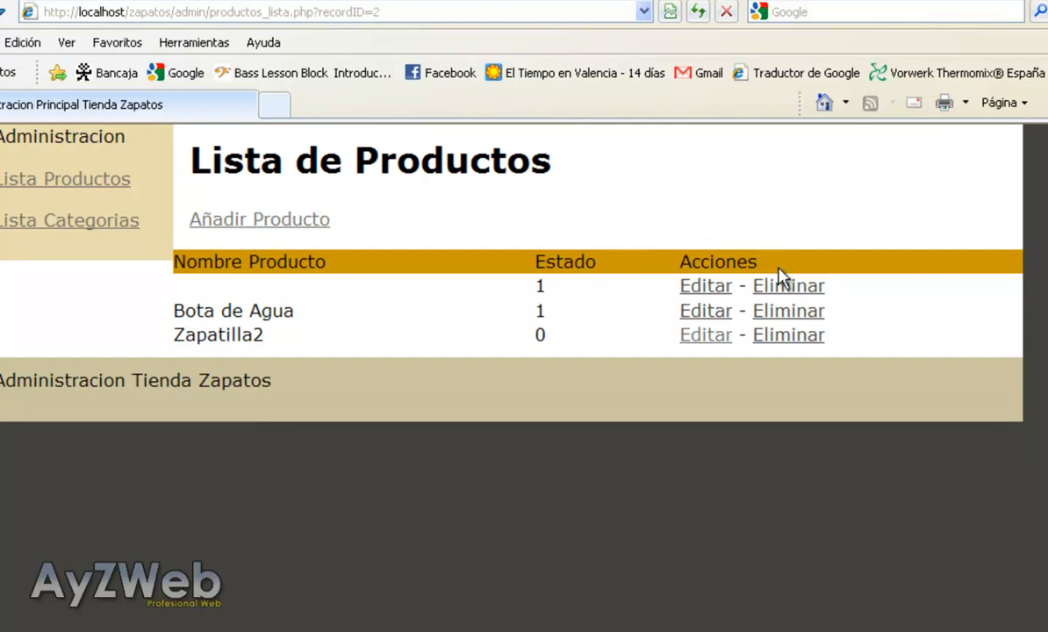
# Delete the unnamed product and Zapatilla2 so only Bota de Agua remains listed
pyautogui.click(786, 285)
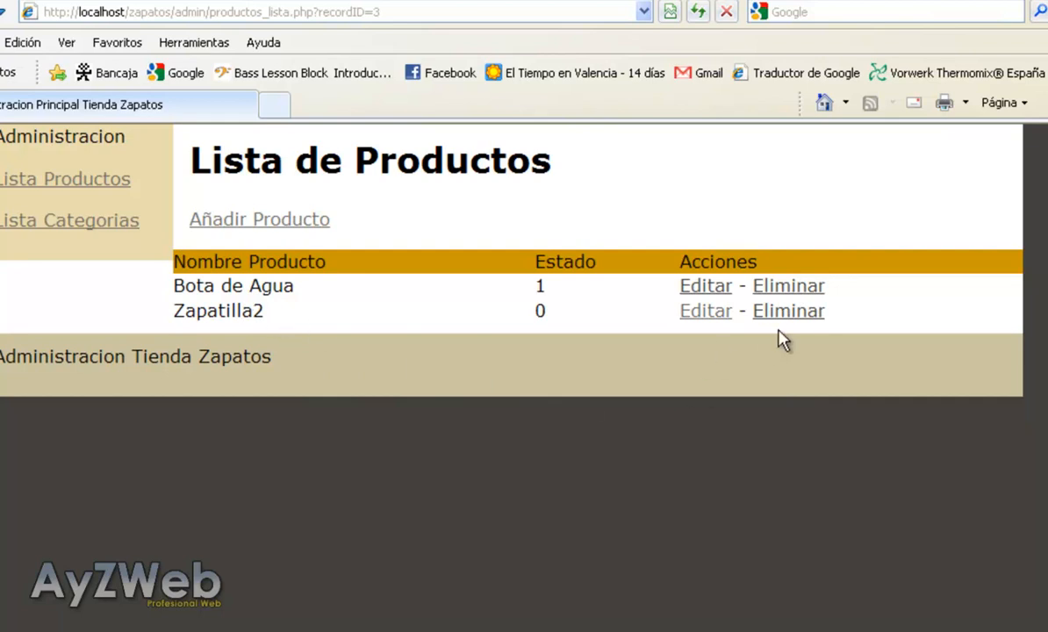
pyautogui.click(786, 309)
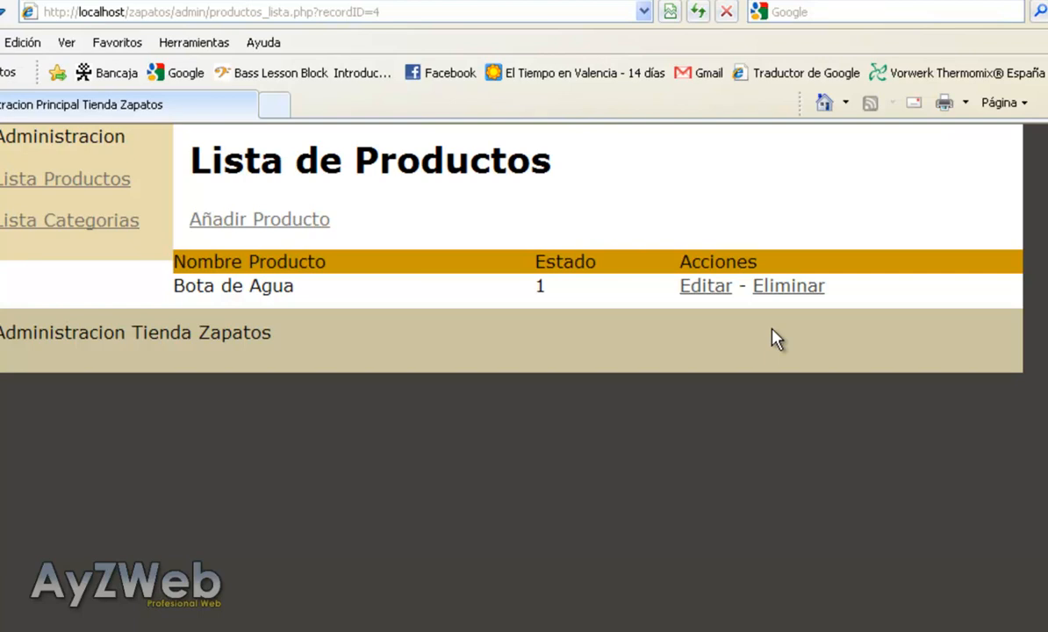
pyautogui.moveTo(253, 361)
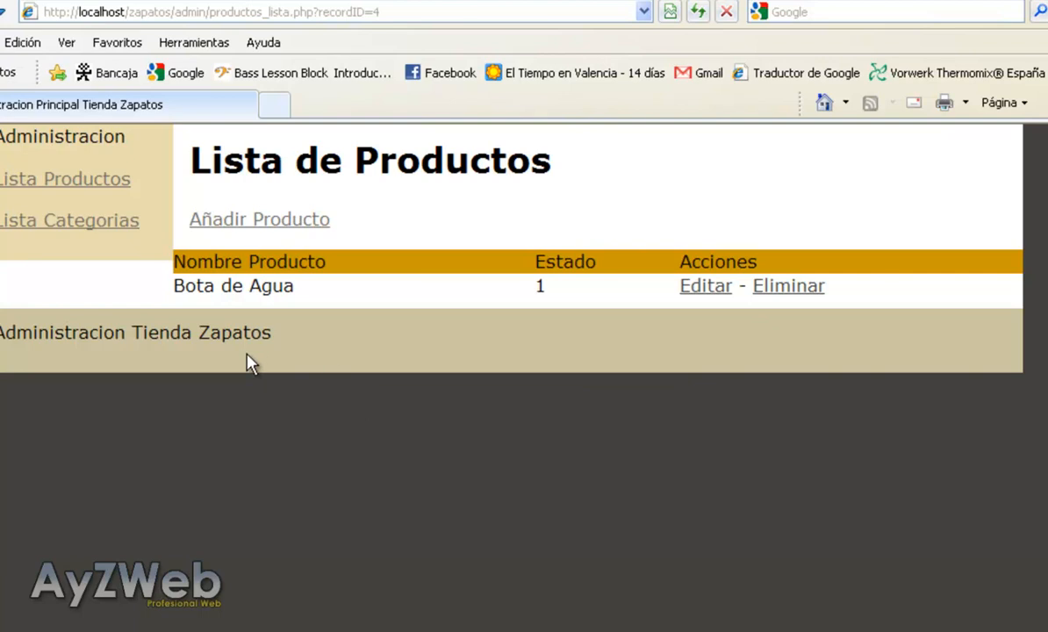
pyautogui.moveTo(256, 332)
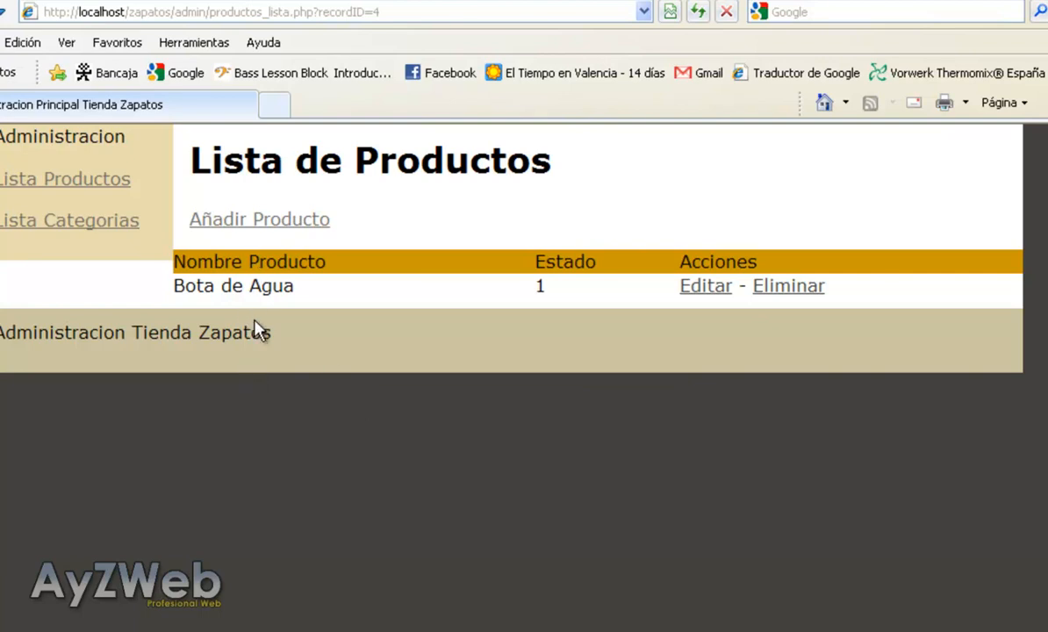
pyautogui.moveTo(256, 332)
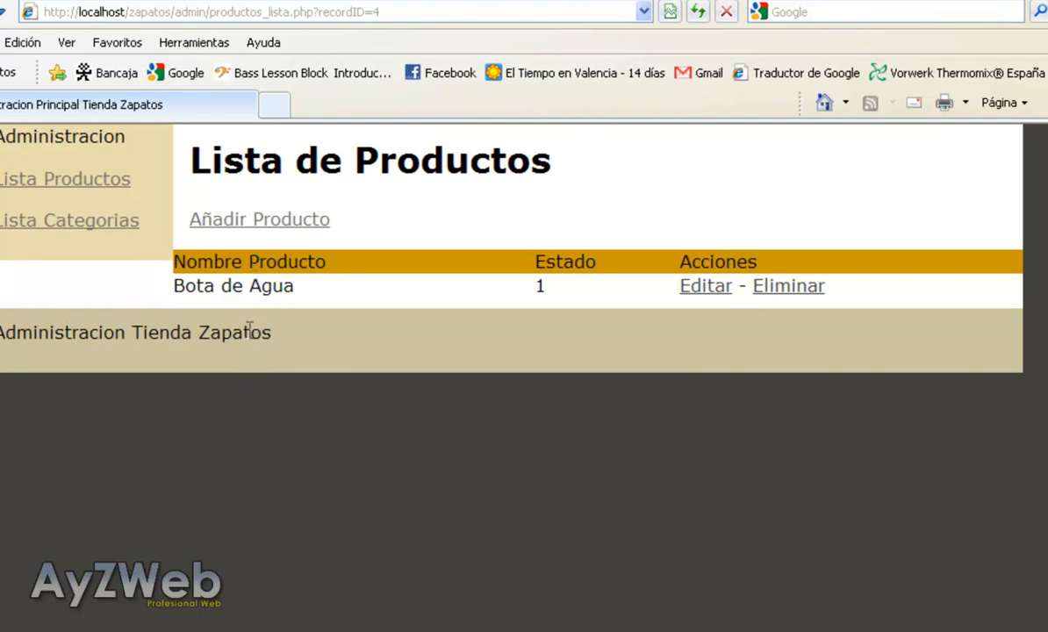